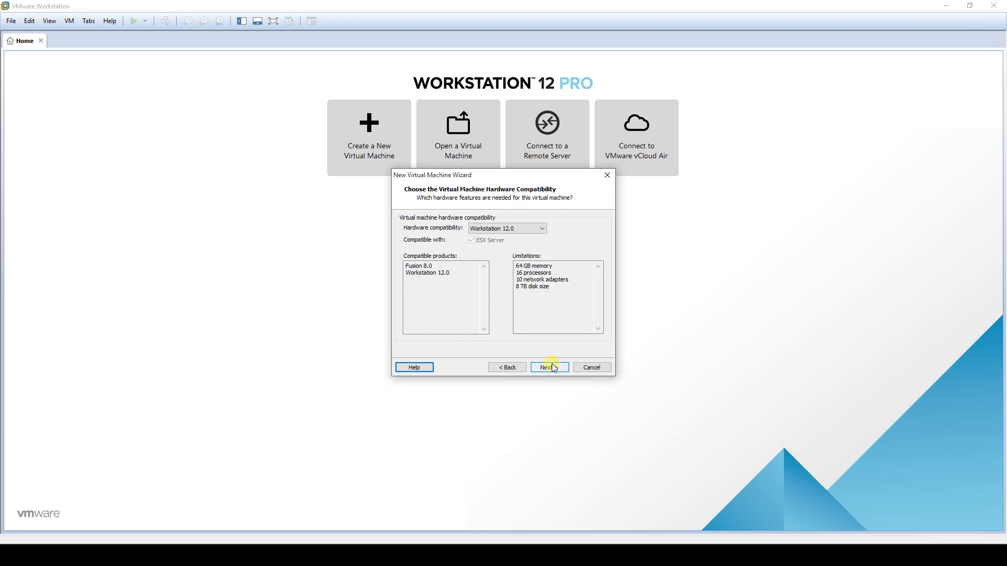
# Step: Start a new VMware VM from the FreeNAS ISO with one processor and 32 GB memory
pyautogui.click(546, 366)
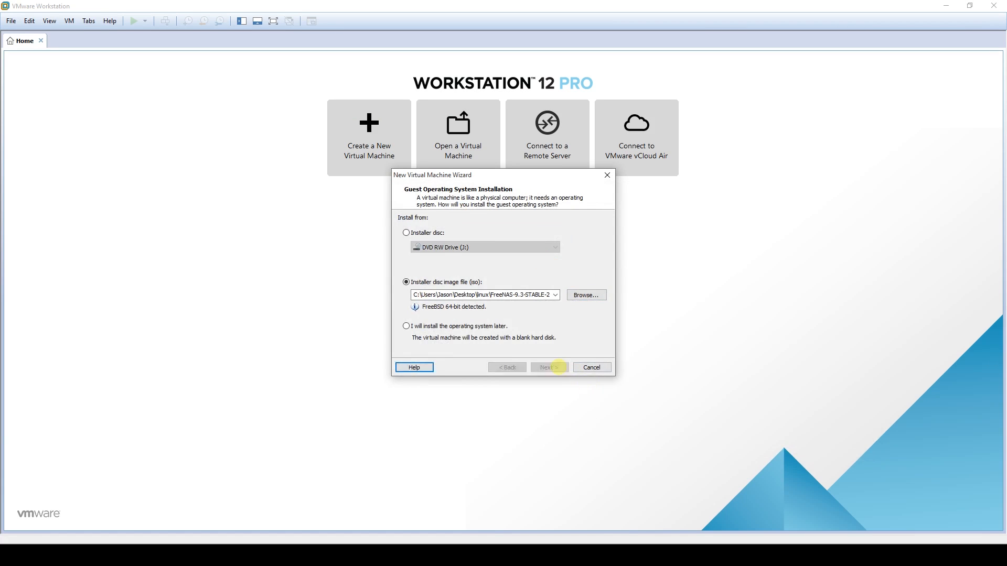
pyautogui.click(547, 366)
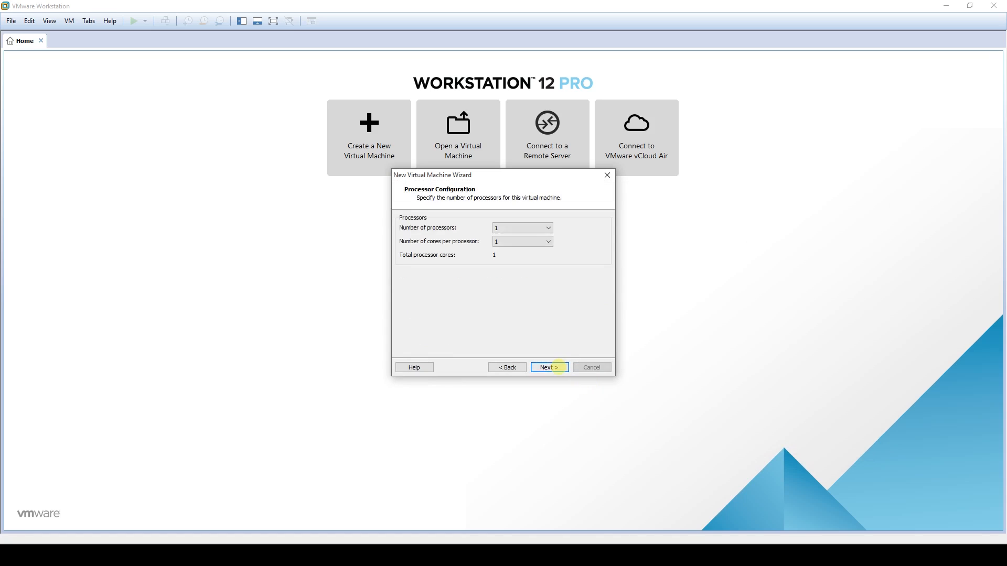
pyautogui.click(522, 240)
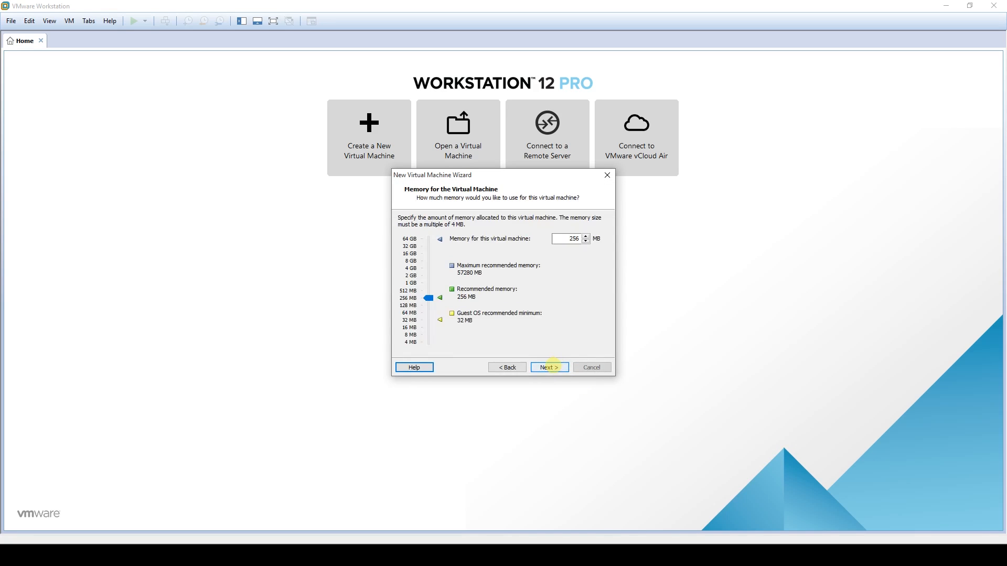
pyautogui.moveTo(429, 297); pyautogui.dragTo(429, 254)
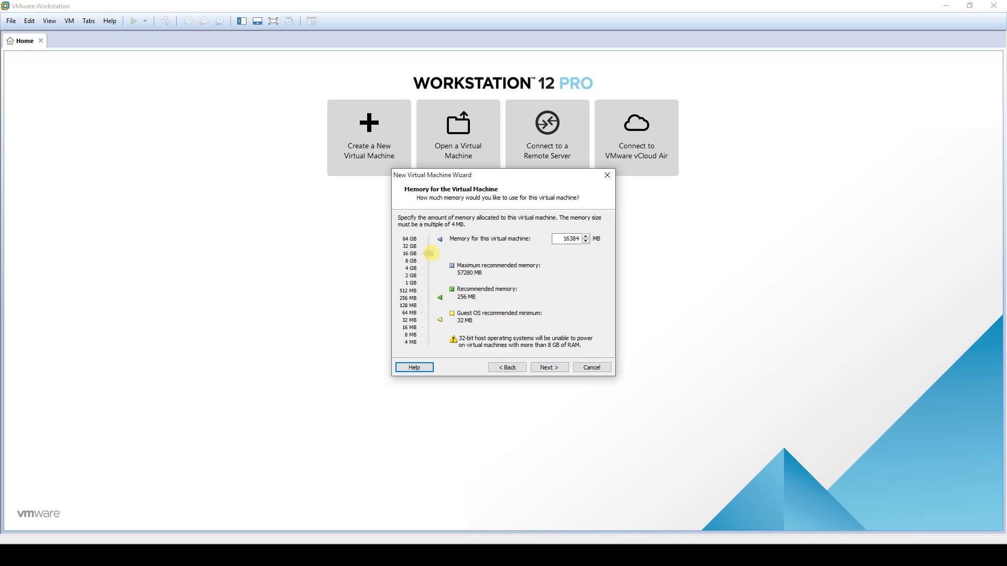
pyautogui.moveTo(430, 252); pyautogui.dragTo(438, 245)
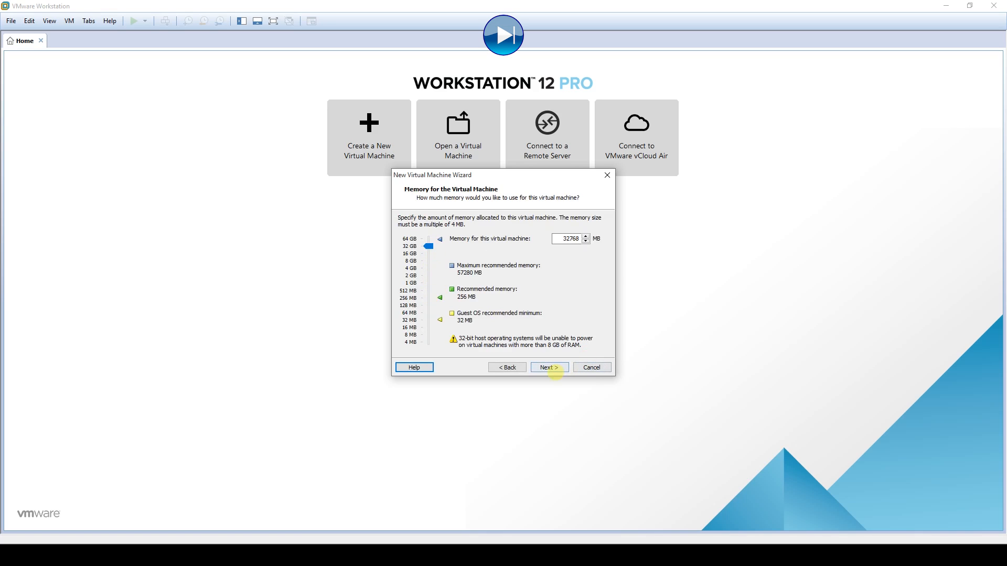
pyautogui.click(547, 366)
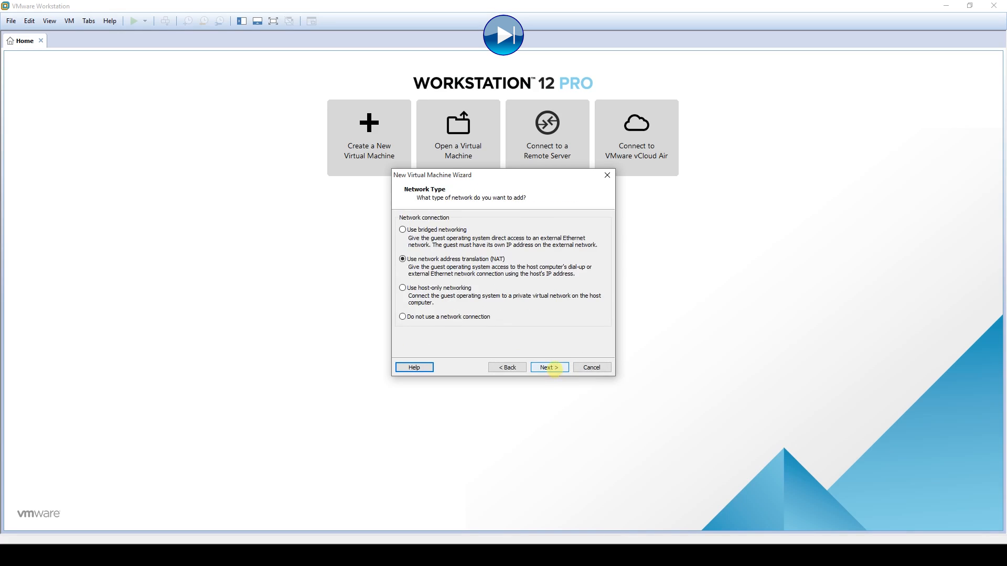
# Step: Use NAT networking and a new 20 GB single-file disk, then create the VM
pyautogui.click(549, 366)
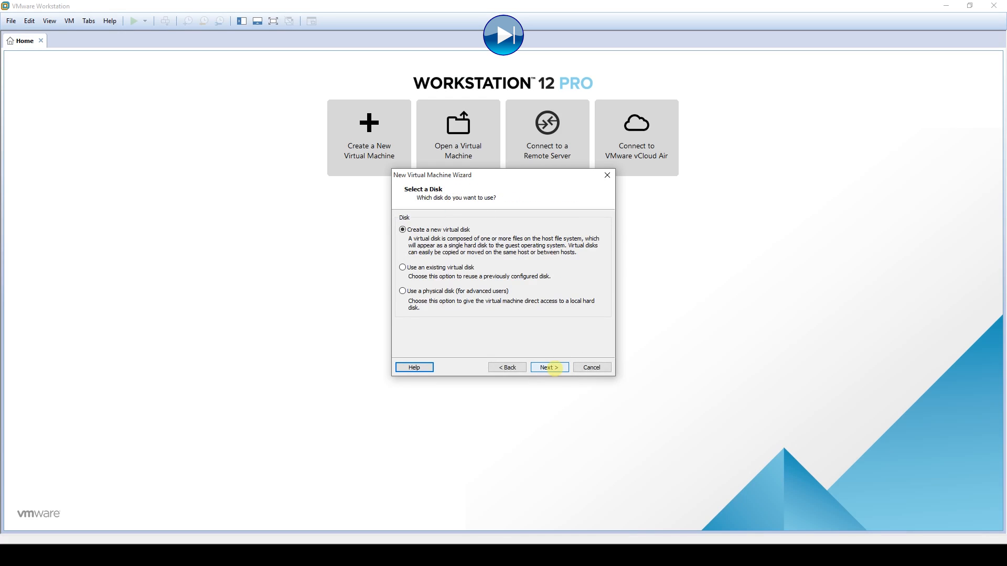
pyautogui.click(548, 367)
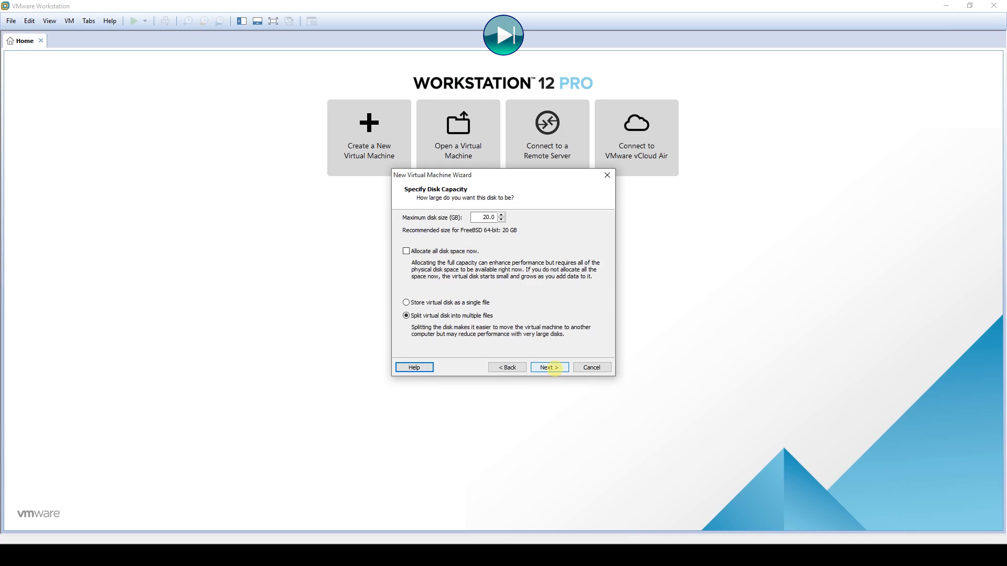
pyautogui.click(405, 302)
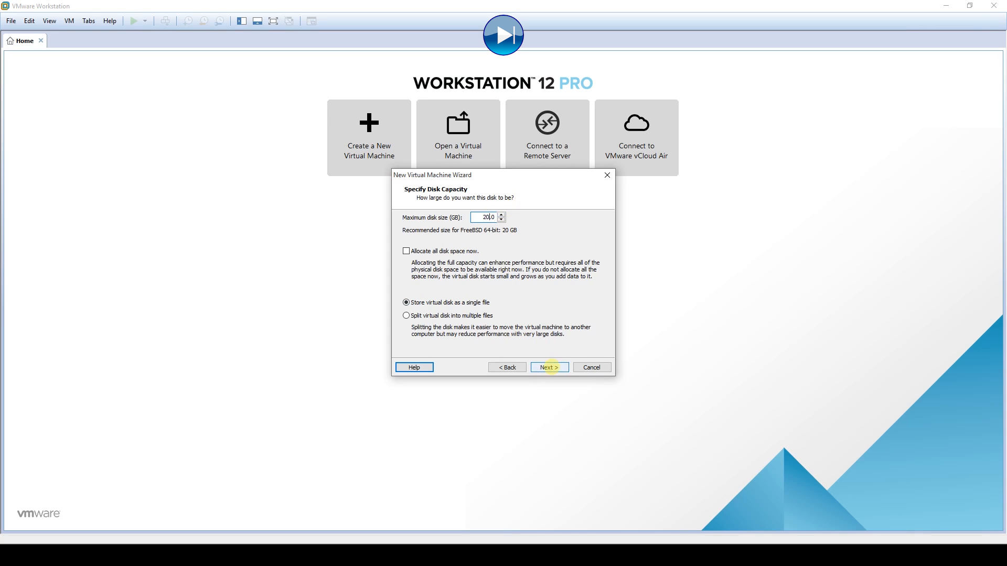
pyautogui.click(549, 367)
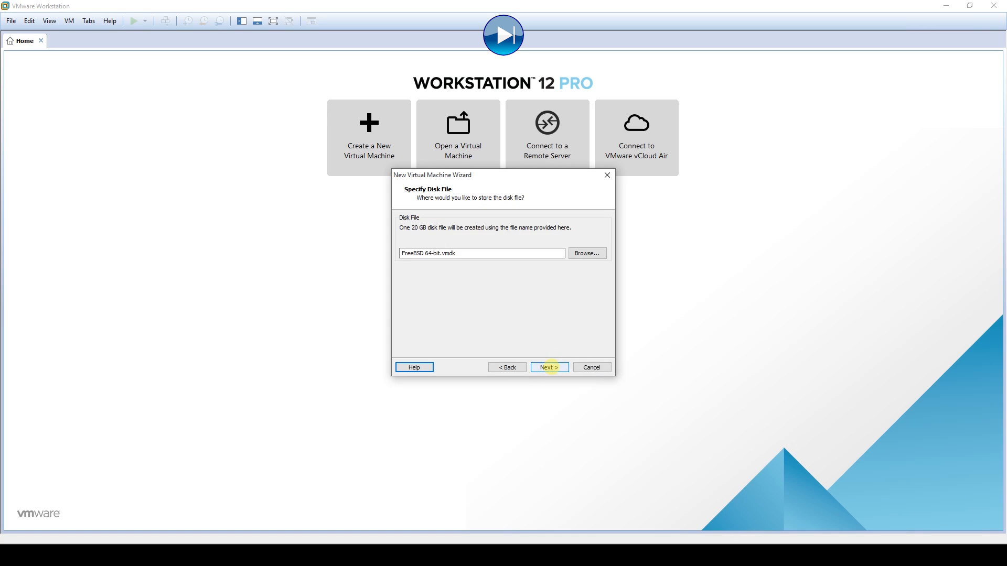
pyautogui.click(549, 366)
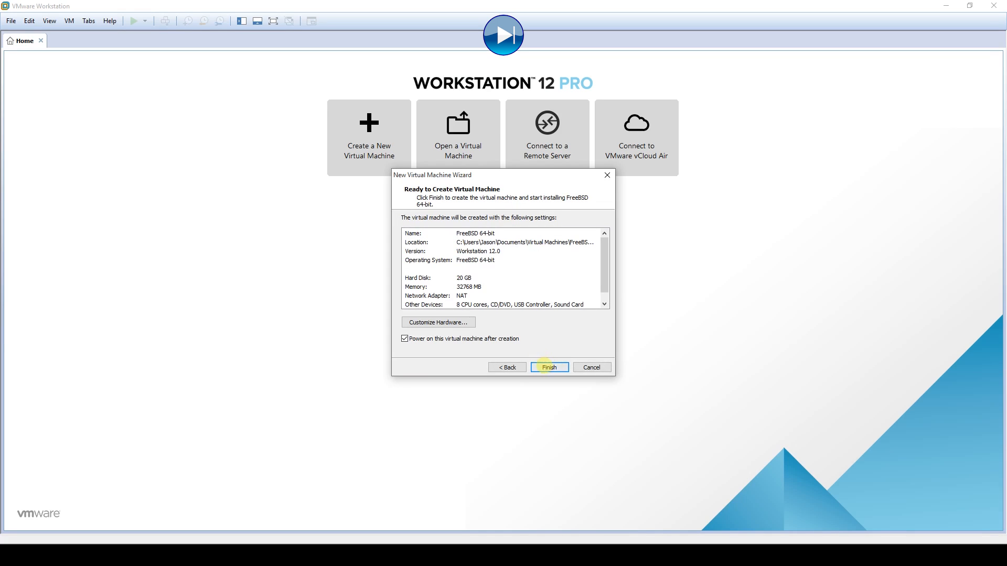
pyautogui.click(549, 367)
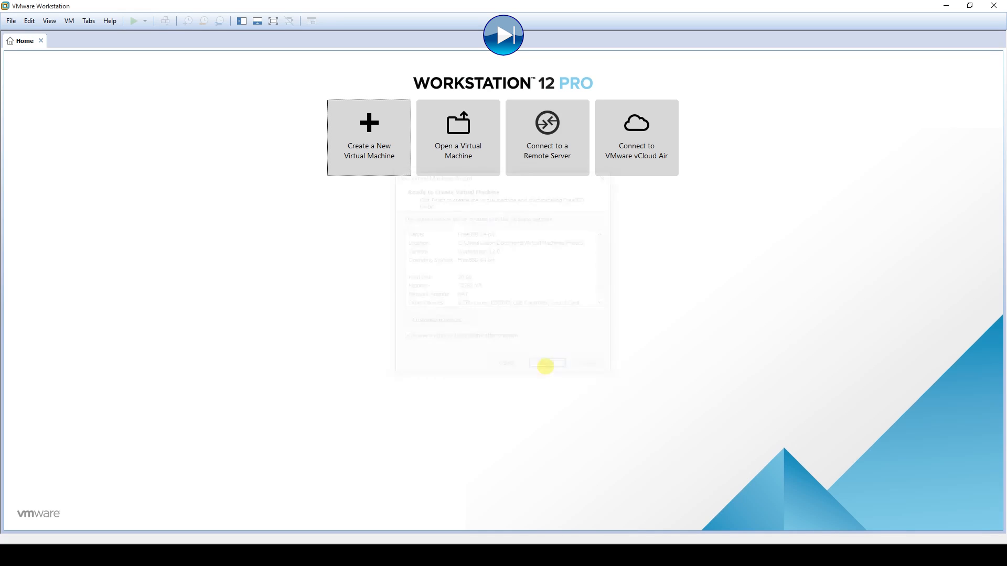
# Step: Install FreeNAS onto disk da0, accepting the erase warning and setting the root password
pyautogui.click(545, 363)
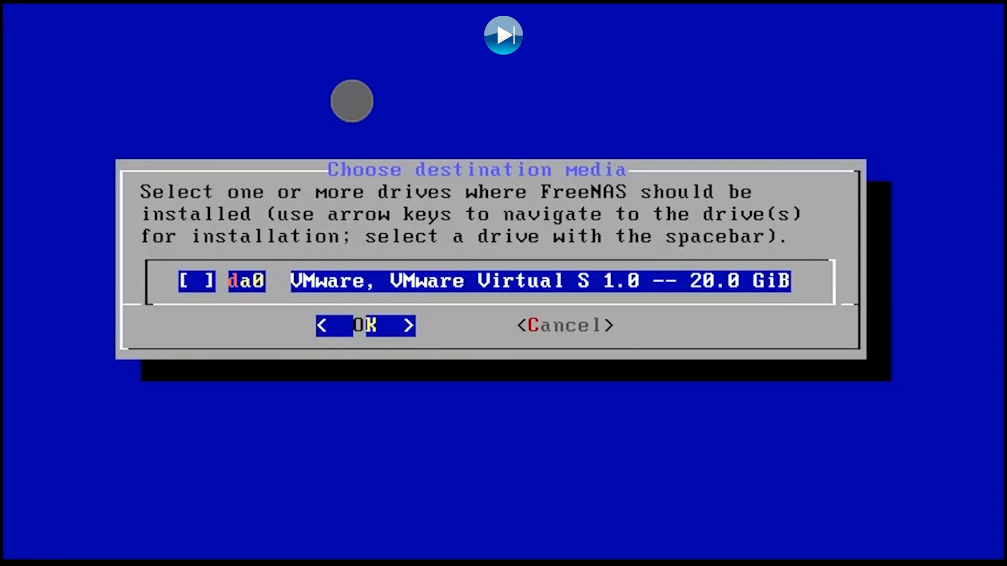
pyautogui.click(365, 325)
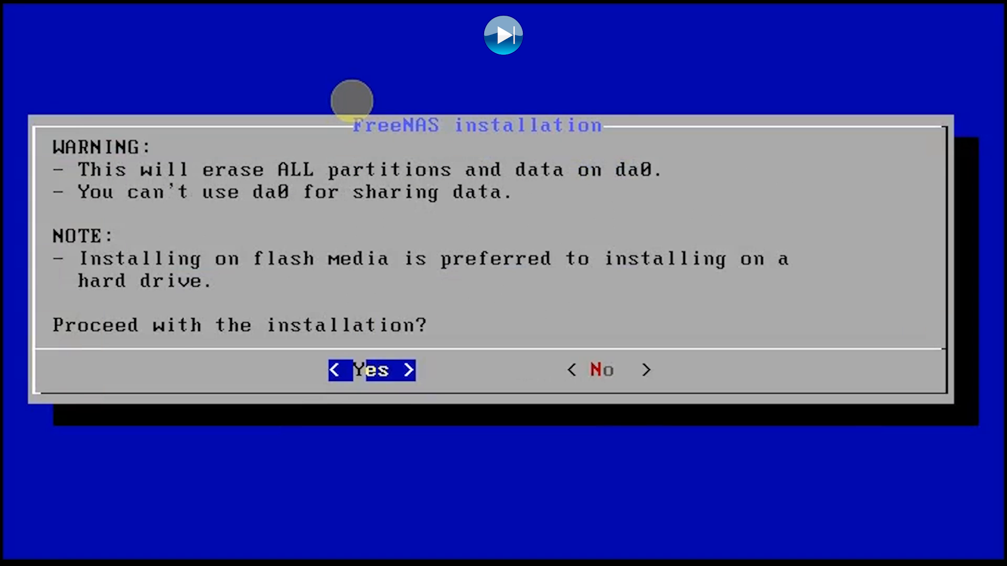
pyautogui.click(371, 369)
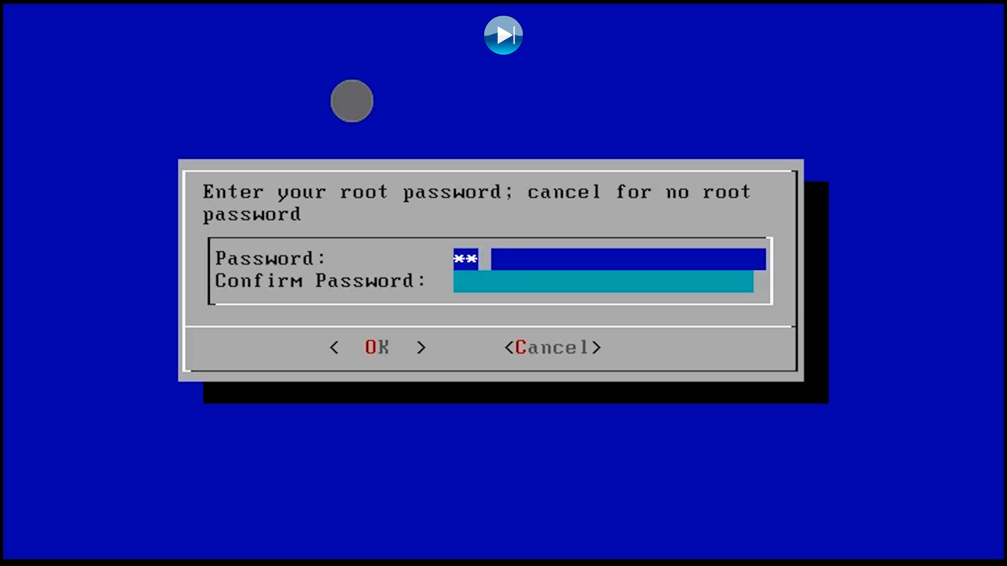
pyautogui.write('password')
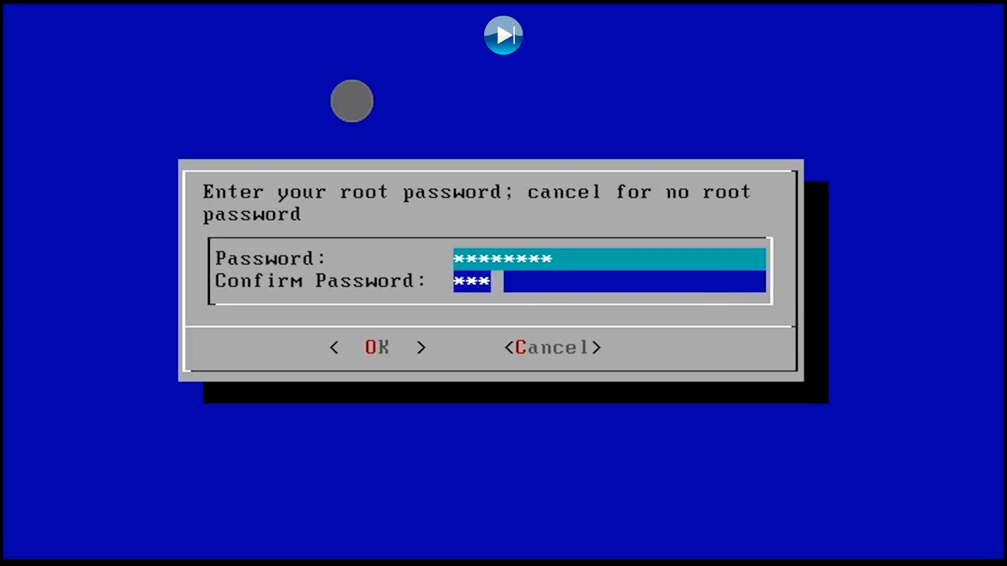
pyautogui.click(374, 347)
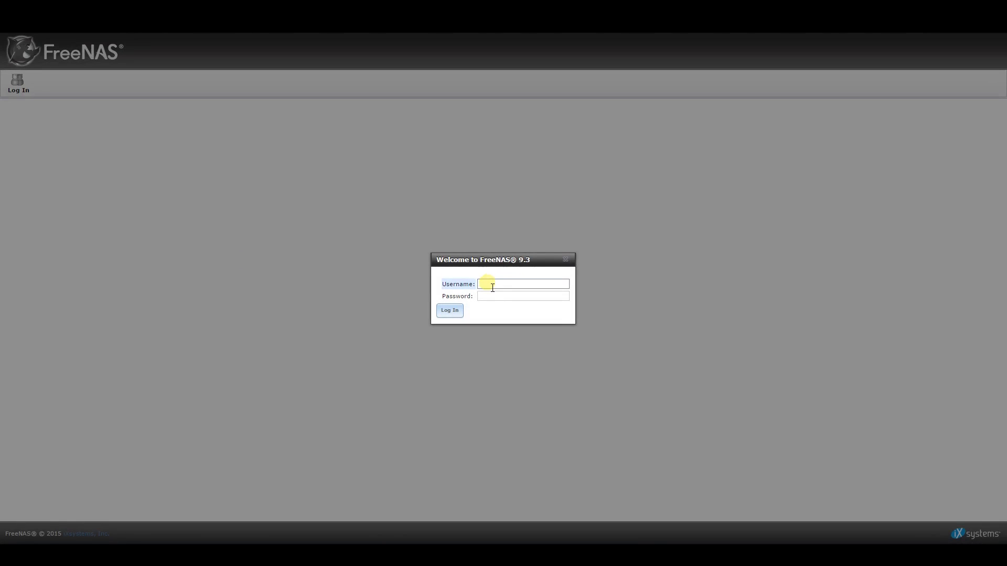
# Step: Log in to the FreeNAS web interface as root with the password
pyautogui.write('root')
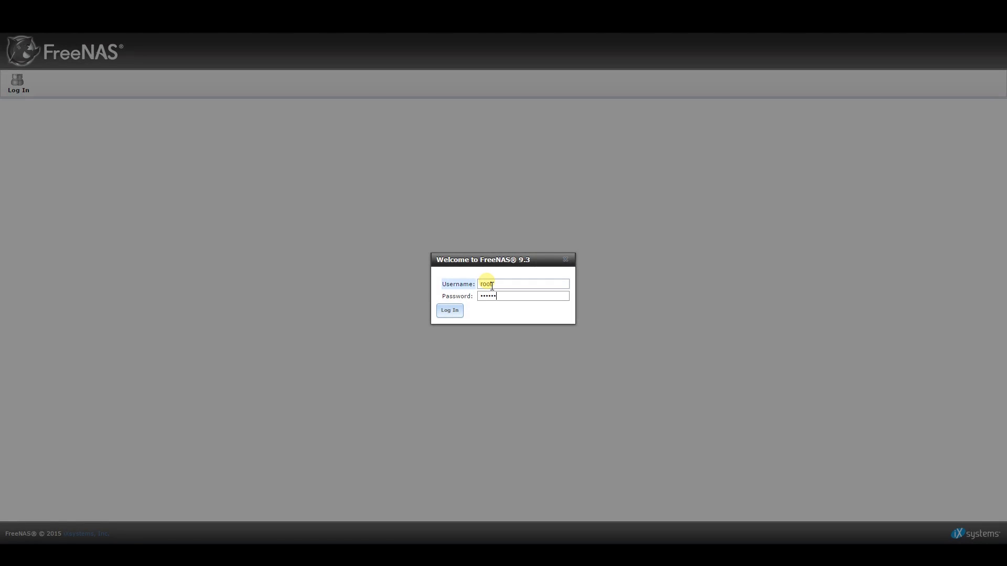
pyautogui.click(522, 296)
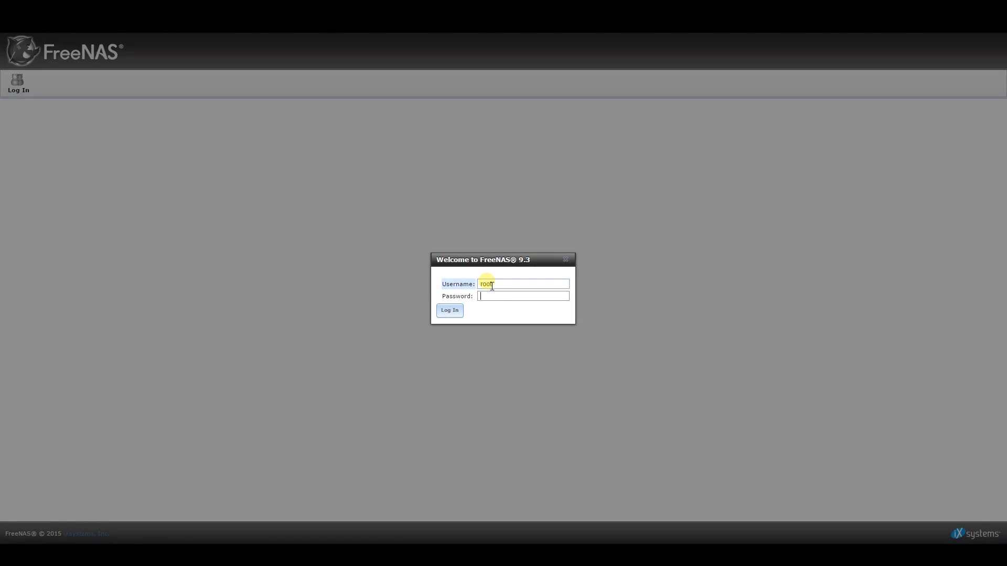
pyautogui.write('password')
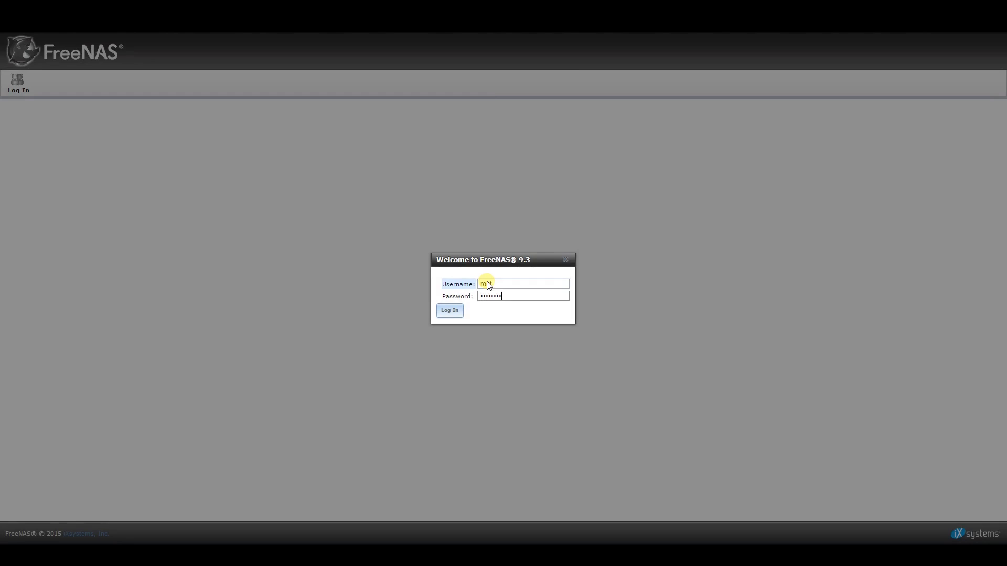
pyautogui.click(450, 311)
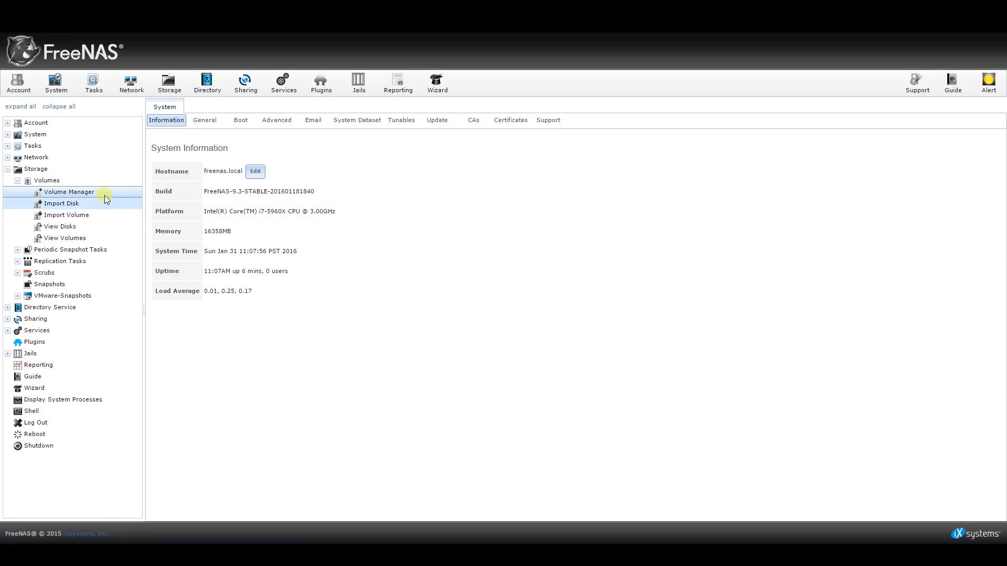
# Step: Add volume MediaVolume as RaidZ across all five 16.1 GB drives in Volume Manager
pyautogui.click(68, 191)
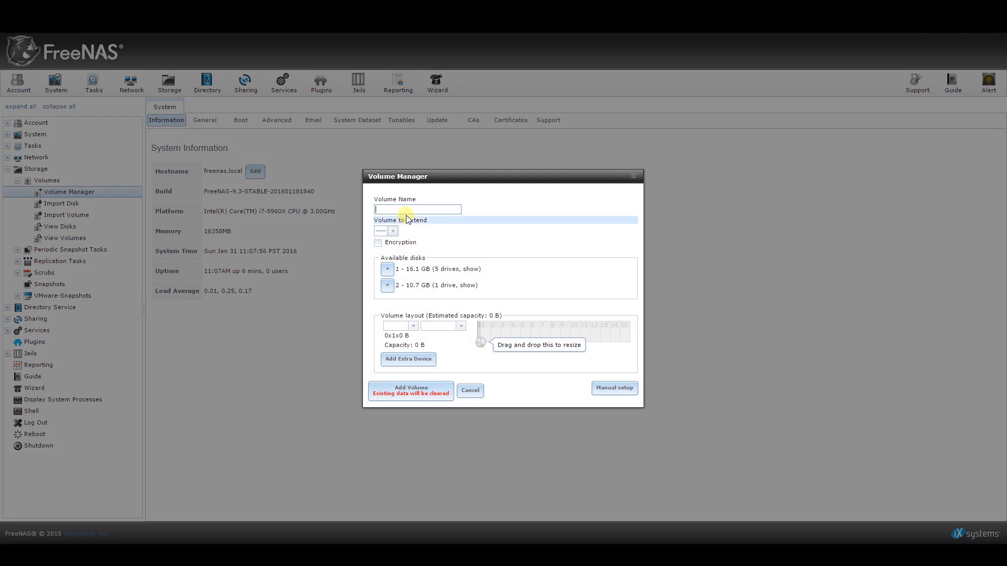
pyautogui.click(415, 210)
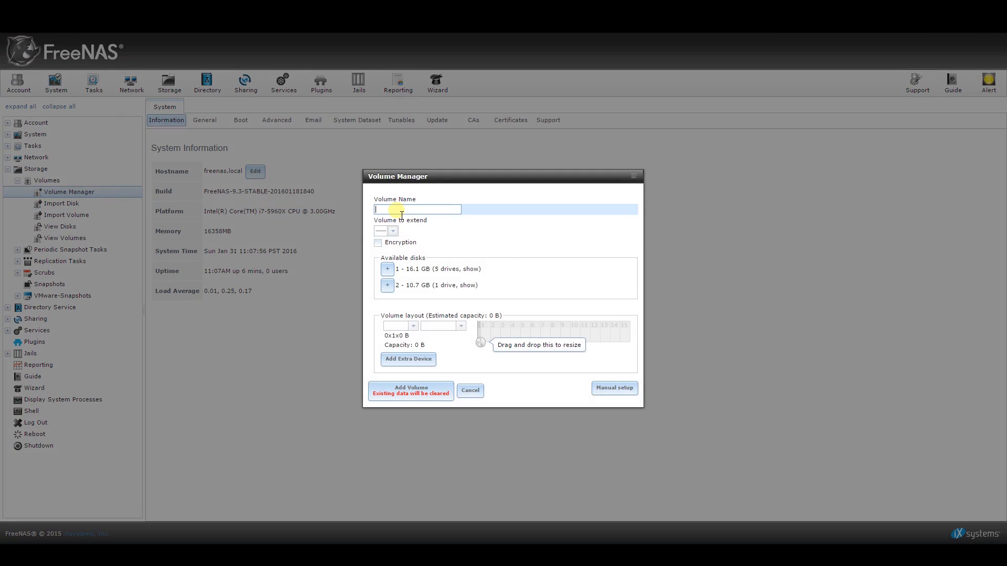
pyautogui.write('MediaVolume')
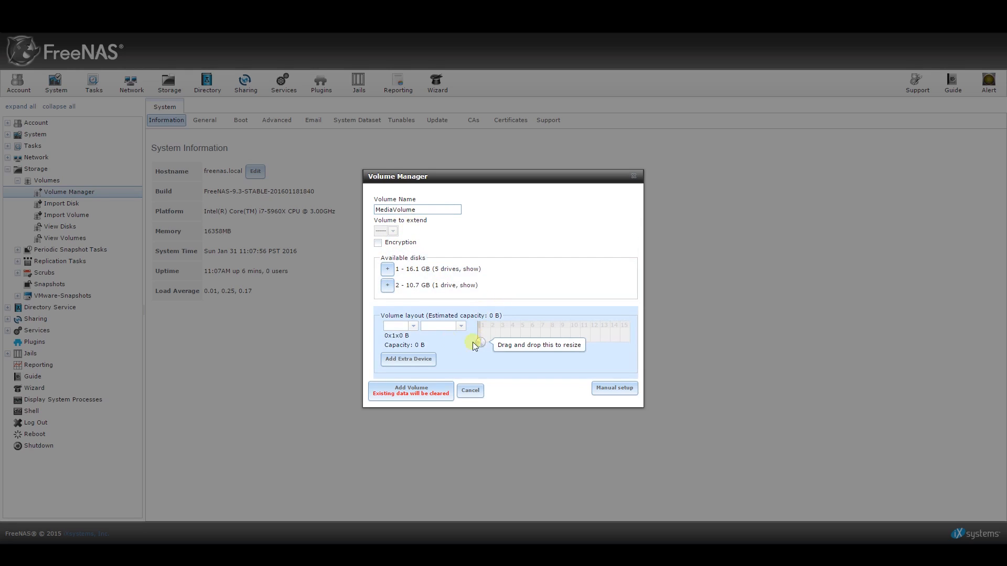
pyautogui.moveTo(480, 342); pyautogui.dragTo(509, 345)
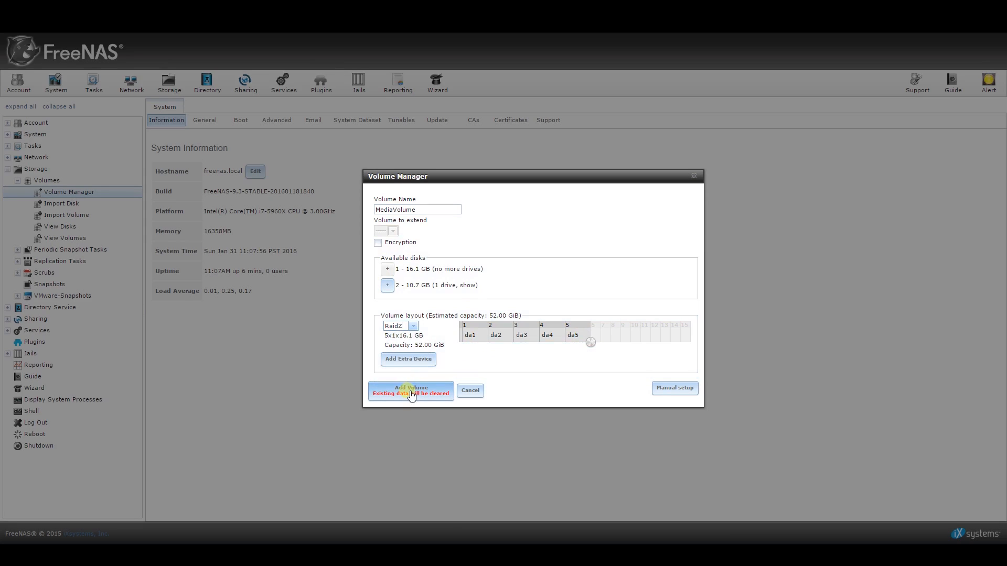
pyautogui.click(410, 390)
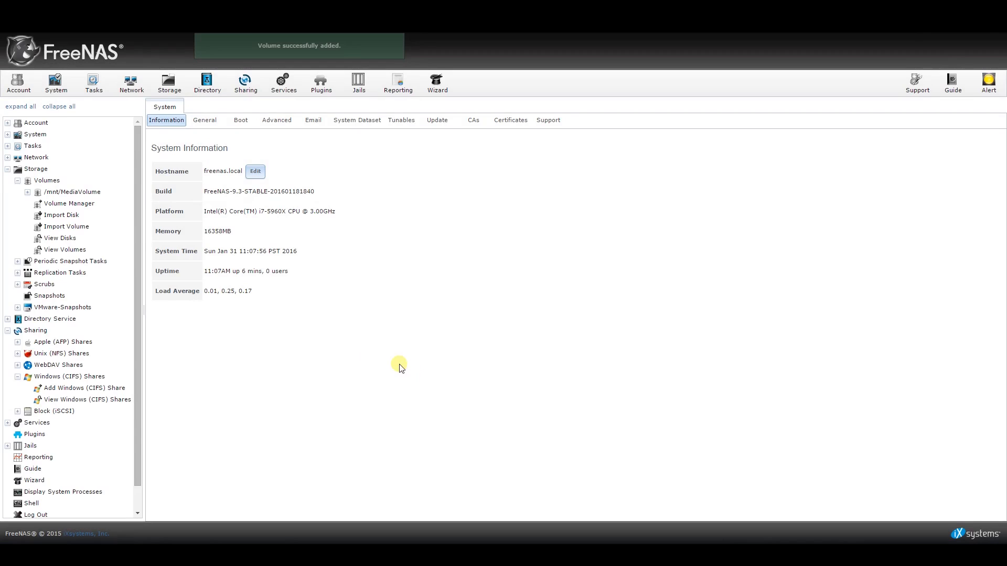
# Step: Add volume PlexJail on the 10.7 GB drive with the Stripe layout
pyautogui.click(69, 203)
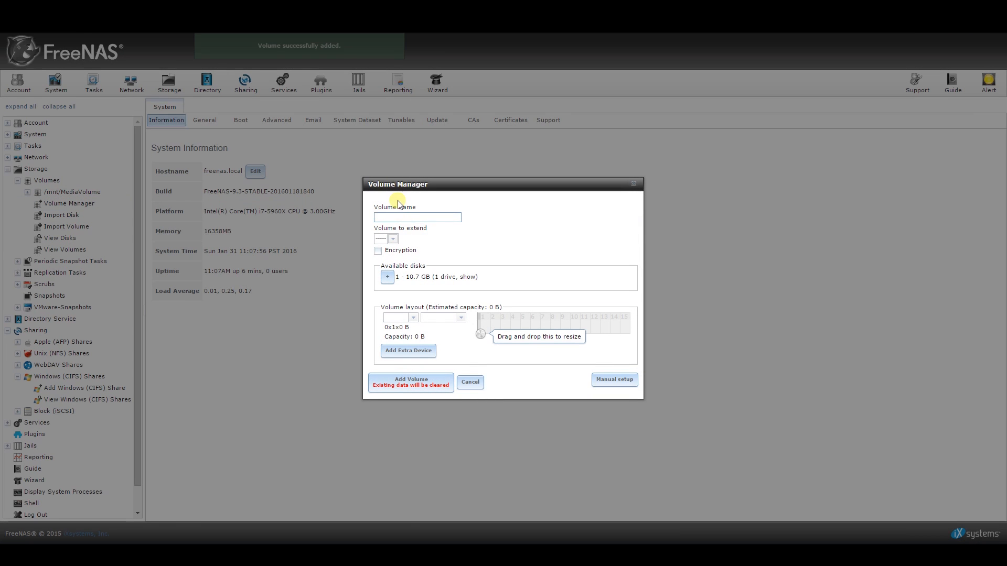
pyautogui.write('Jail')
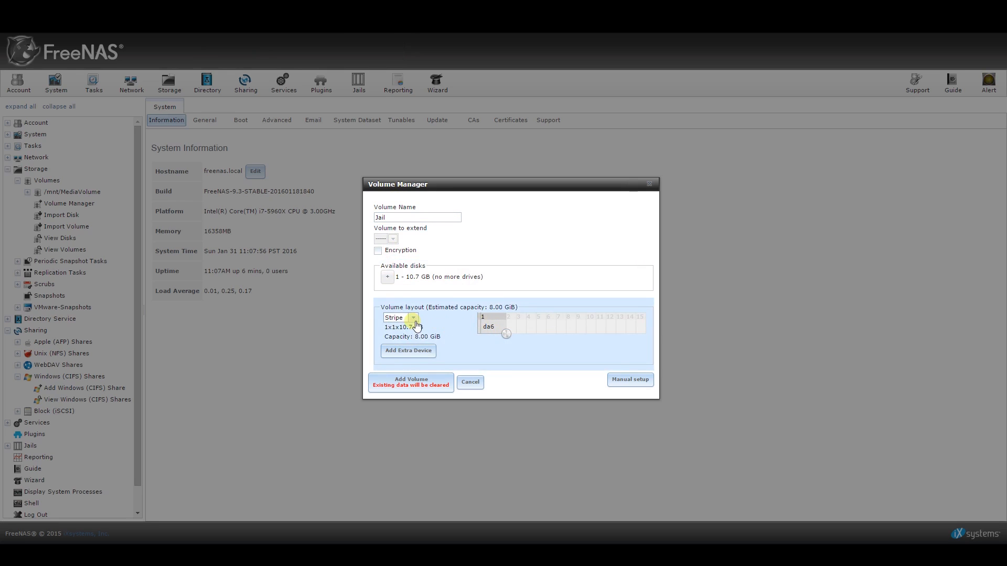
pyautogui.click(412, 317)
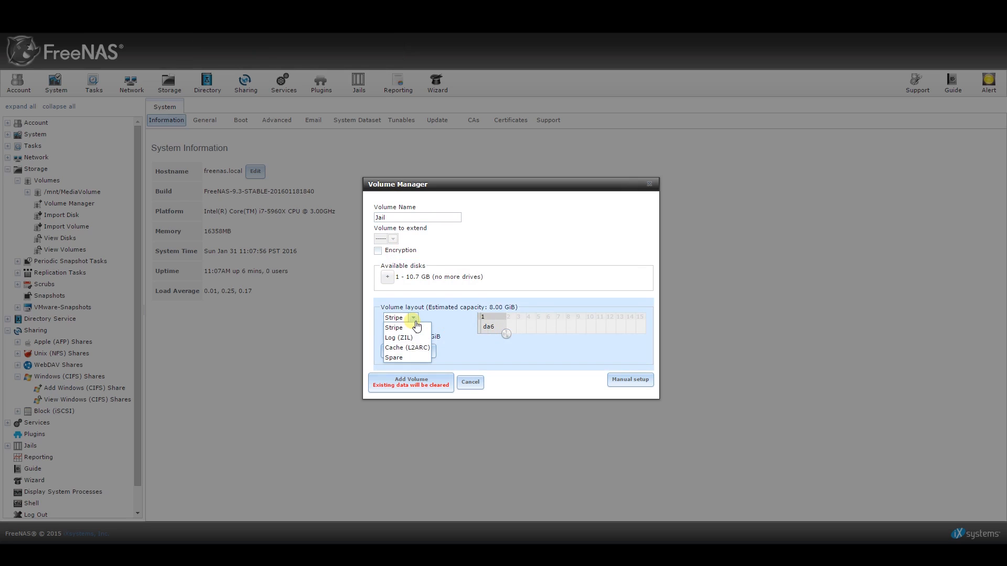
pyautogui.click(410, 383)
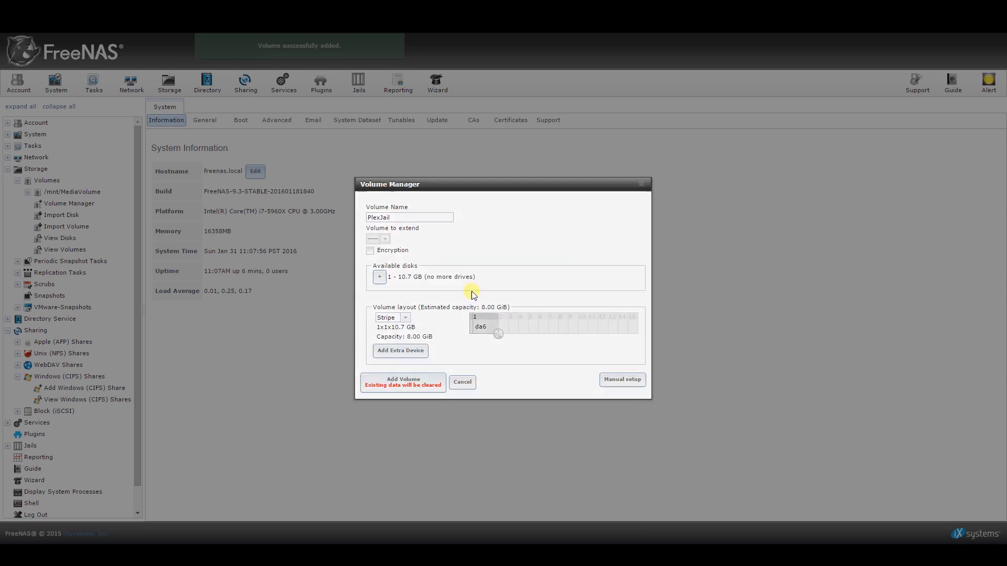
pyautogui.click(403, 381)
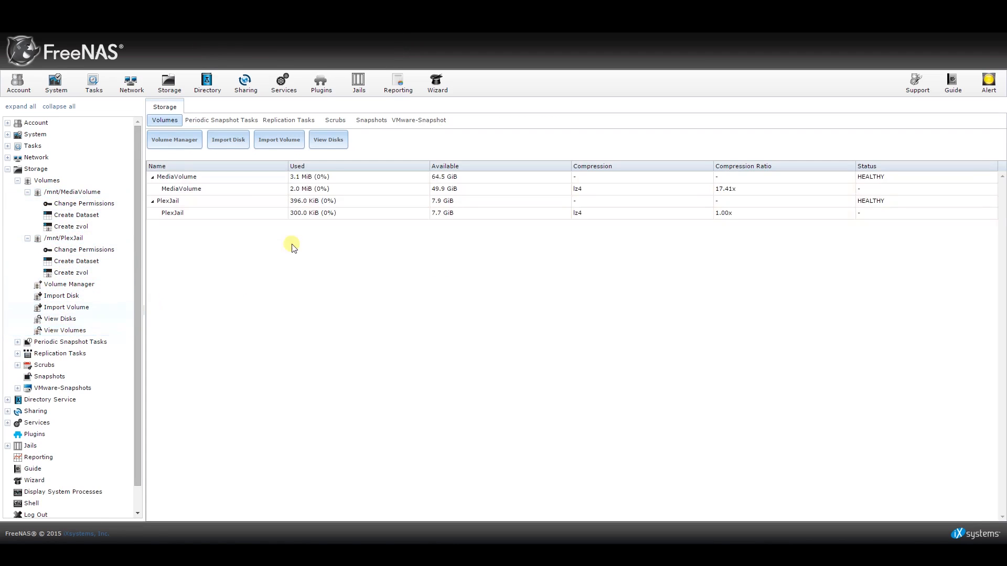
# Step: Create a dataset named Media inside MediaVolume
pyautogui.click(181, 188)
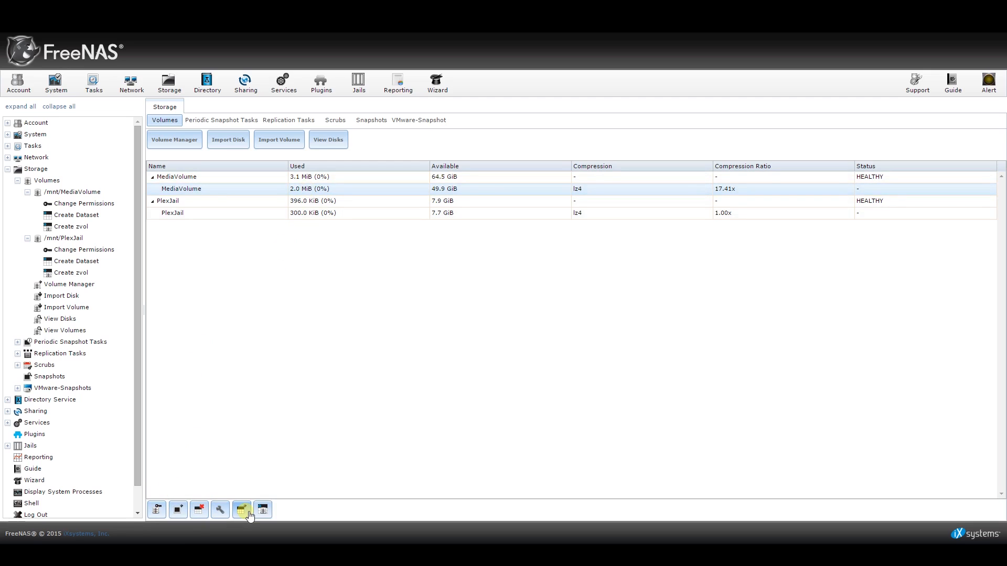
pyautogui.click(242, 509)
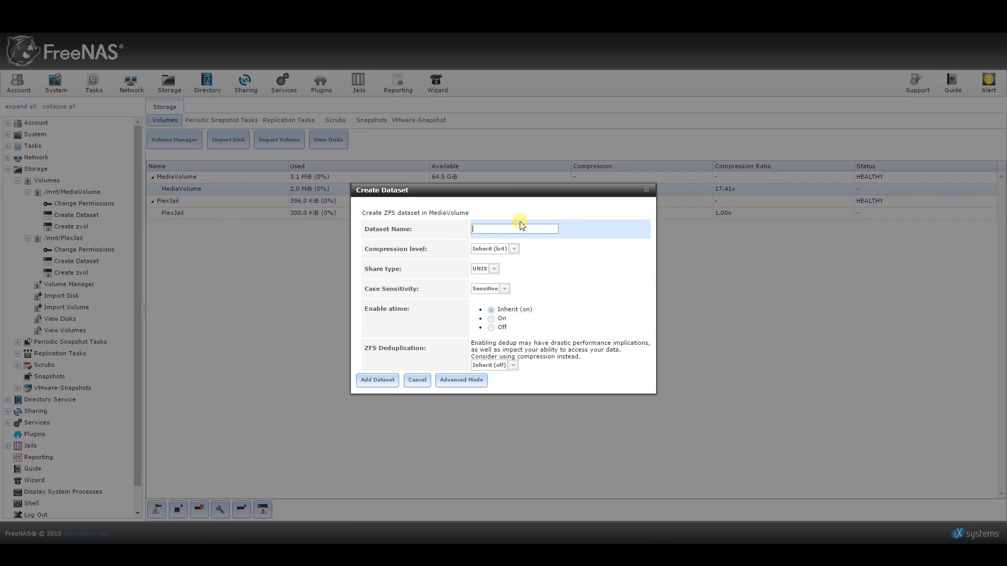
pyautogui.write('Media')
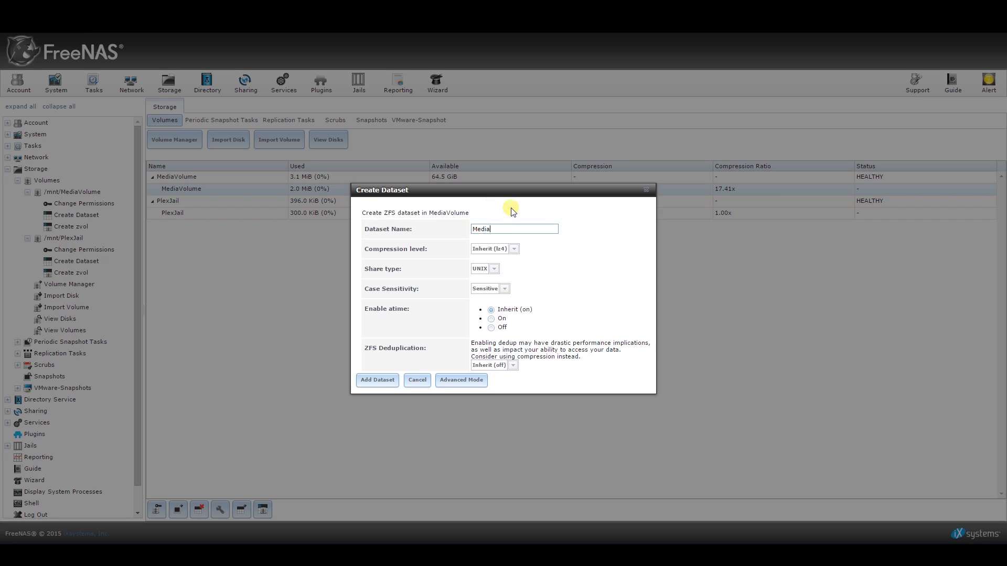
pyautogui.click(377, 380)
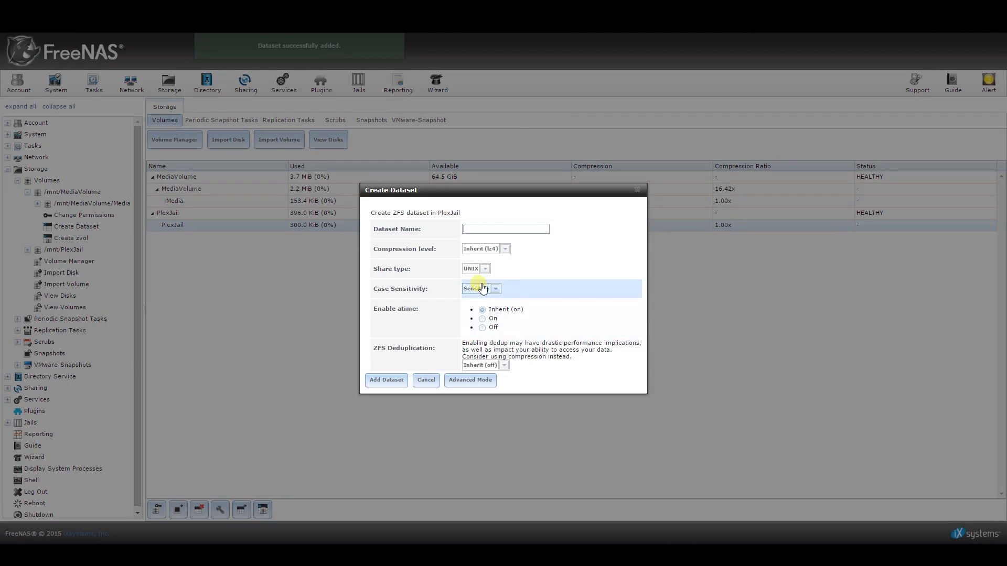
# Step: Create the Jail dataset inside PlexJail, then select the Media dataset
pyautogui.click(385, 380)
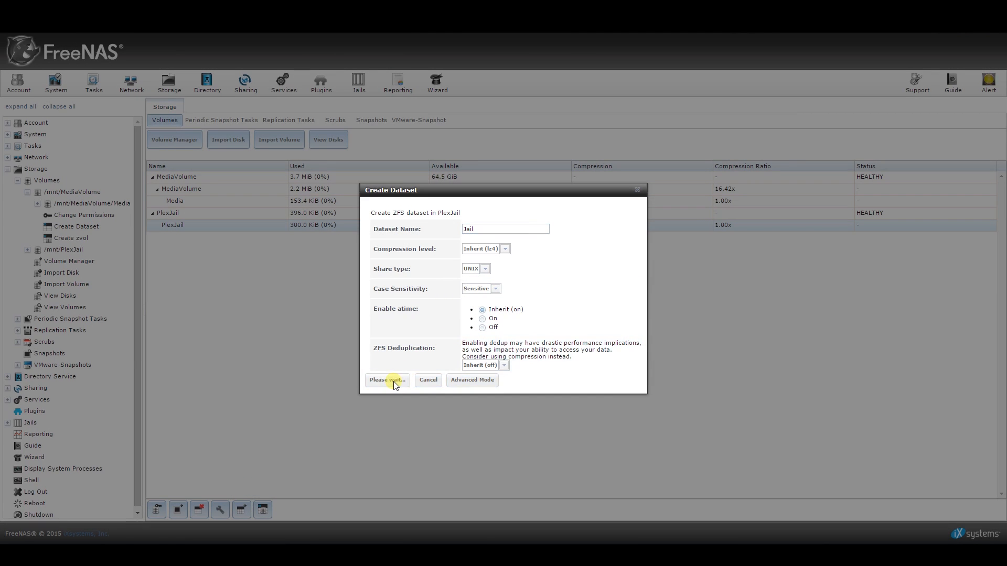
pyautogui.click(386, 379)
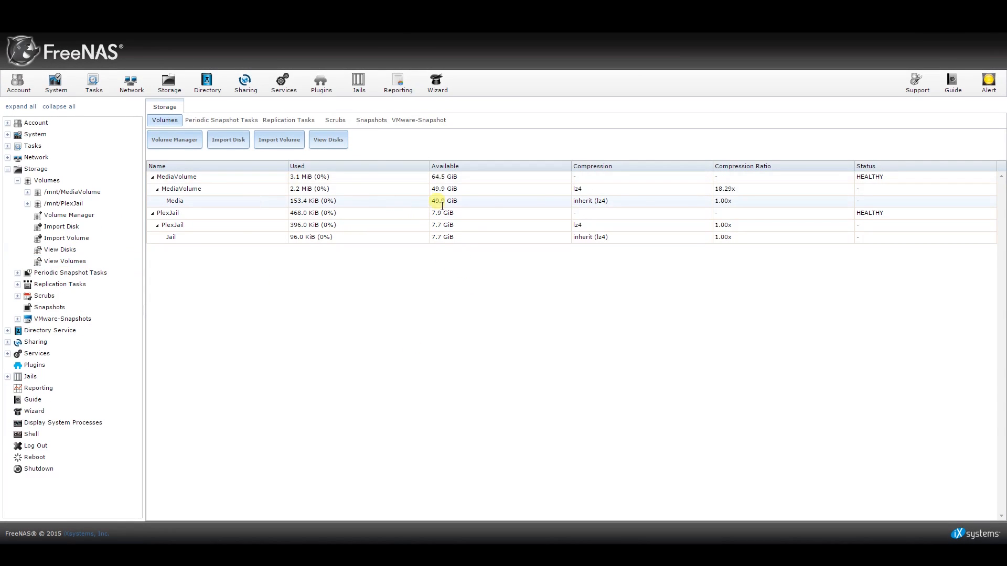
pyautogui.click(174, 201)
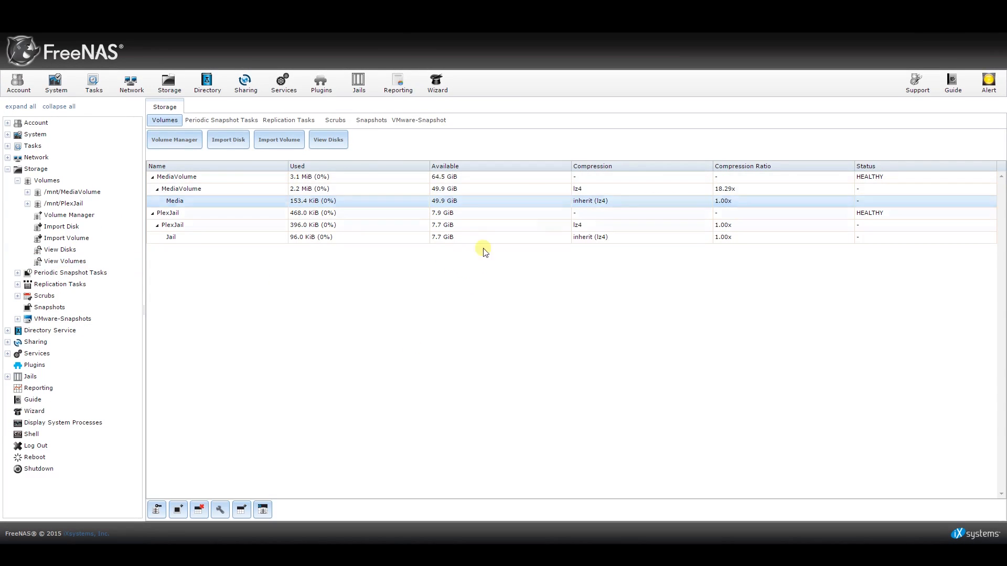
pyautogui.moveTo(157, 510)
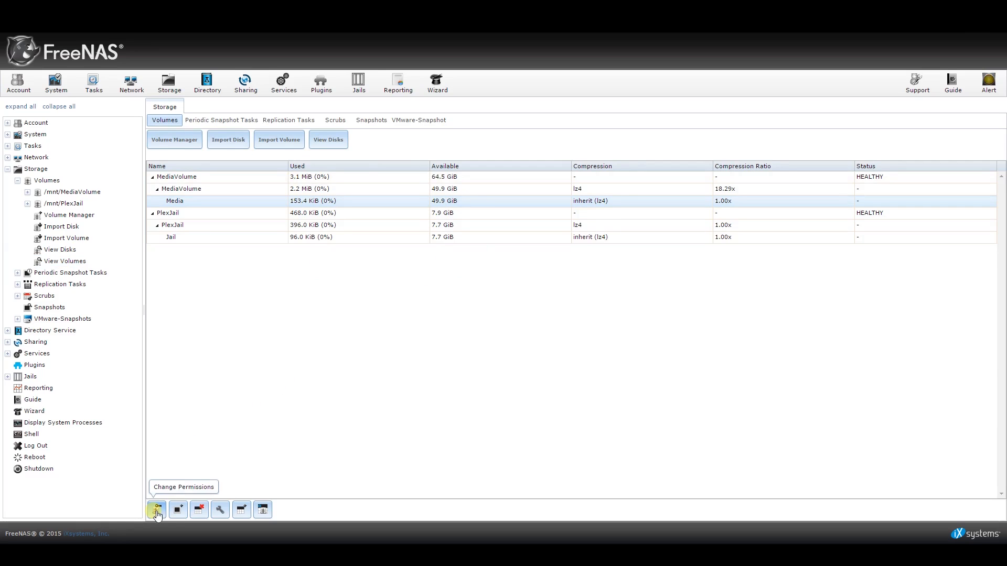
# Step: Change Media's permissions to give Other write access, set recursively
pyautogui.click(158, 509)
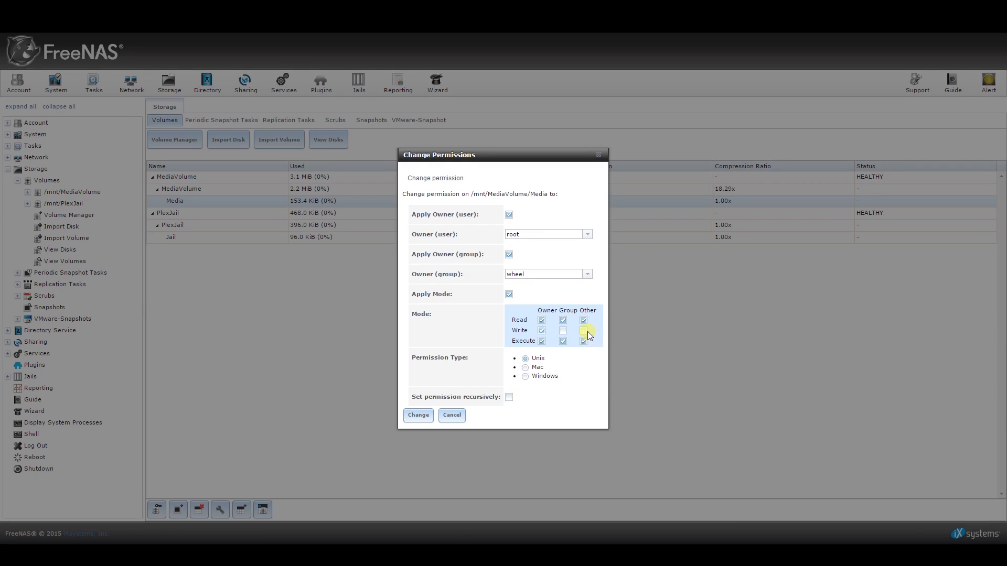
pyautogui.click(583, 330)
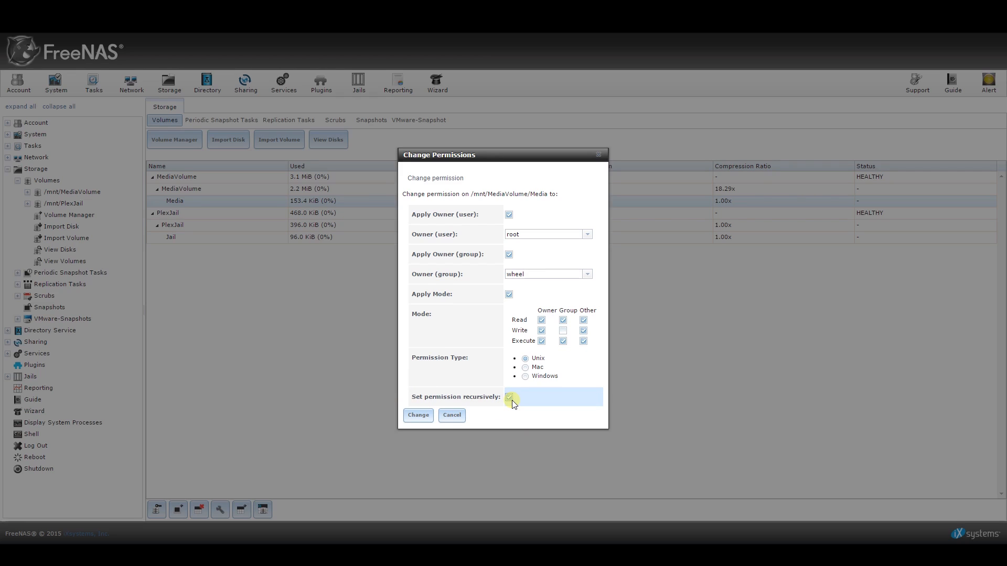
pyautogui.click(508, 396)
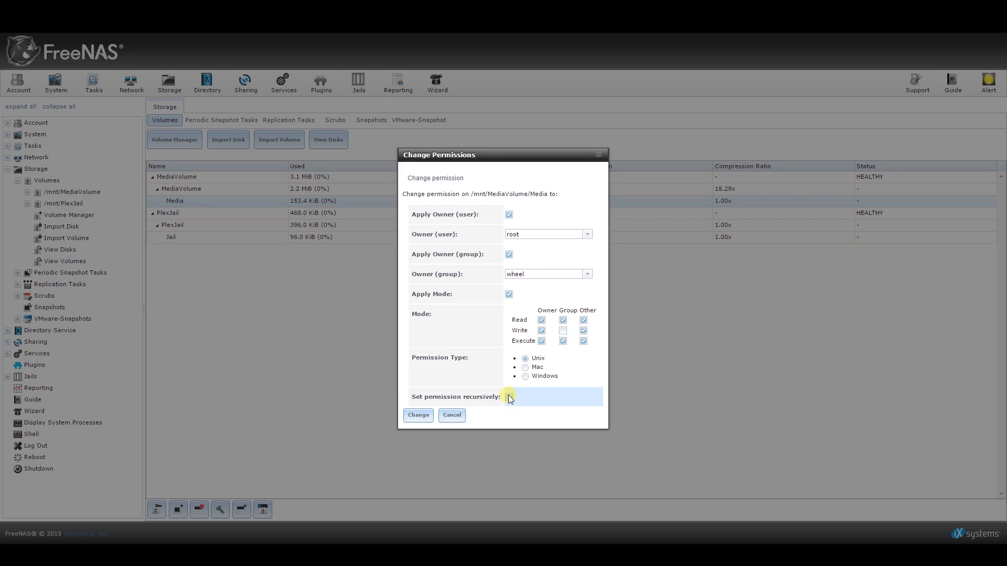
pyautogui.click(509, 396)
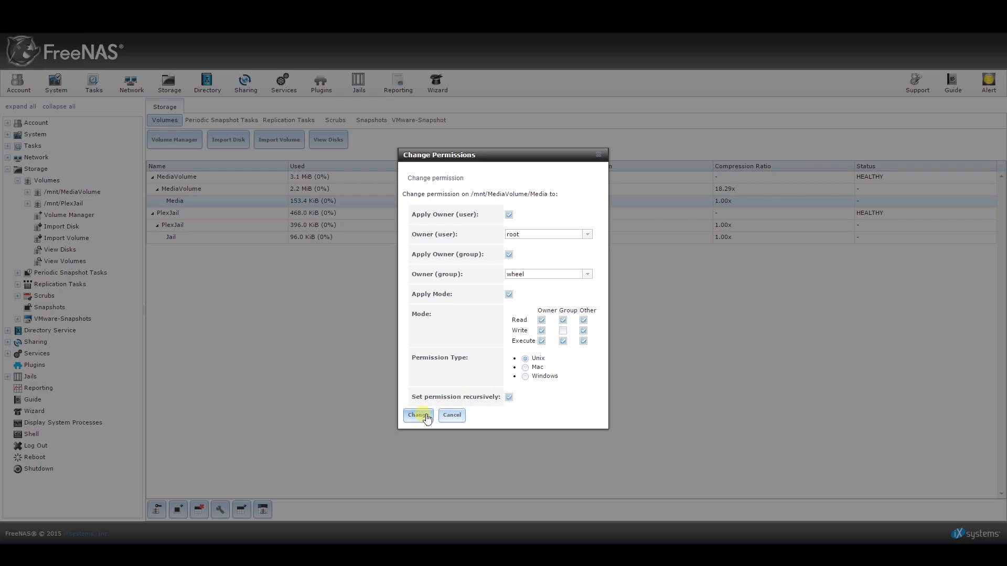
pyautogui.click(417, 415)
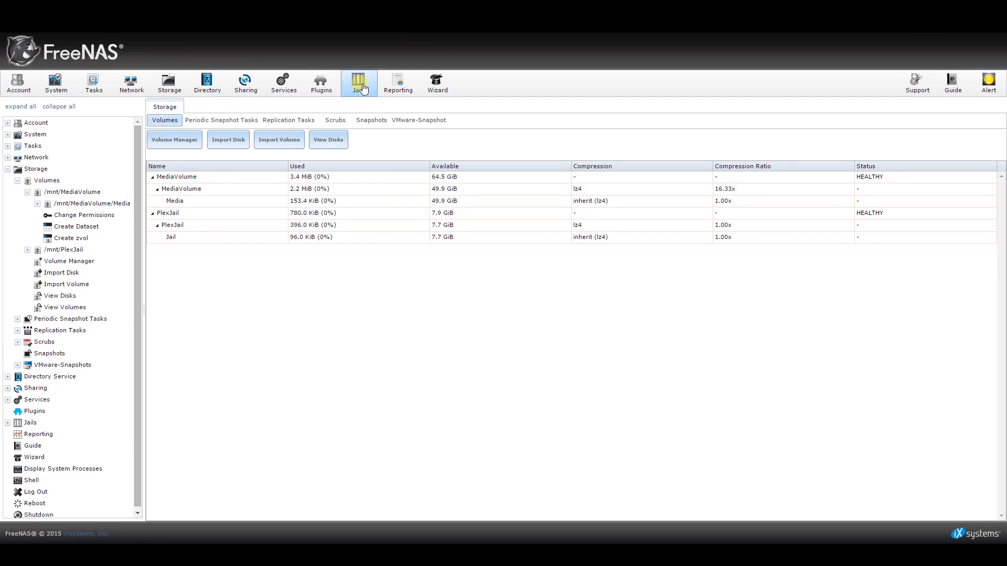
# Step: Set Jail Root to /mnt/PlexJail/Jail and save the jails configuration
pyautogui.click(357, 80)
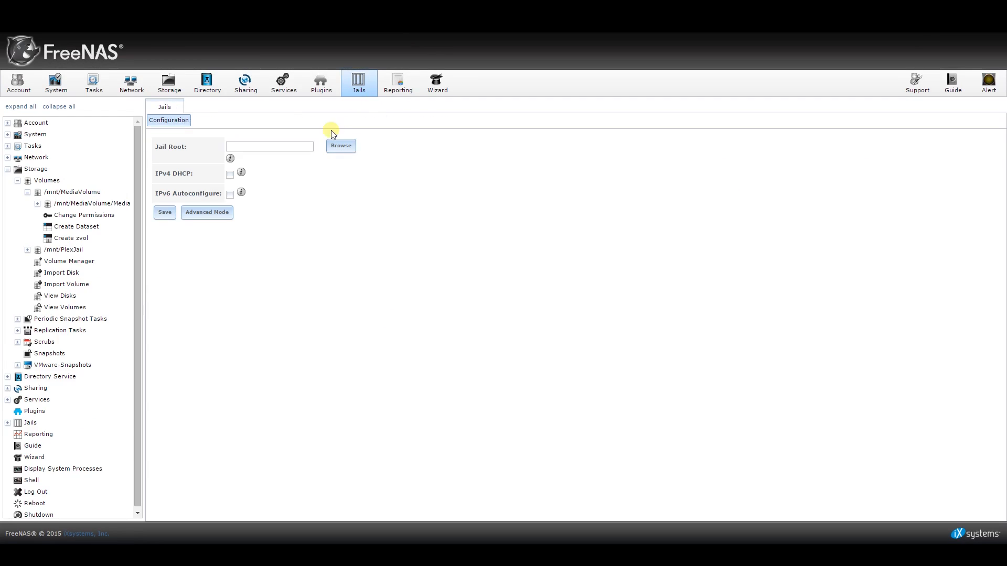
pyautogui.click(340, 146)
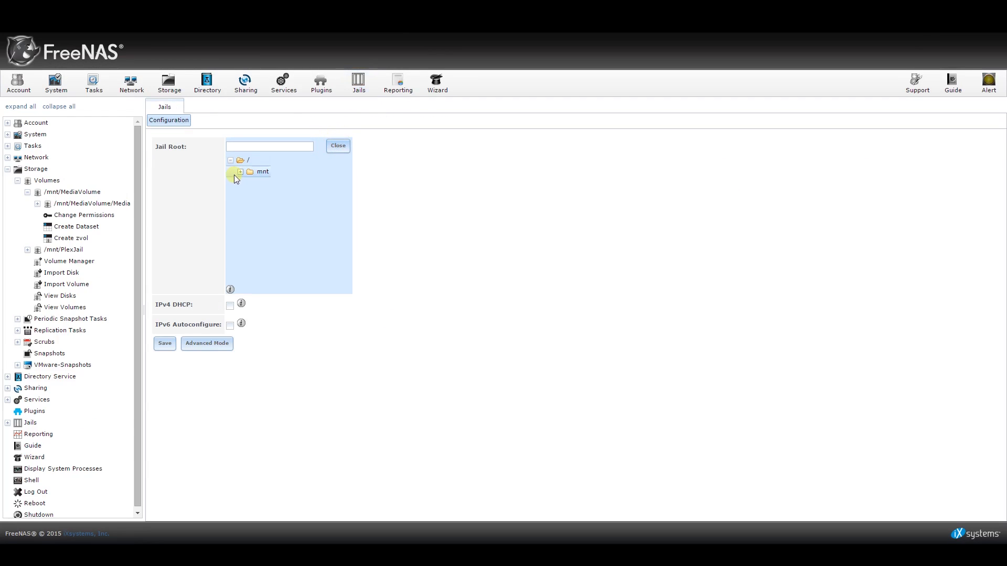
pyautogui.click(240, 172)
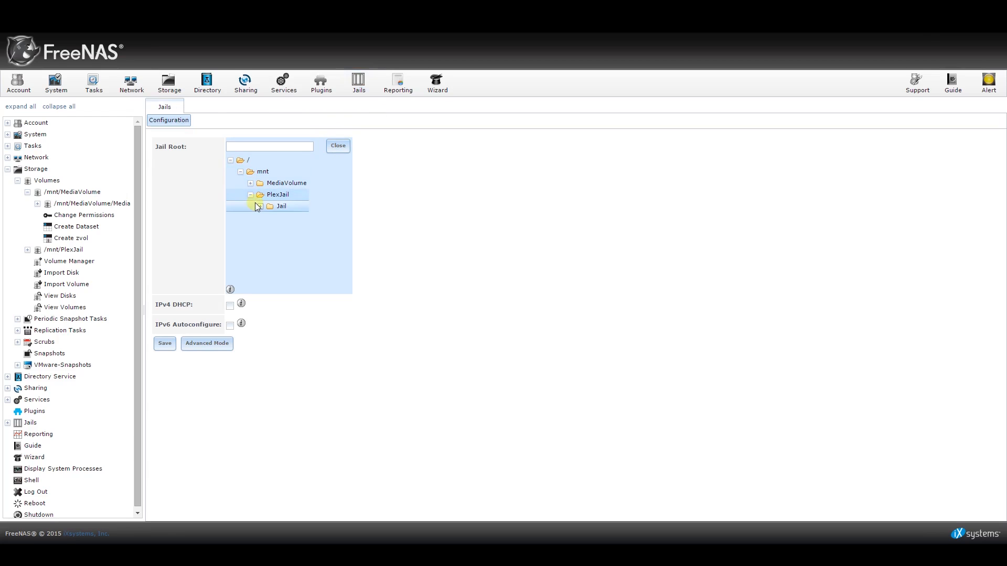
pyautogui.click(280, 206)
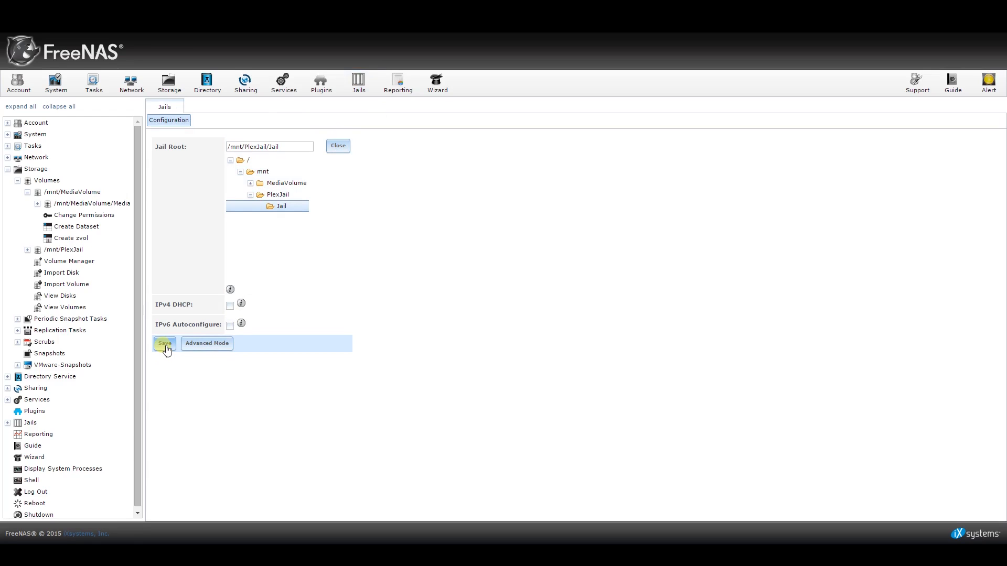
pyautogui.click(164, 343)
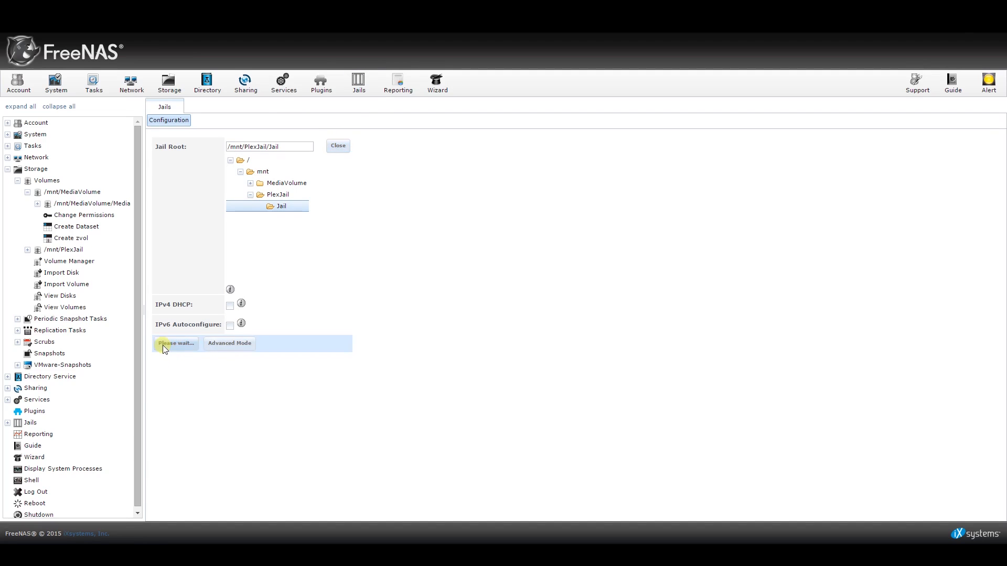
pyautogui.click(174, 343)
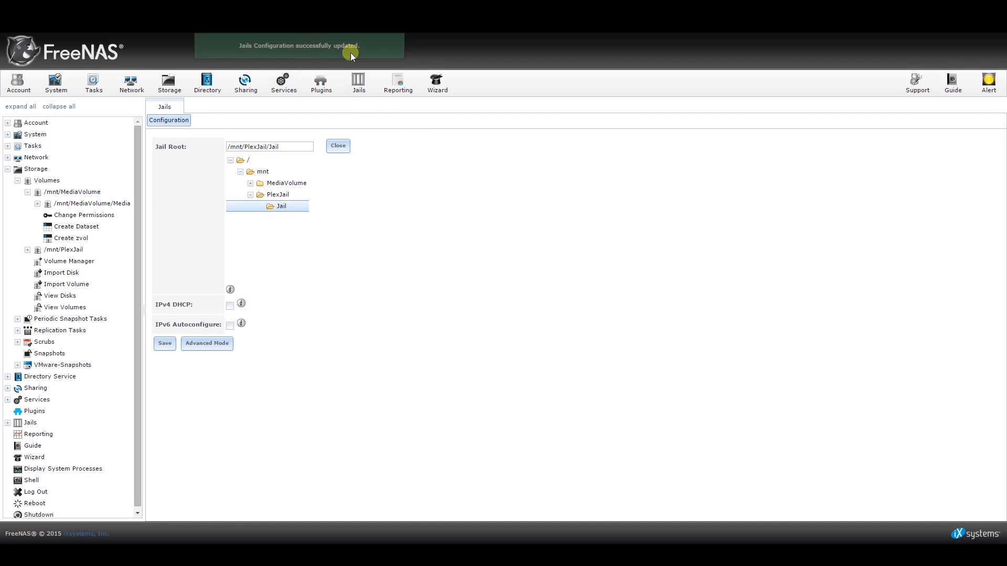
pyautogui.moveTo(394, 55)
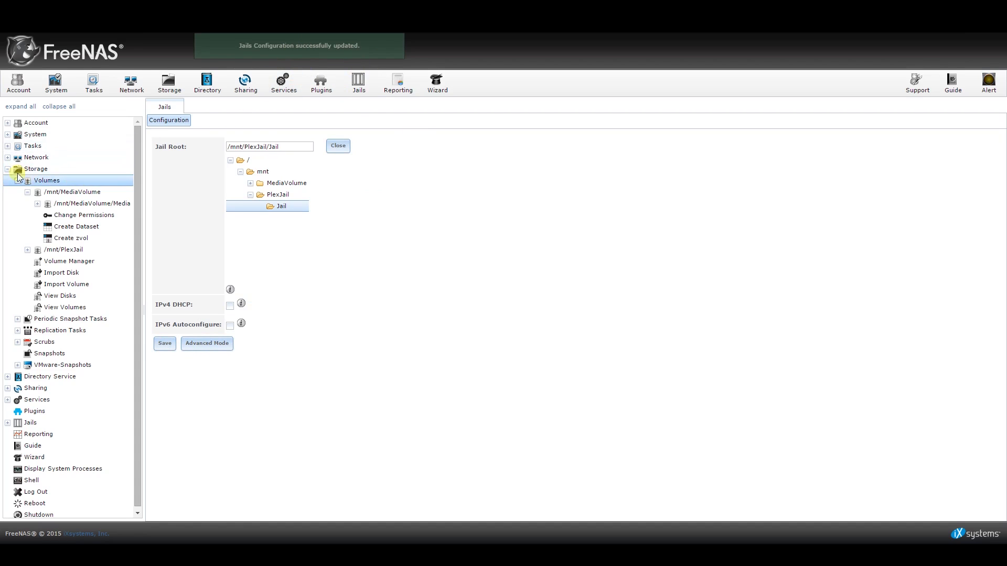
# Step: Collapse Storage and expand Sharing > Windows (CIFS) Shares to add a new share
pyautogui.click(6, 169)
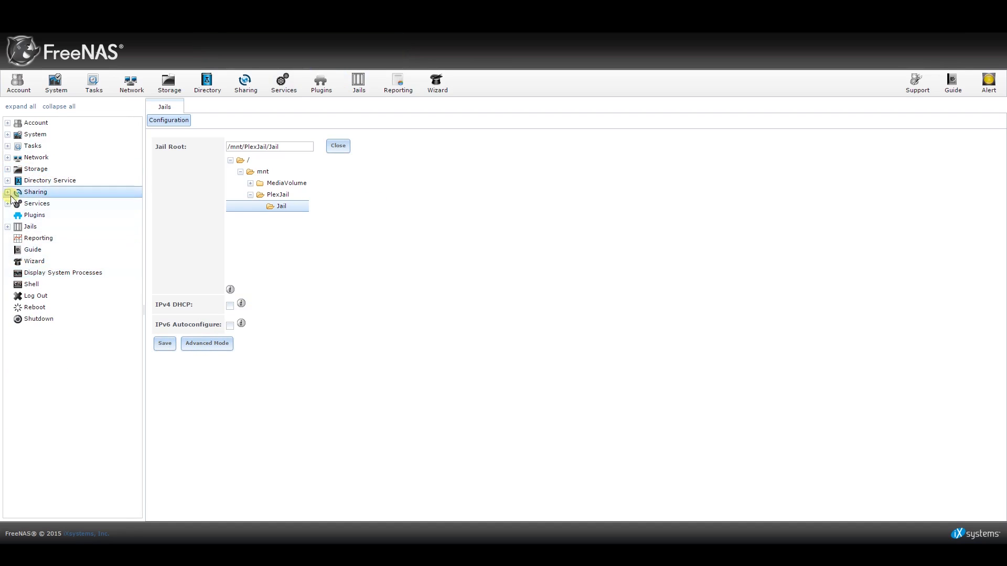
pyautogui.click(7, 192)
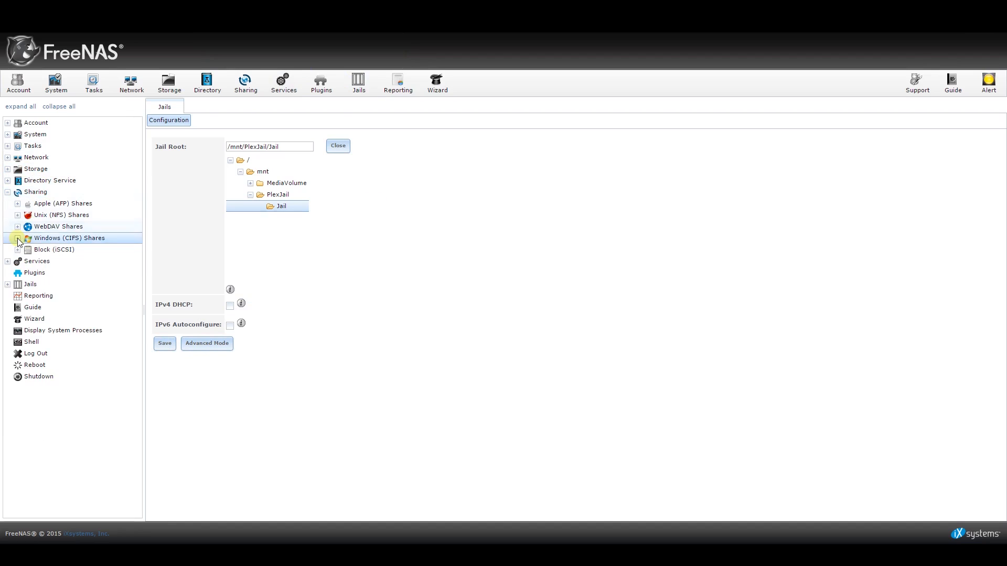
pyautogui.click(18, 237)
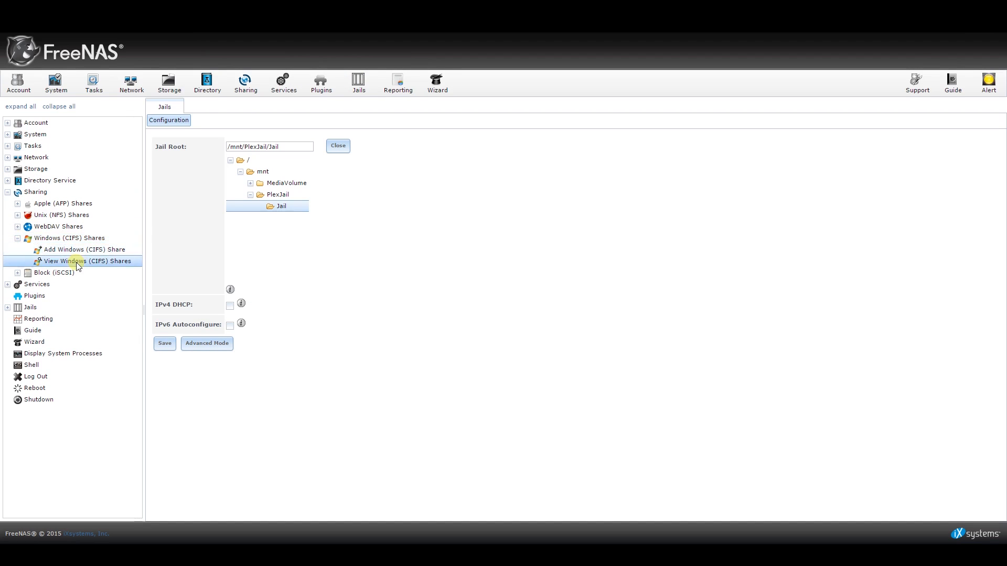
pyautogui.click(84, 249)
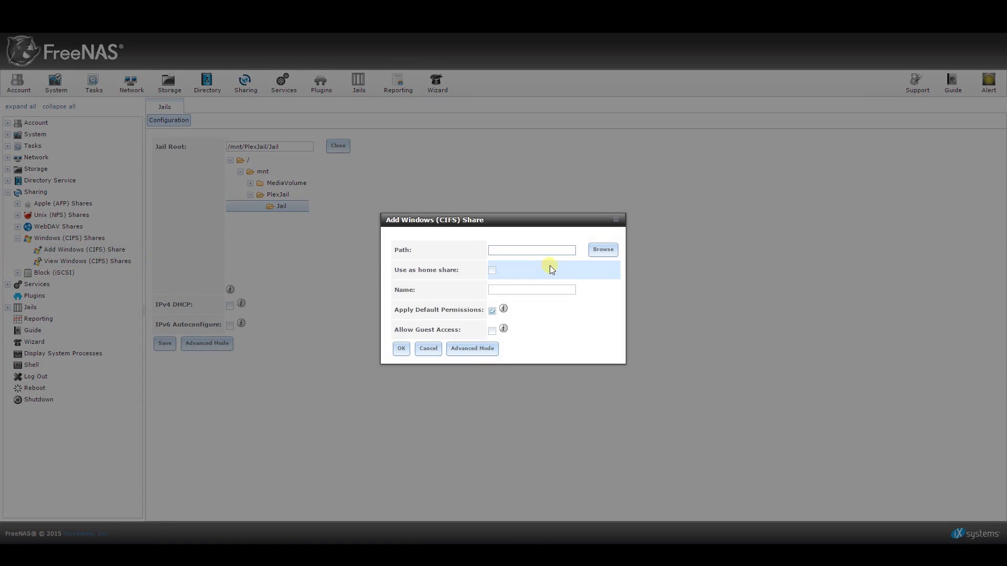
# Step: Create guest-accessible share Media at /mnt/MediaVolume/Media and switch the CIFS service on
pyautogui.click(601, 249)
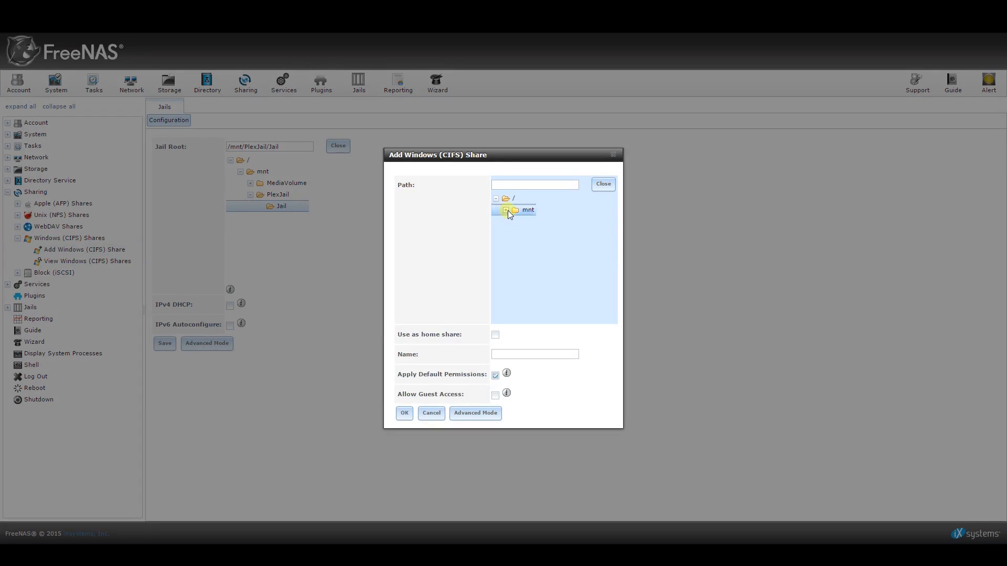
pyautogui.click(509, 210)
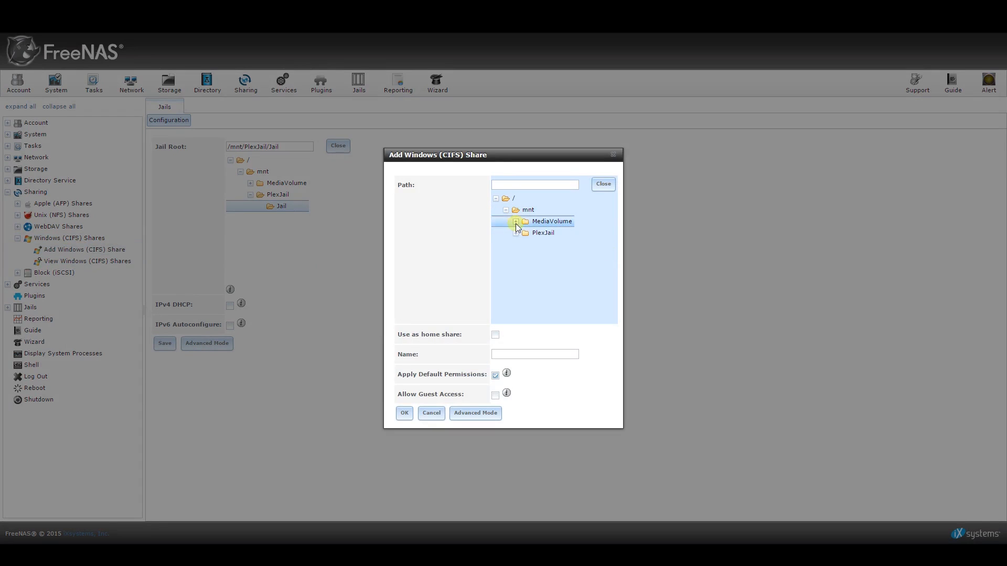
pyautogui.click(549, 233)
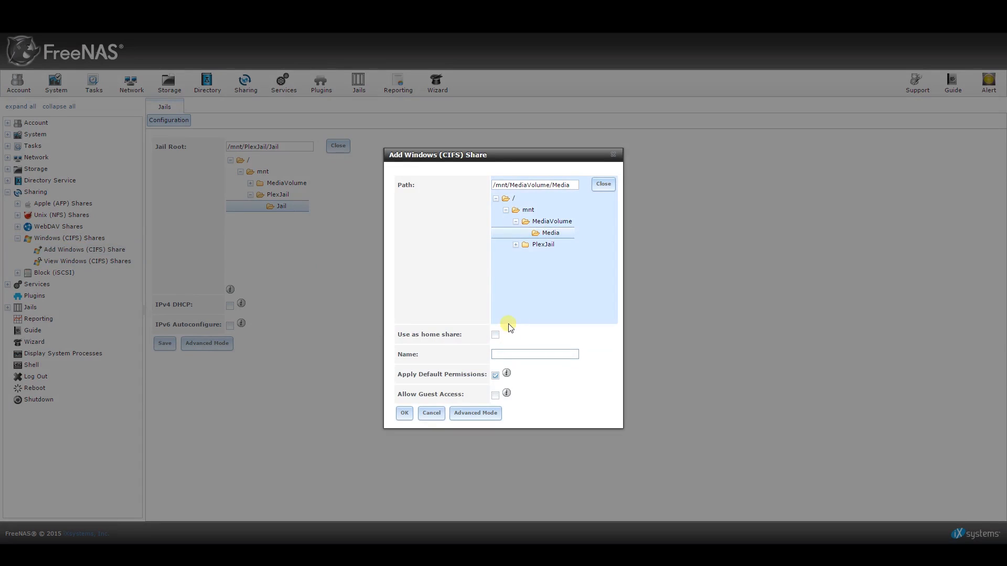
pyautogui.write('Media')
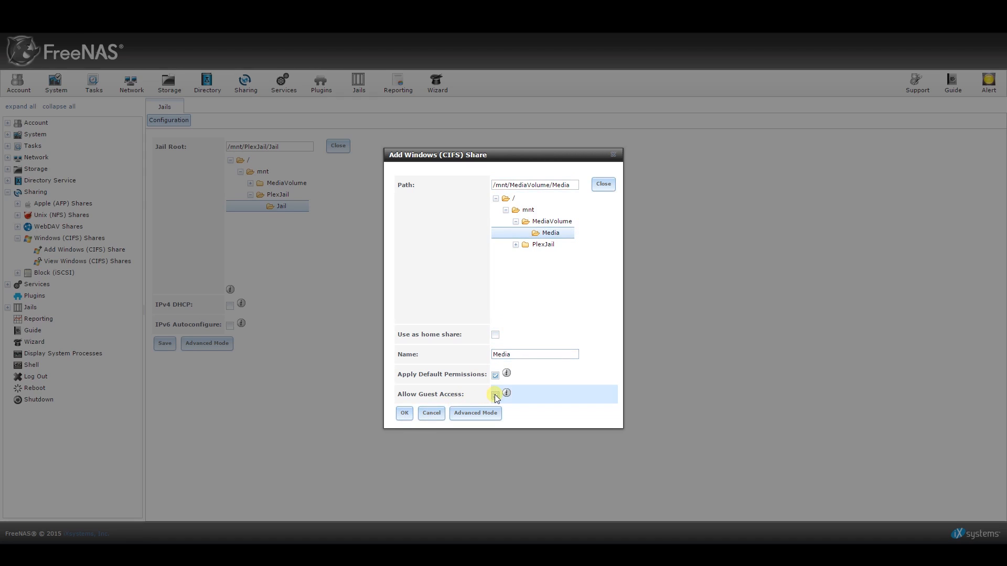
pyautogui.click(404, 413)
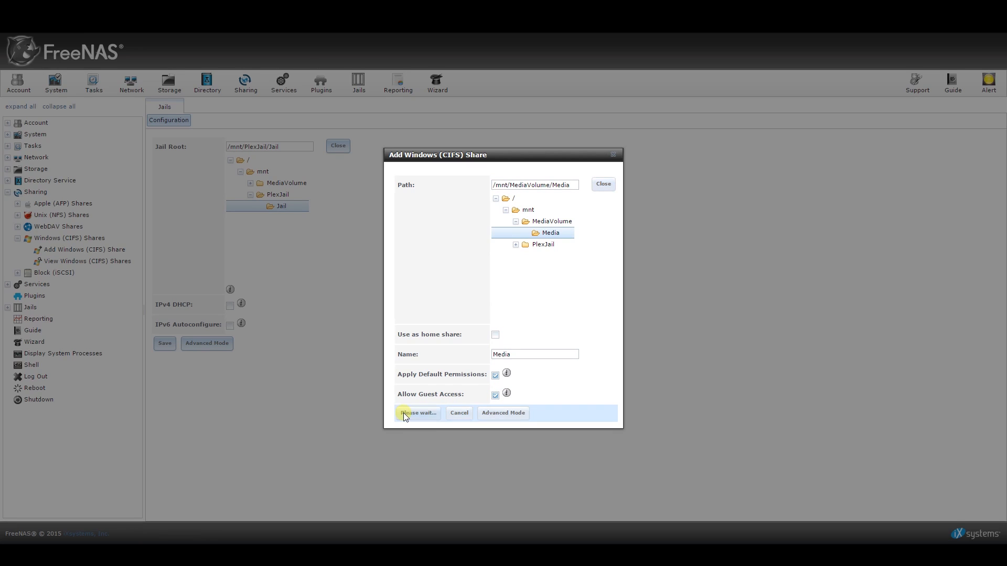
pyautogui.click(418, 413)
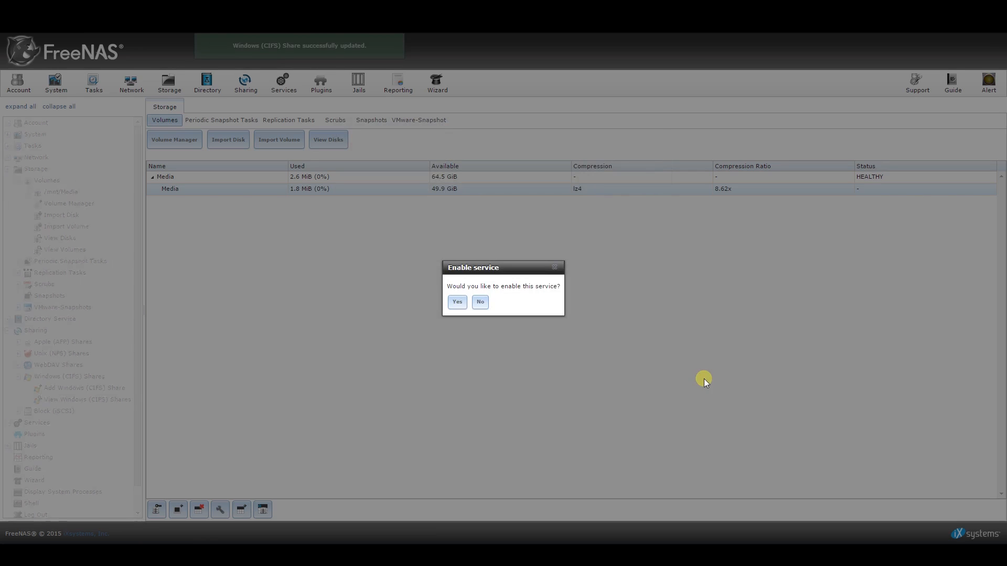
pyautogui.click(456, 302)
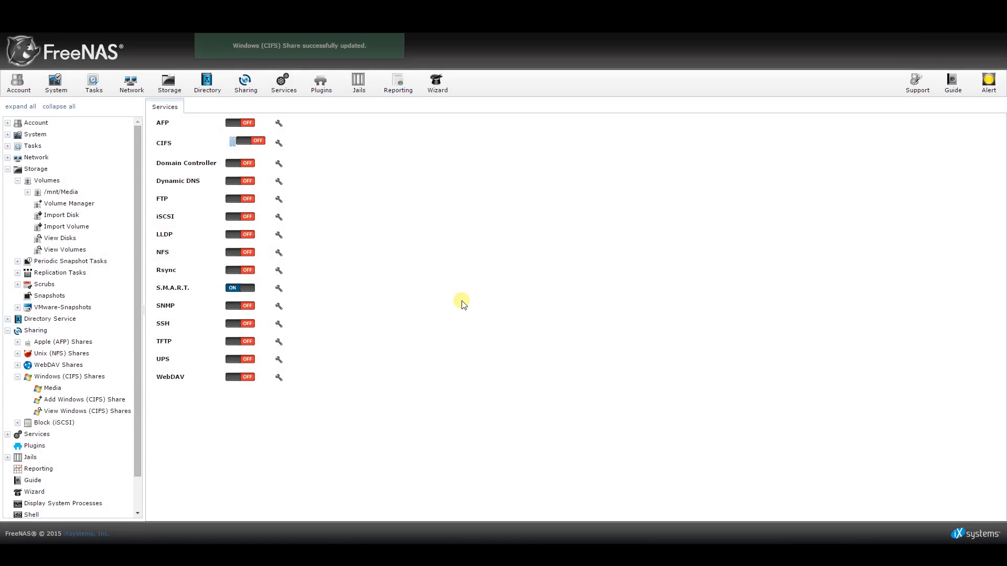
pyautogui.click(240, 141)
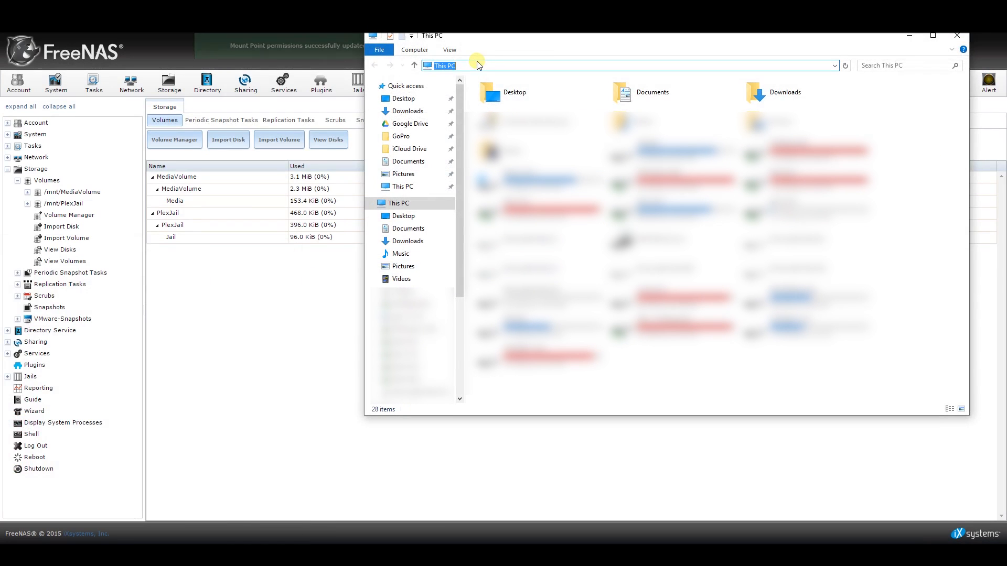
# Step: Browse to \\192.168.74.132 in File Explorer and start a new folder in Media
pyautogui.write('192.168.74.')
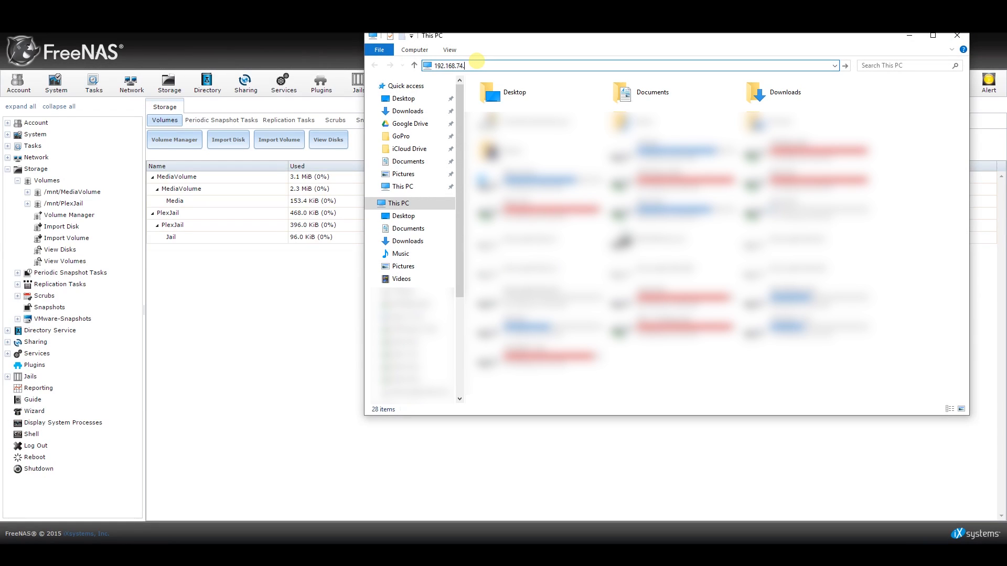
pyautogui.write('132')
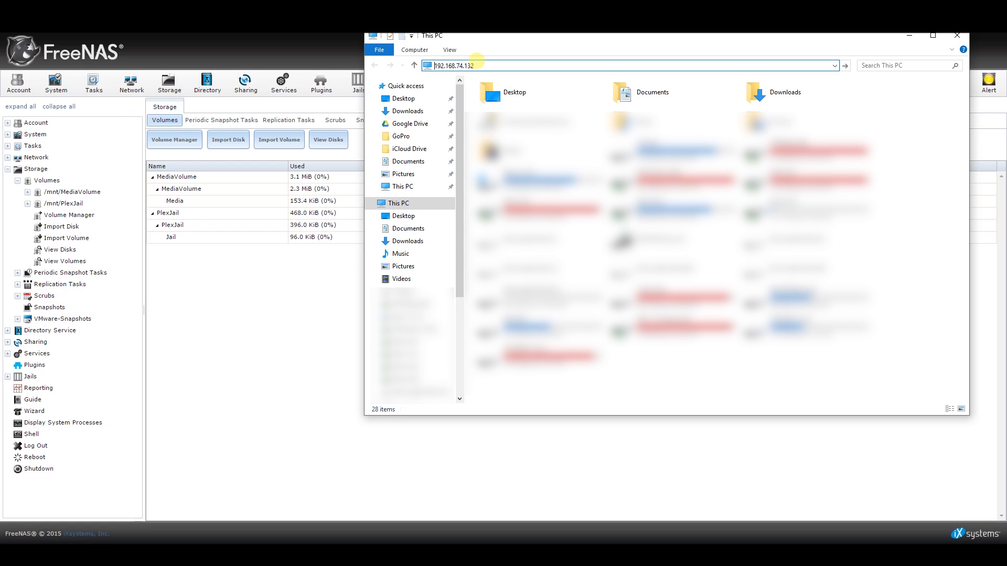
pyautogui.write('\\\\192.168.74.132')
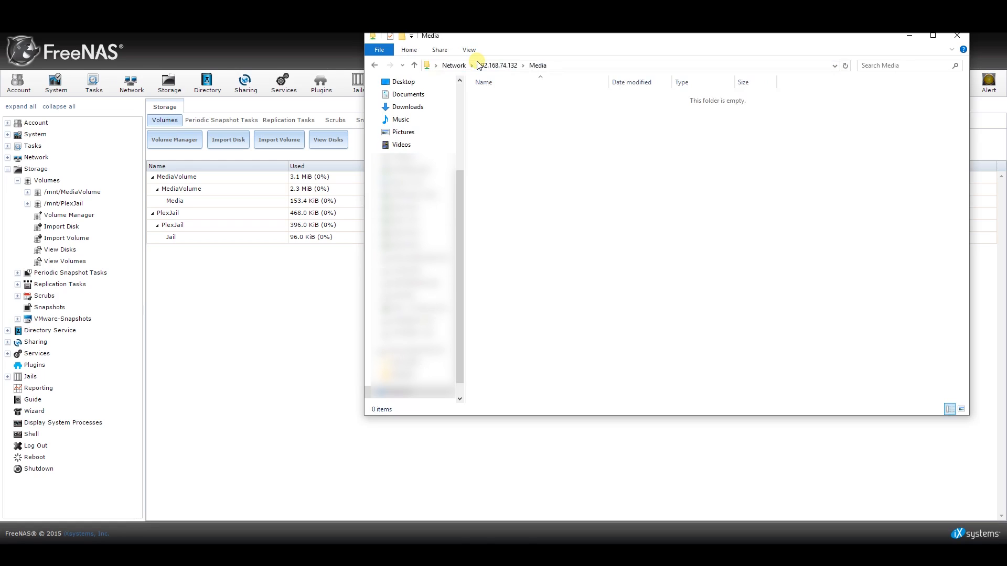
pyautogui.rightClick(652, 282)
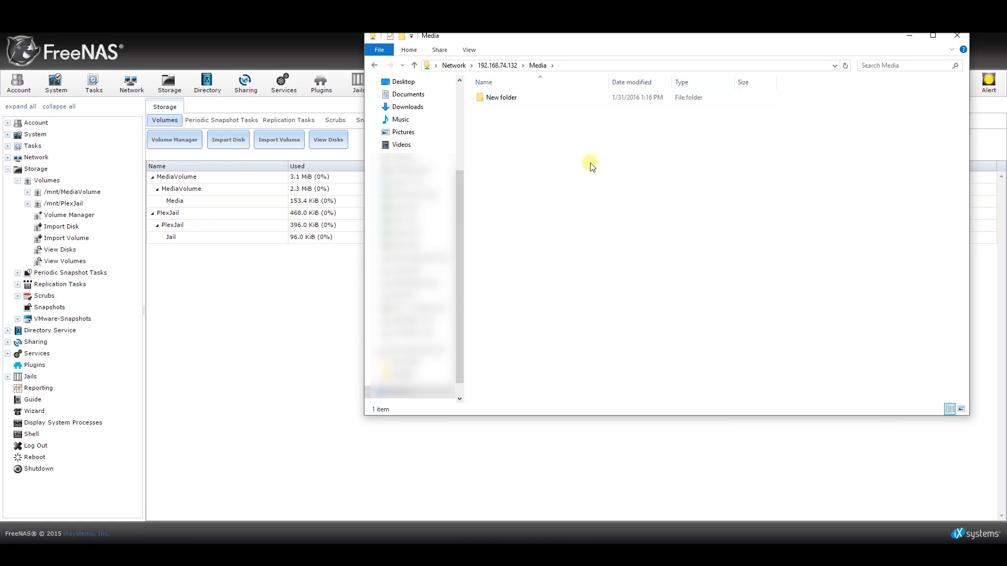
# Step: Select the new folder in Media and rename it to Movies
pyautogui.click(502, 97)
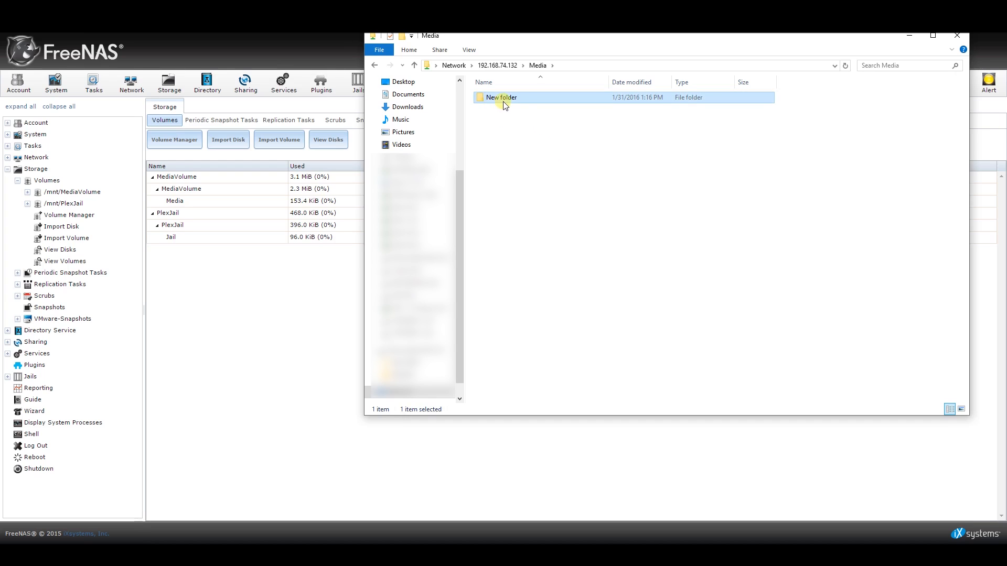
pyautogui.write('Movies')
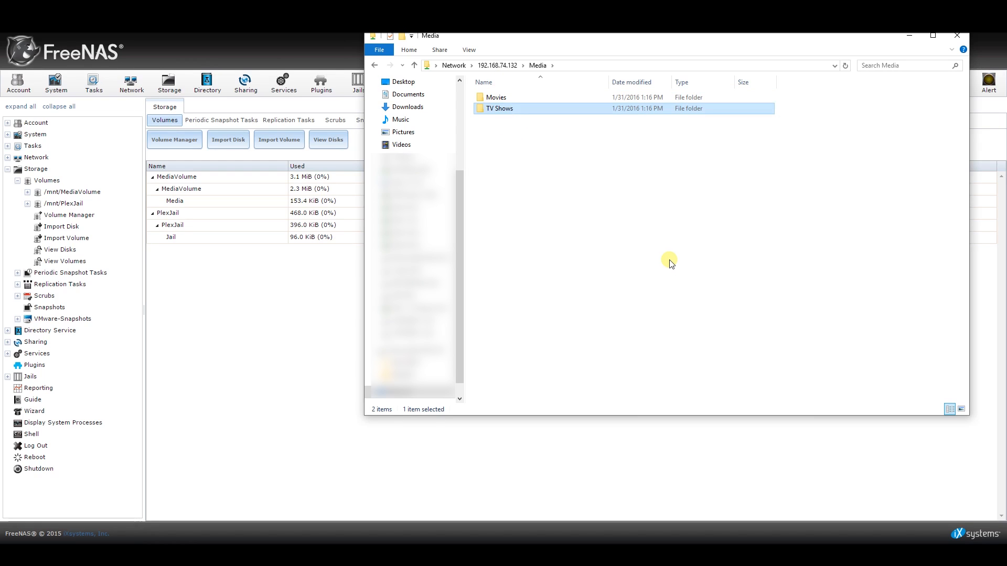
pyautogui.moveTo(541, 140)
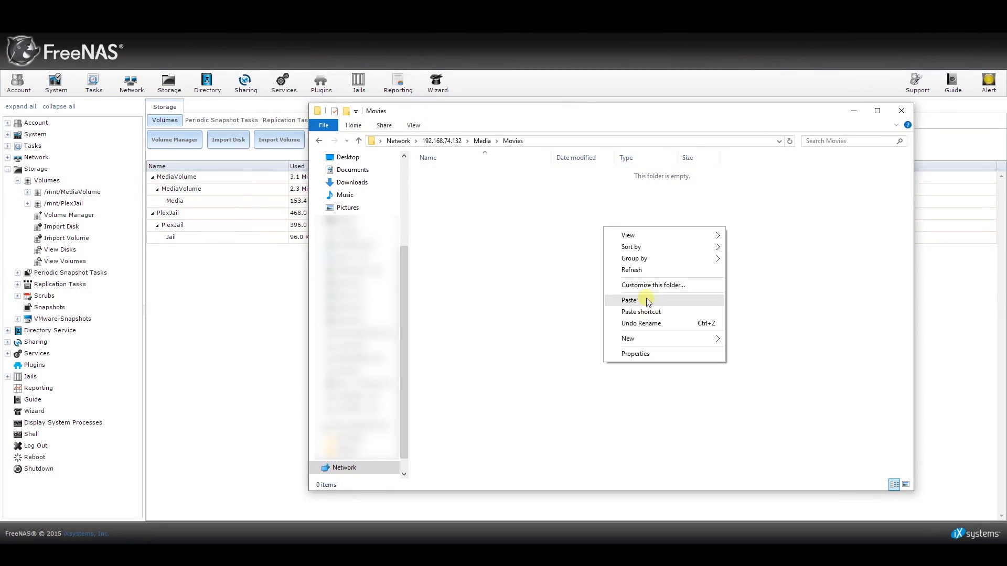
# Step: Paste the Back to the Future folder into Movies, check its mp4, and close Explorer
pyautogui.click(629, 300)
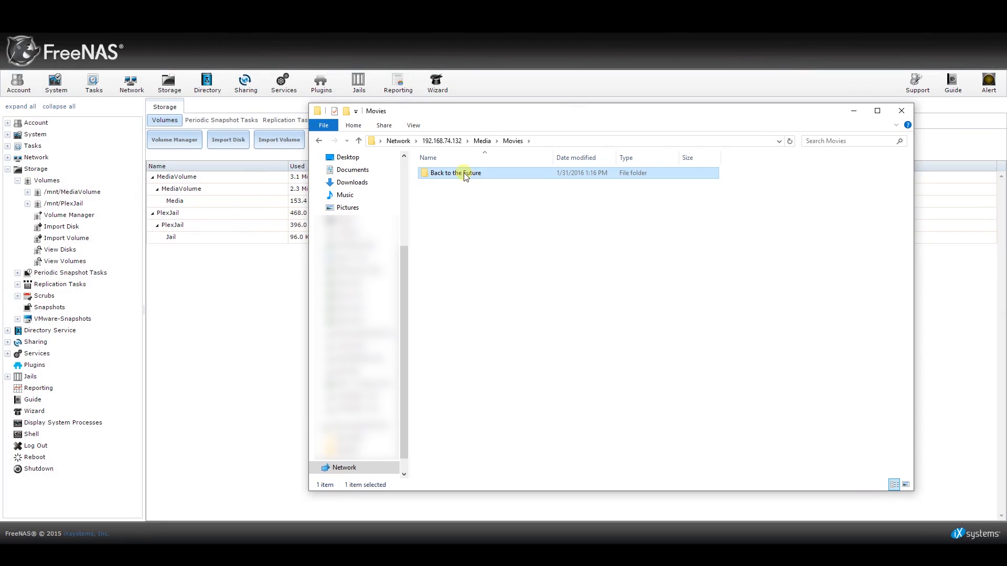
pyautogui.doubleClick(454, 173)
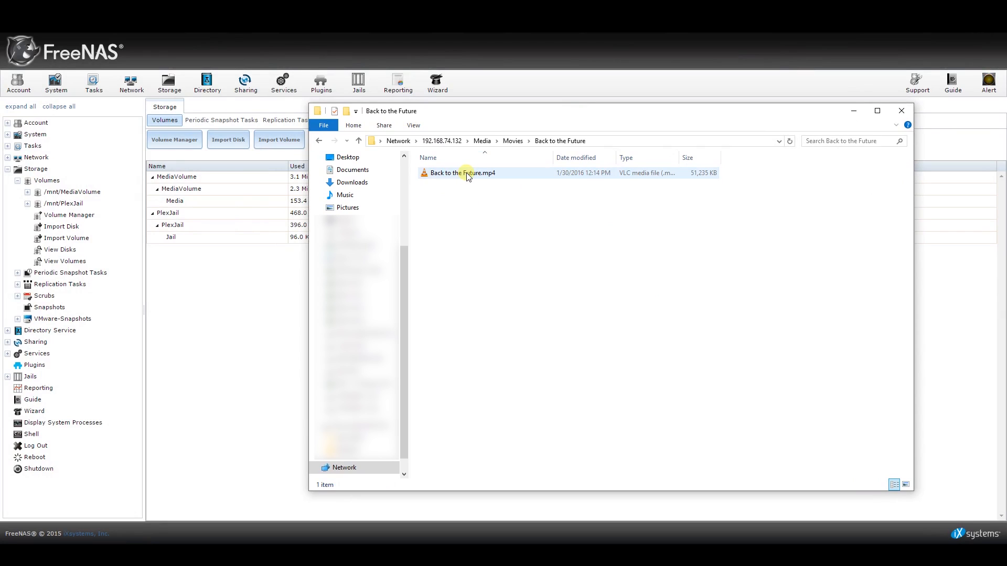
pyautogui.click(670, 217)
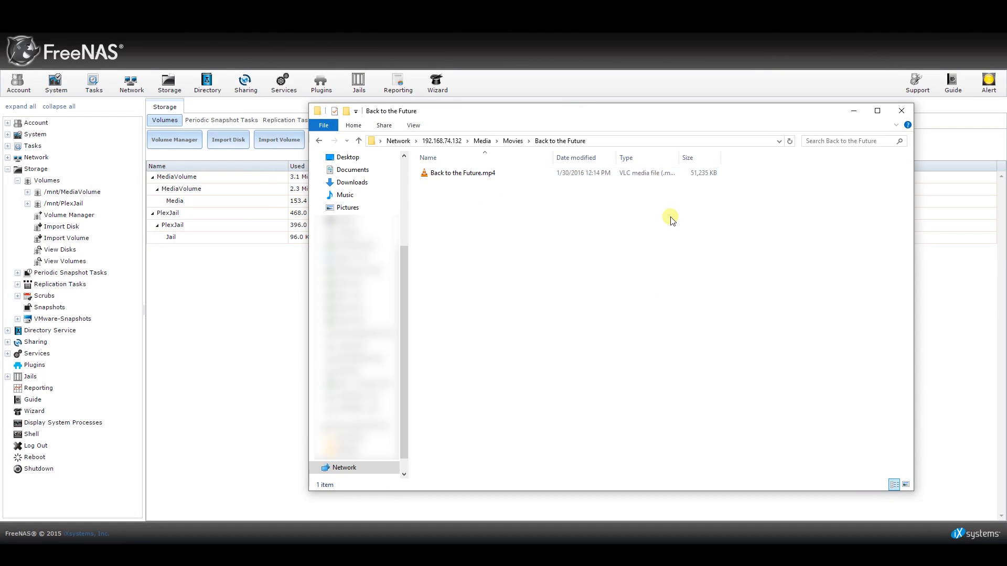
pyautogui.click(482, 140)
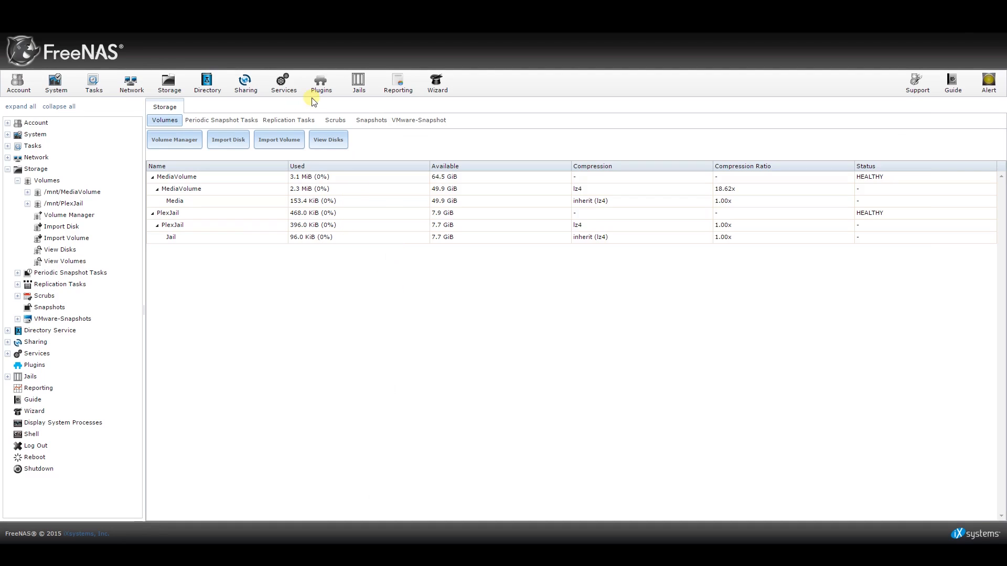
# Step: Install and confirm the PlexMediaServer plugin, then view the plexmediaserver_1 jail in Jails
pyautogui.click(320, 82)
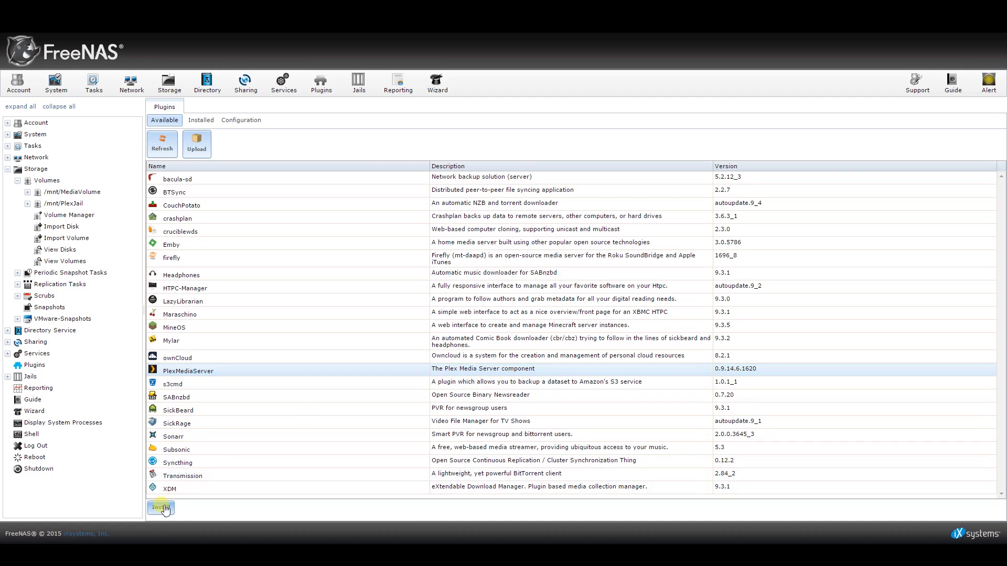
pyautogui.click(160, 507)
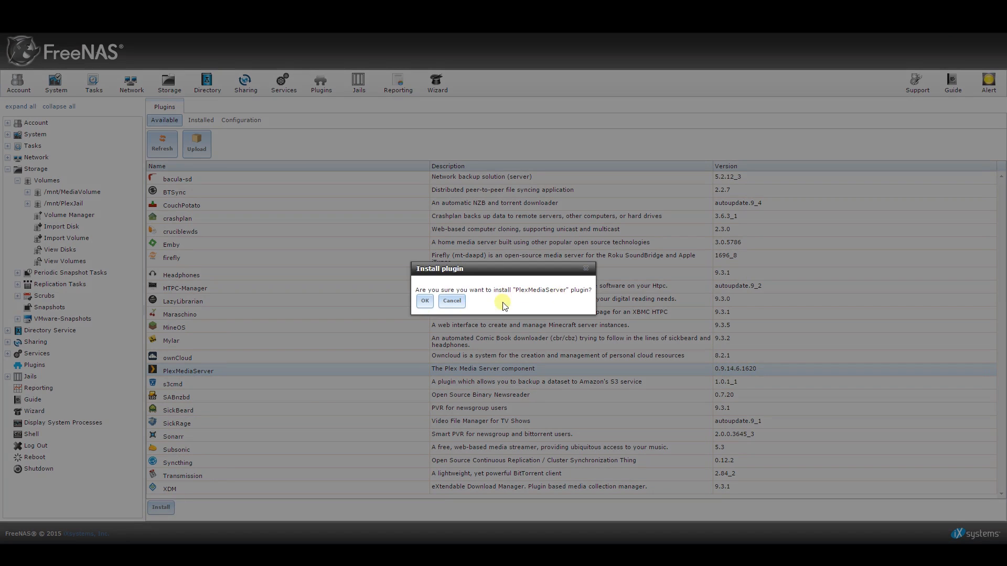
pyautogui.click(425, 301)
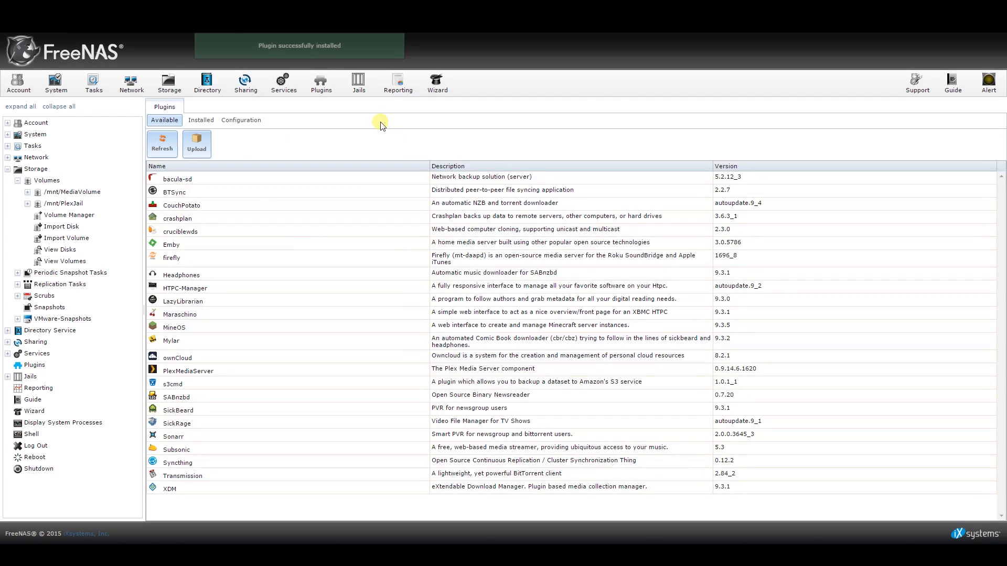
pyautogui.click(358, 82)
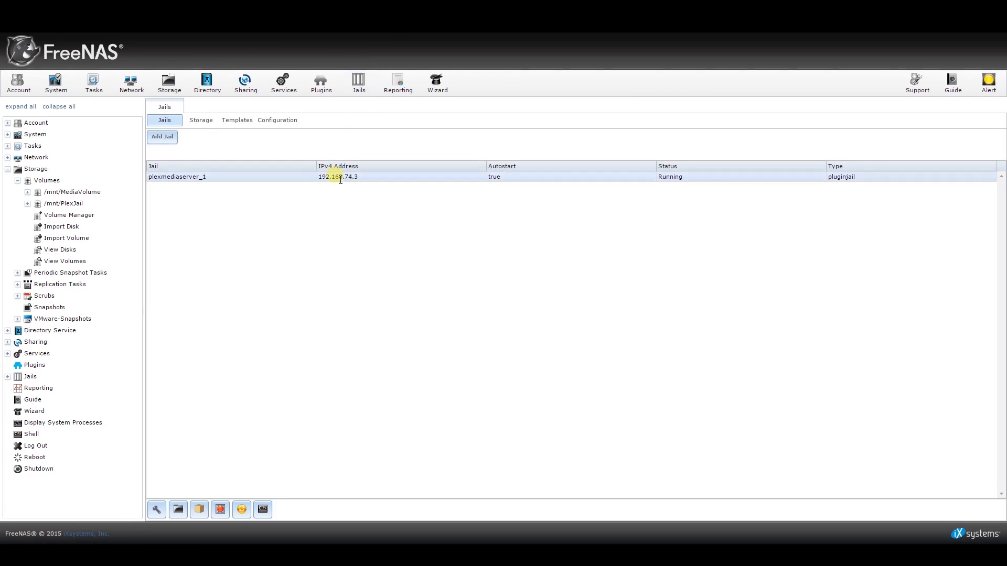
# Step: Add storage to plexmediaserver_1 with source /mnt/MediaVolume/Media and destination /media
pyautogui.click(256, 177)
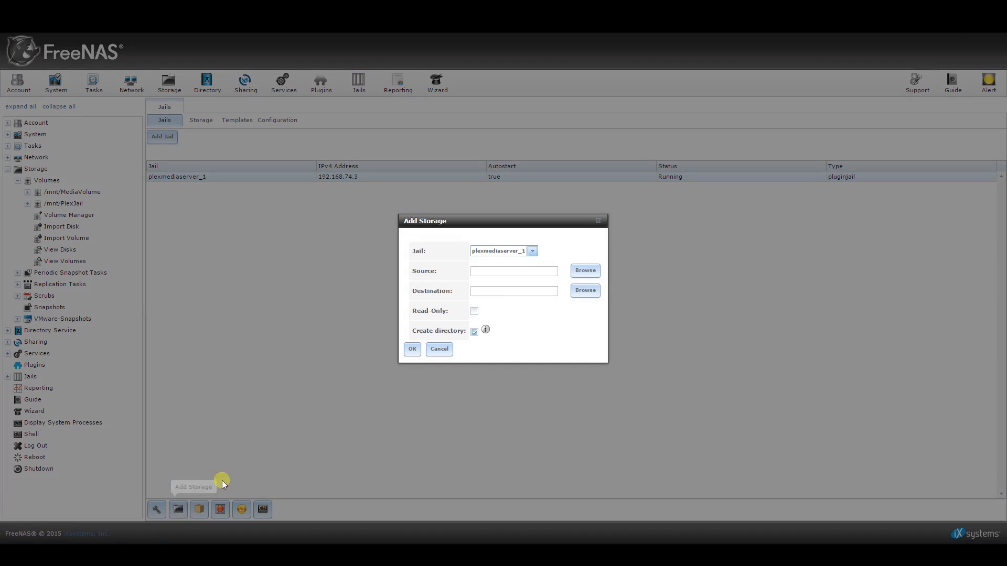
pyautogui.click(583, 270)
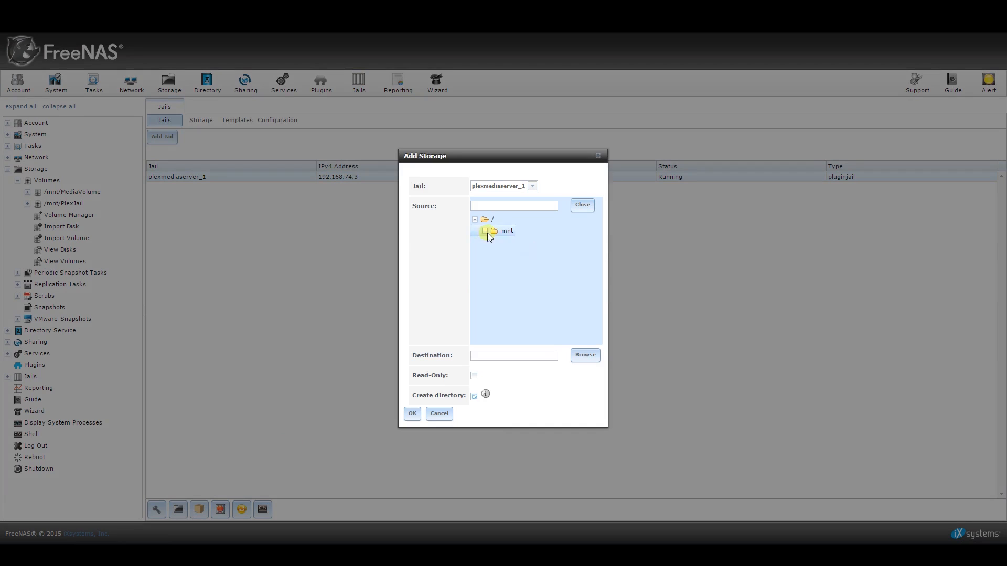
pyautogui.click(485, 230)
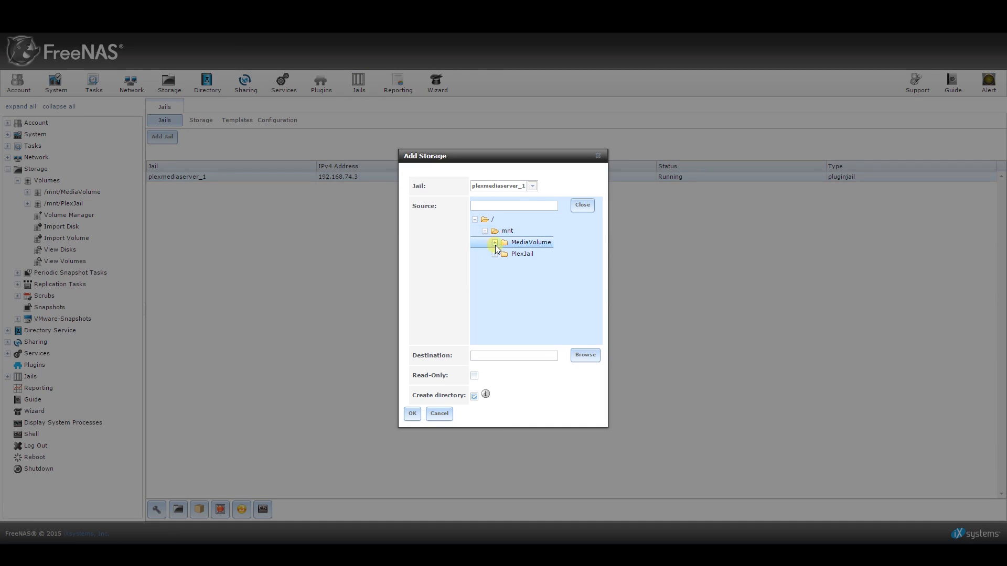
pyautogui.click(495, 242)
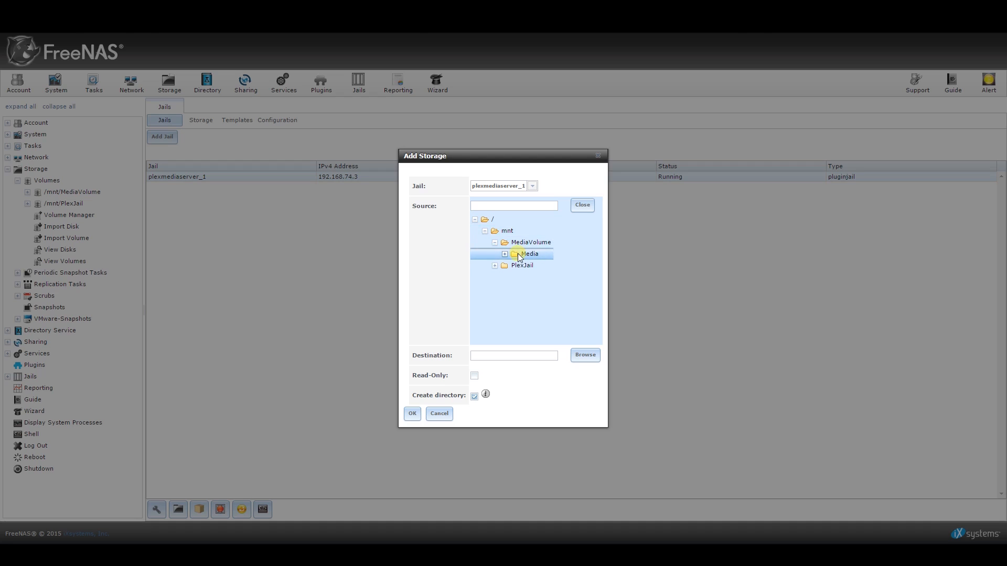
pyautogui.click(528, 254)
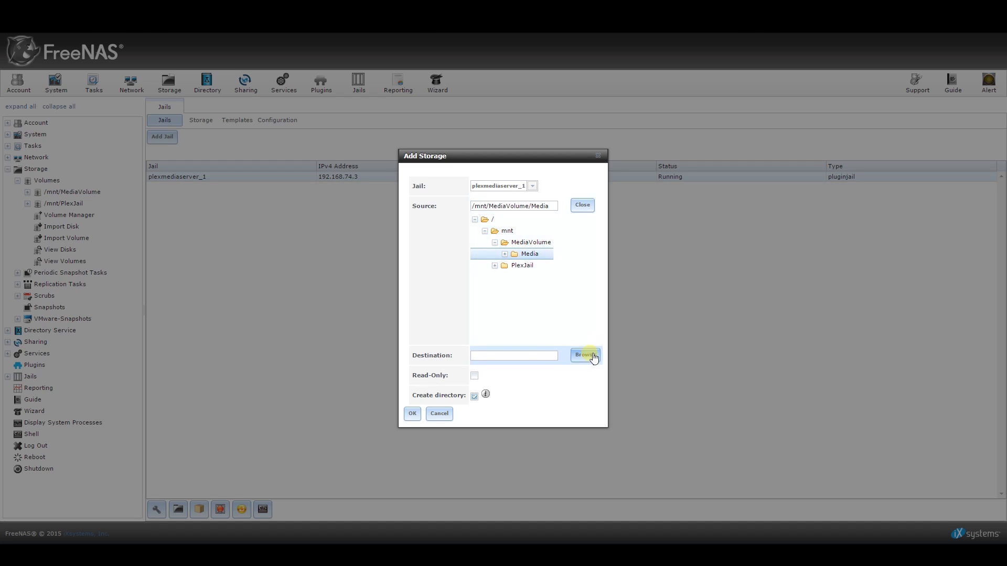
pyautogui.click(584, 355)
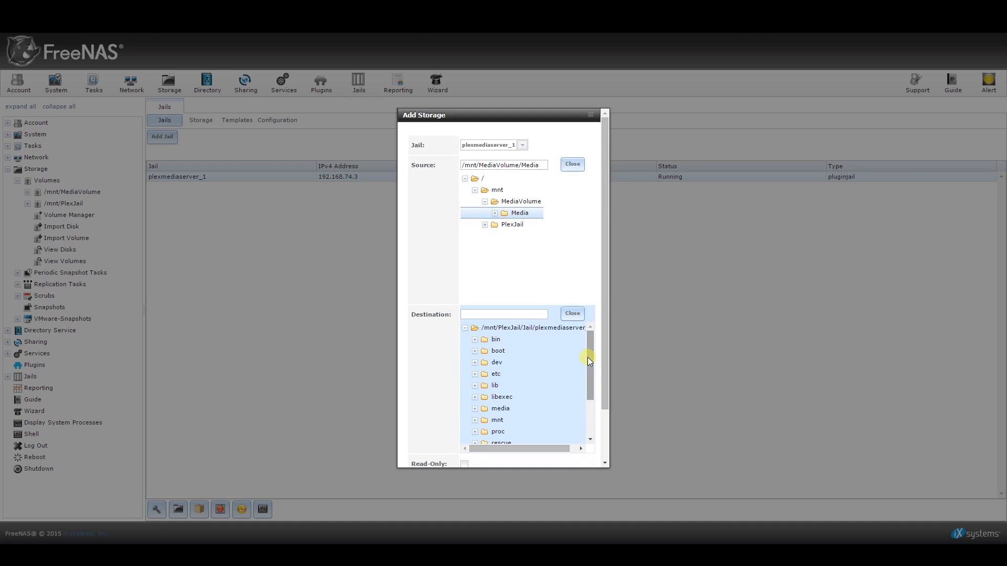
pyautogui.click(501, 409)
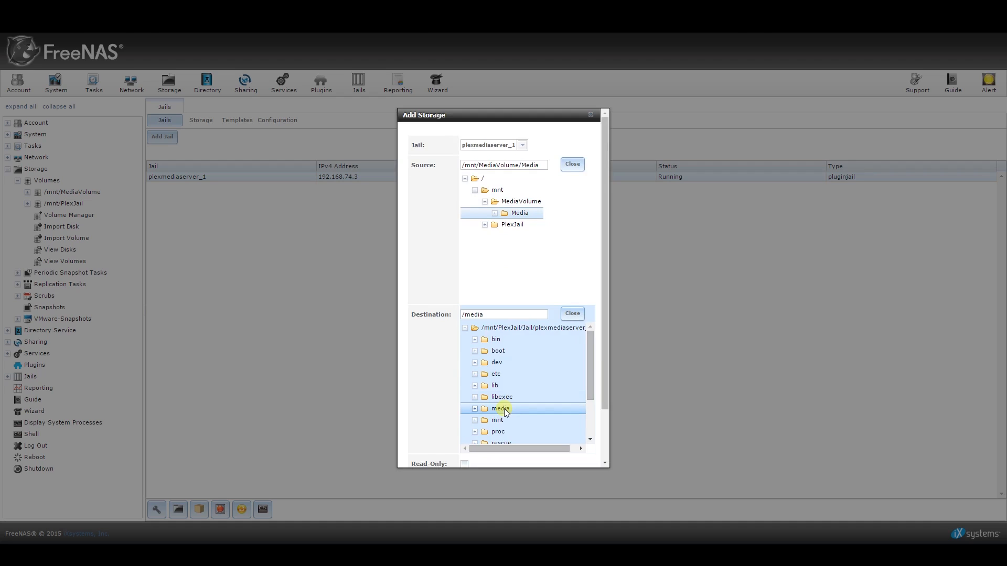
pyautogui.scroll(-3)
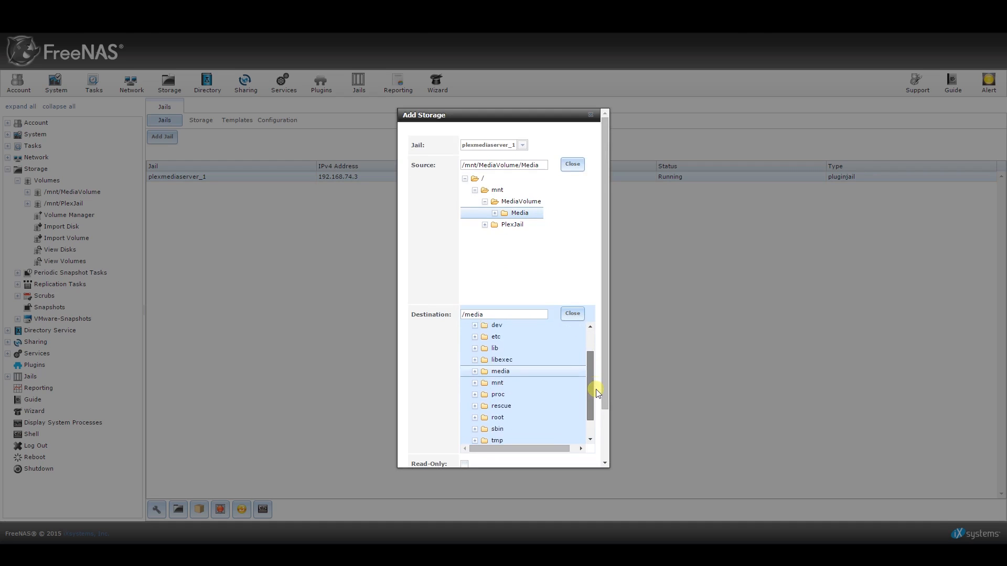
pyautogui.scroll(-3)
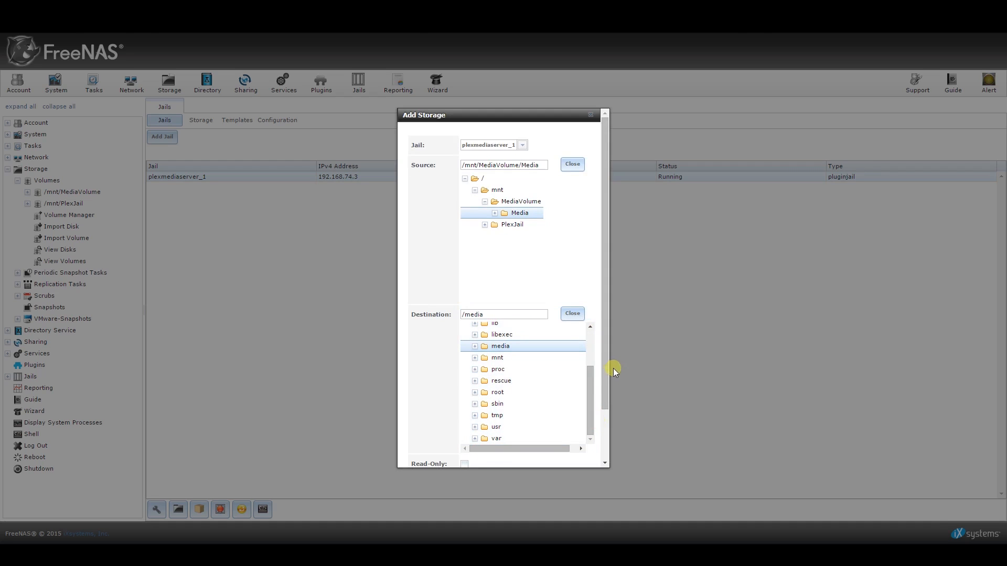
pyautogui.scroll(-3)
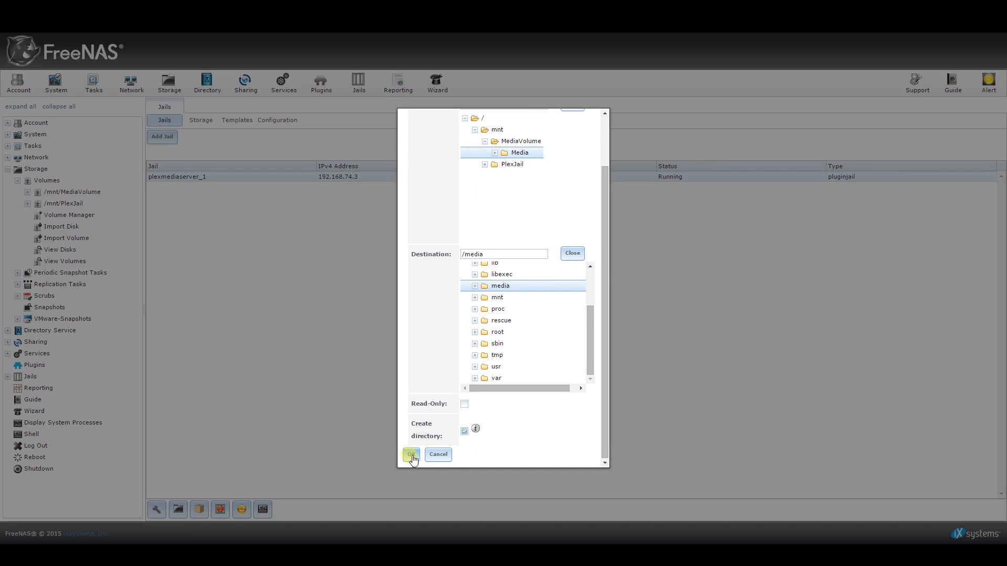
pyautogui.click(411, 455)
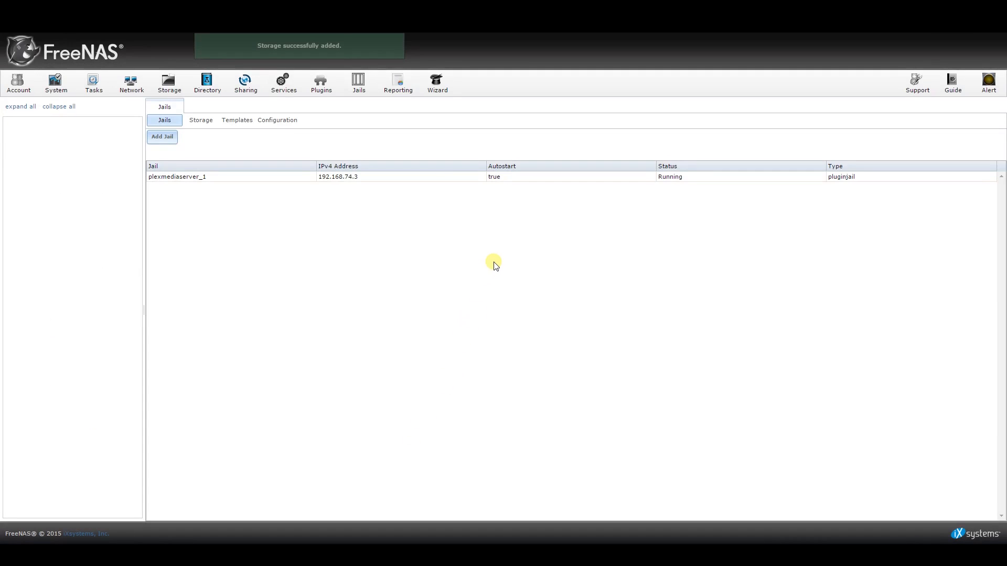
# Step: Switch on the installed PlexMediaServer service and expand Plugins in the tree to show it
pyautogui.click(19, 106)
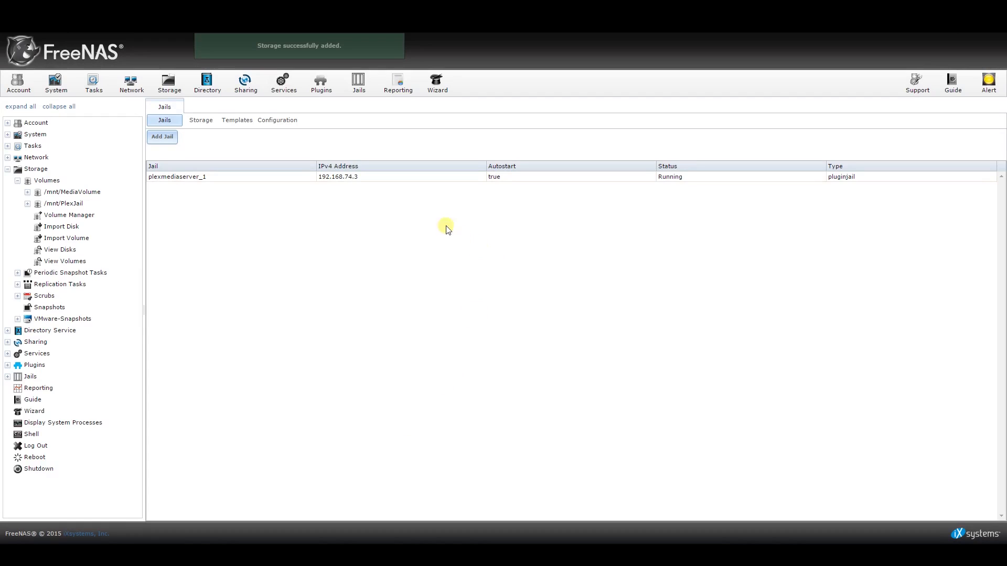
pyautogui.click(320, 82)
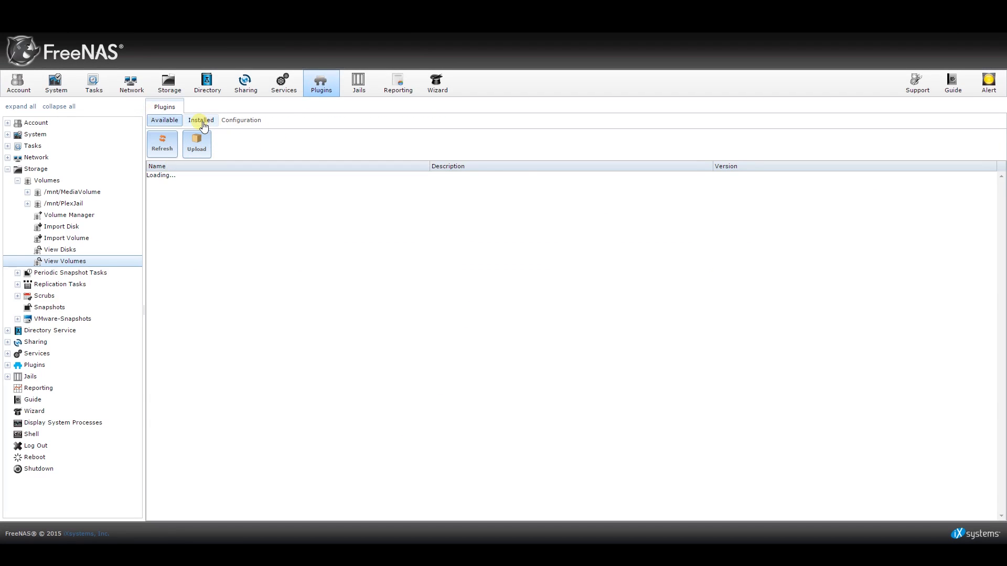
pyautogui.click(201, 120)
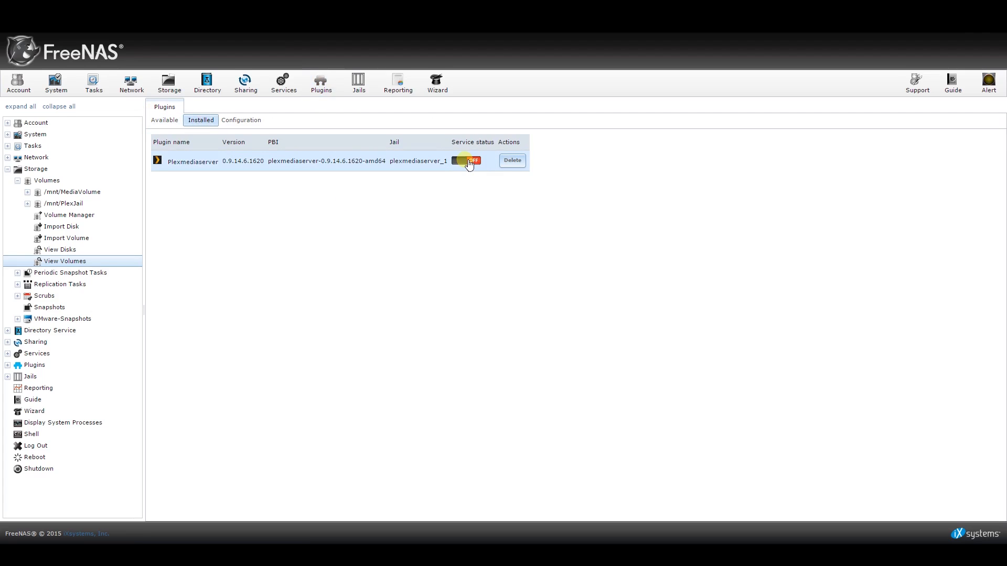
pyautogui.click(466, 161)
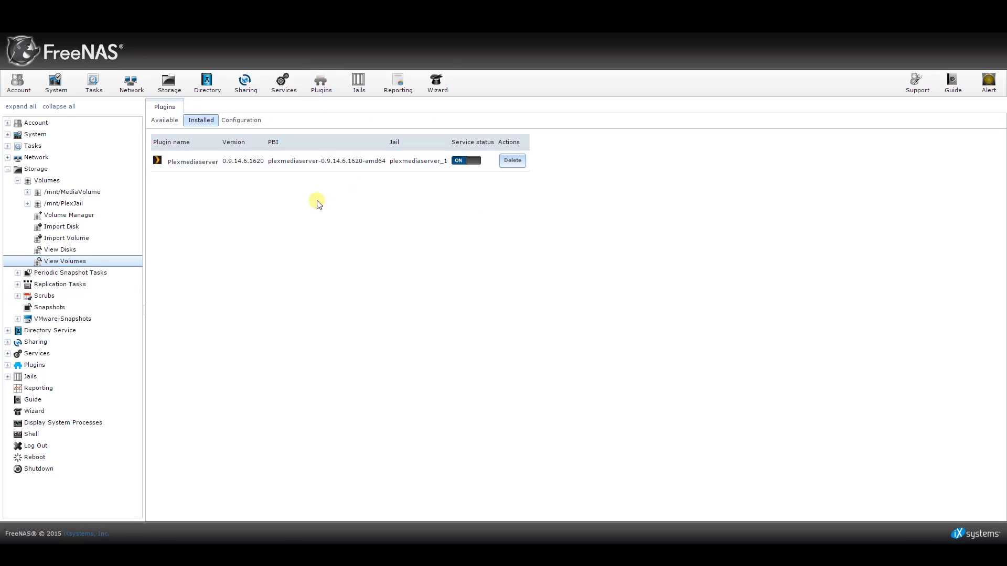
pyautogui.click(34, 364)
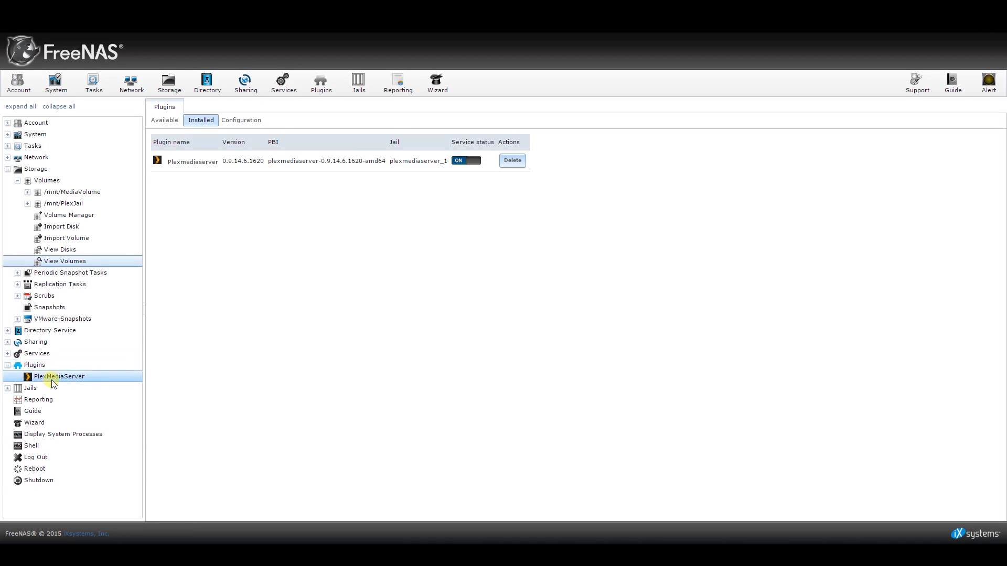
# Step: Tick 'Disables security' on the PlexMediaServer page and follow the link to Plex
pyautogui.click(58, 377)
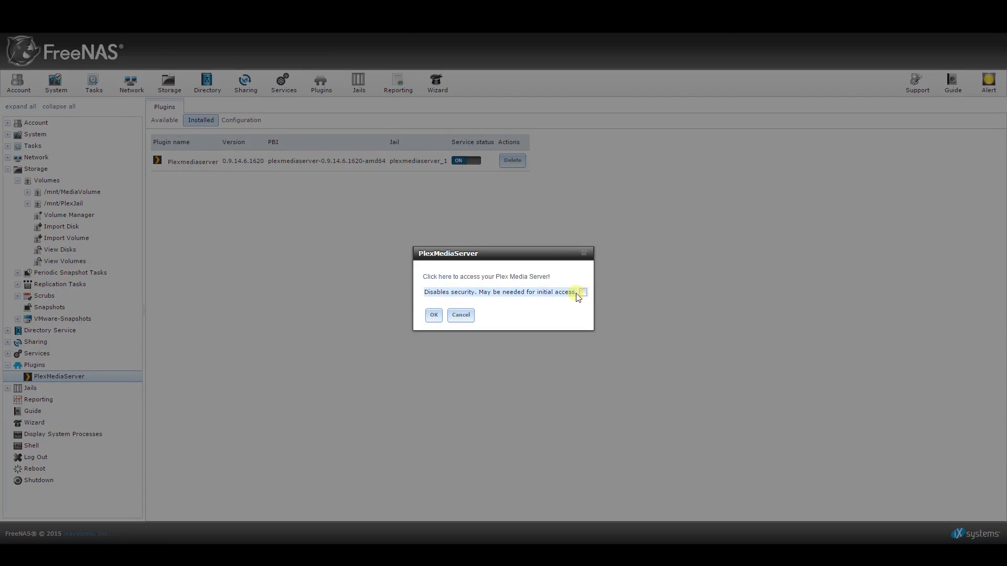
pyautogui.click(581, 292)
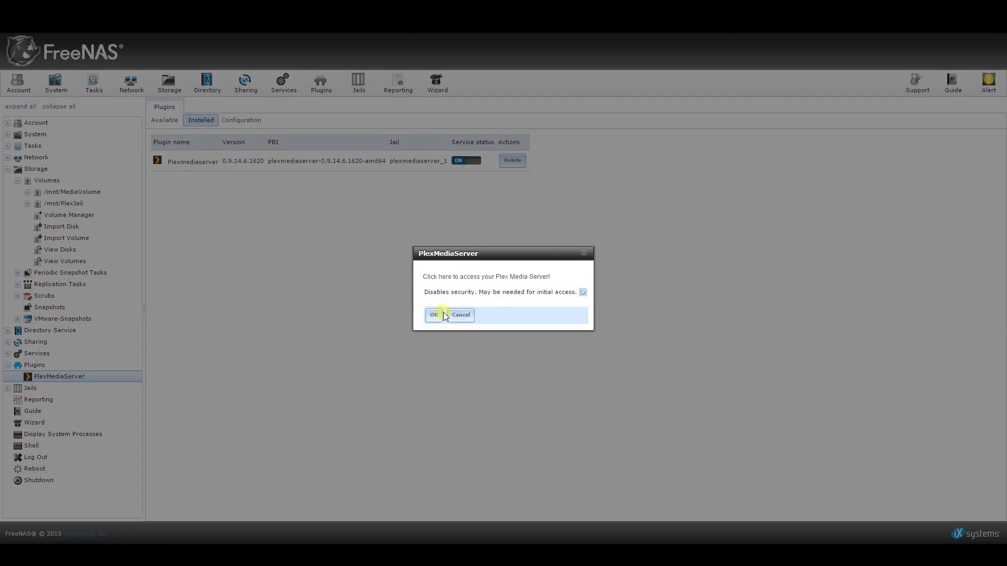
pyautogui.click(433, 315)
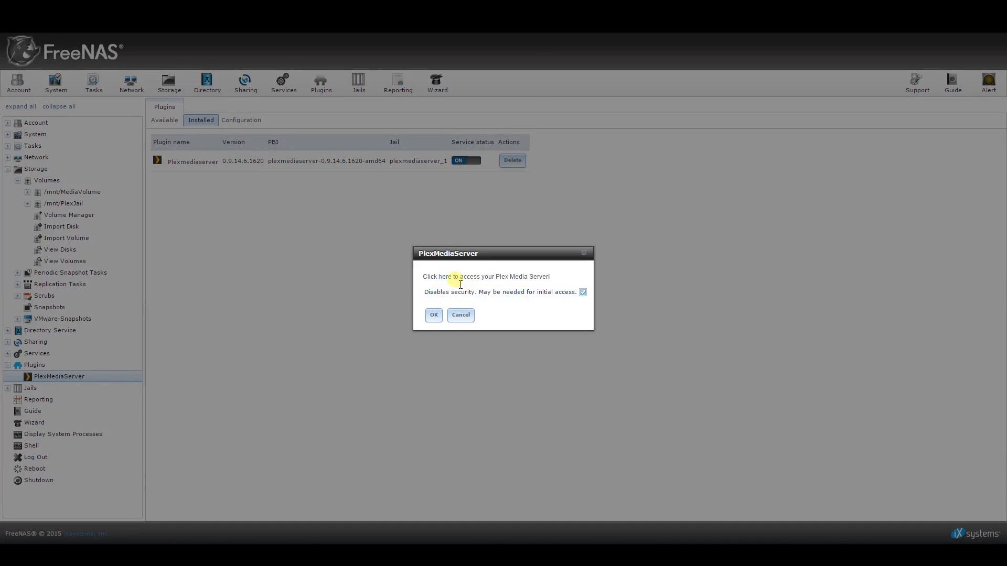
pyautogui.moveTo(443, 277)
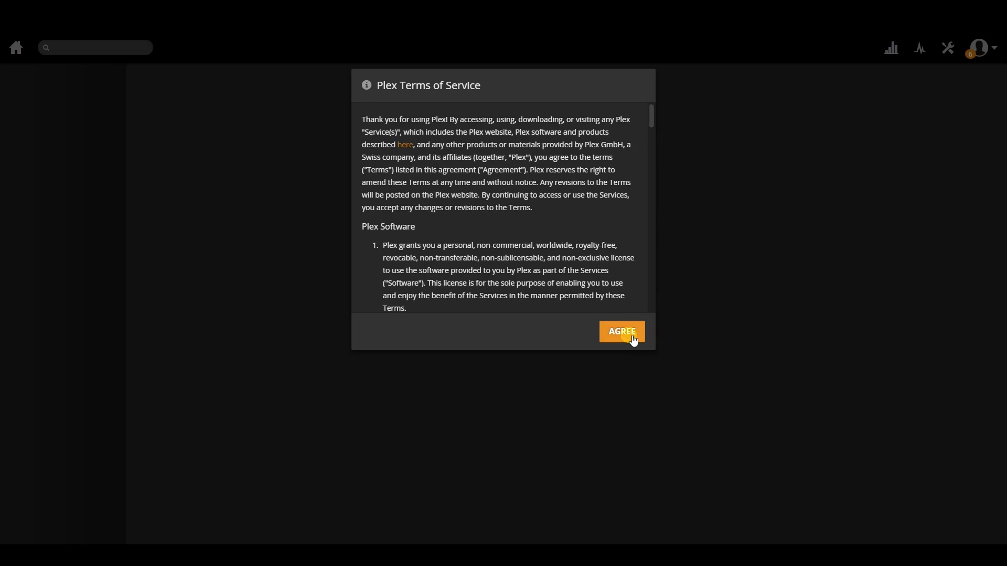
# Step: Accept the Plex terms, view Remote Access and Network settings, and begin adding a library
pyautogui.click(621, 331)
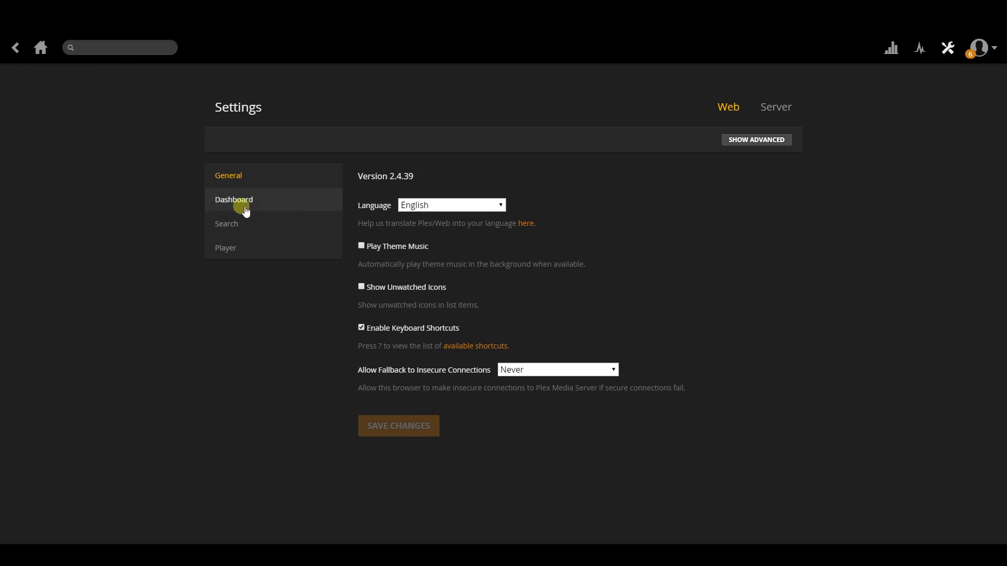
pyautogui.click(775, 106)
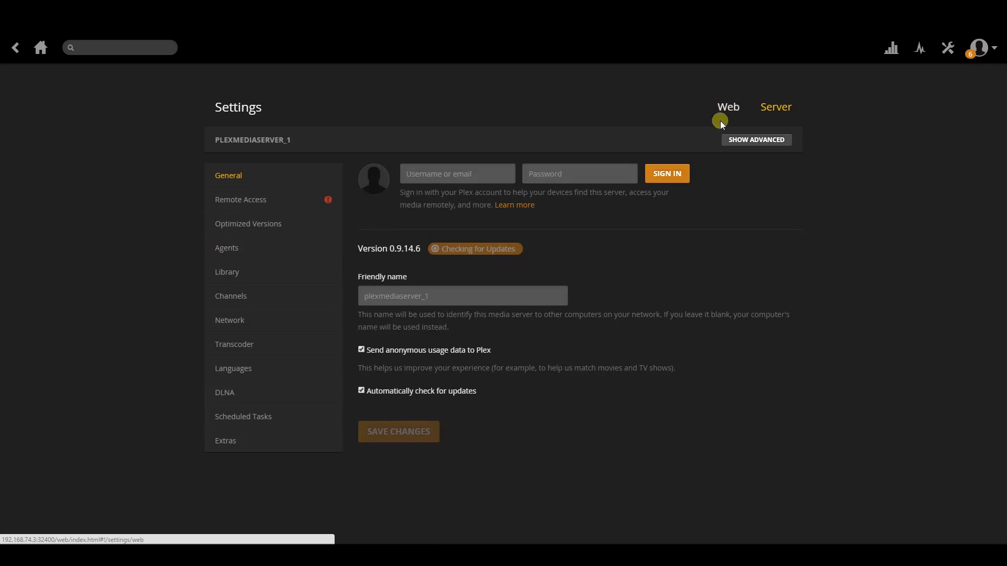
pyautogui.click(240, 199)
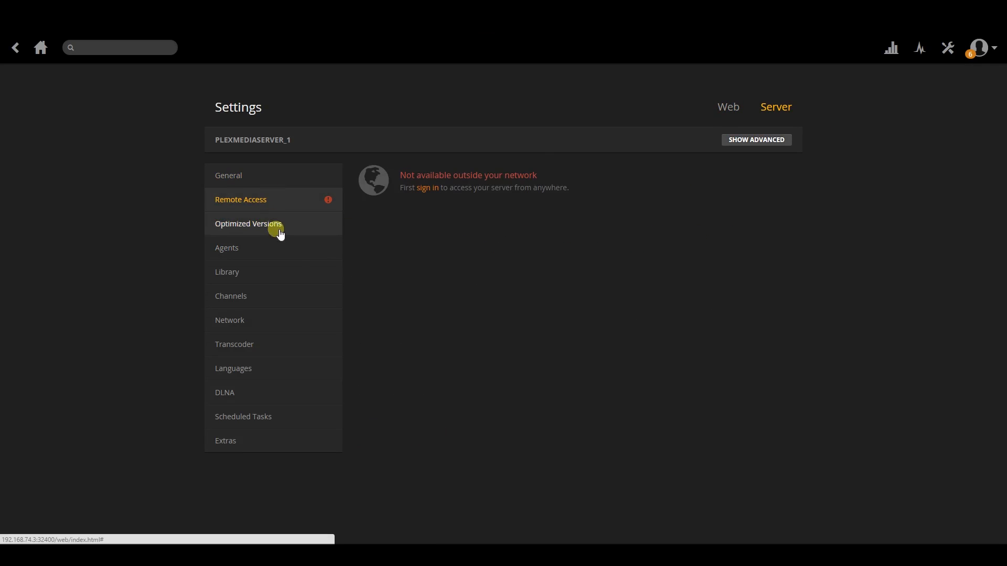
pyautogui.click(229, 320)
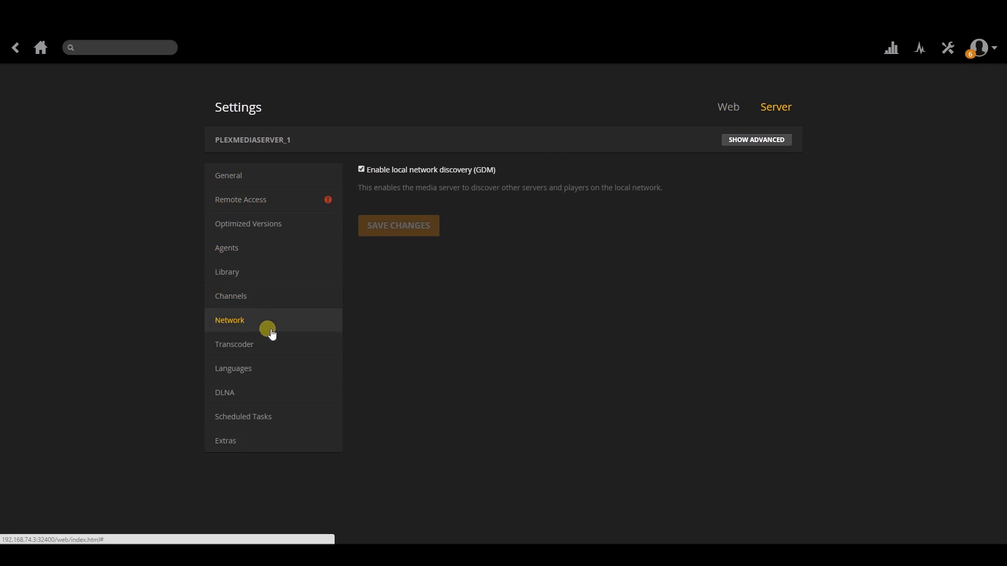
pyautogui.click(225, 441)
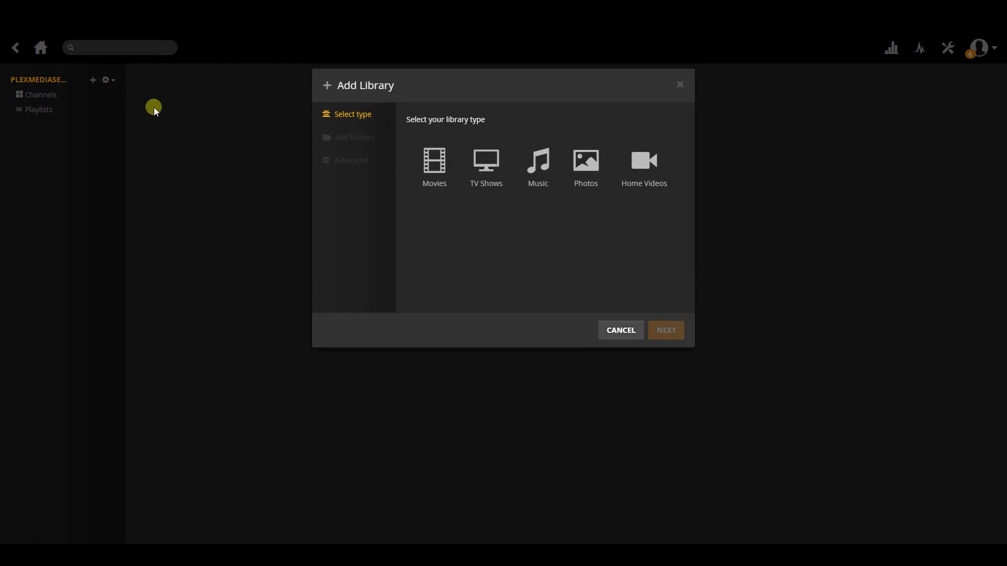
# Step: Create a Movies-type library with the /media/Movies folder as its source
pyautogui.click(434, 166)
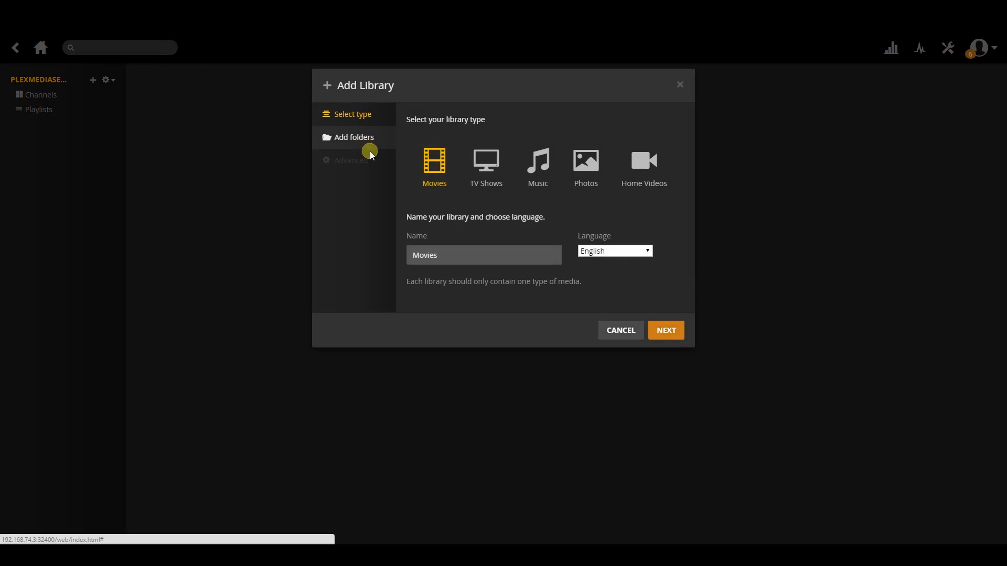
pyautogui.click(665, 330)
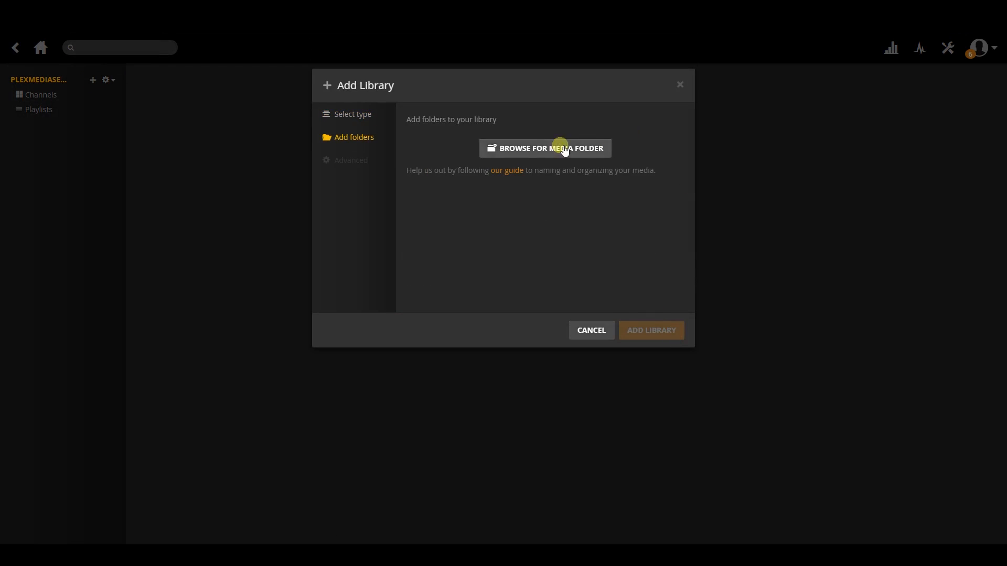
pyautogui.click(545, 148)
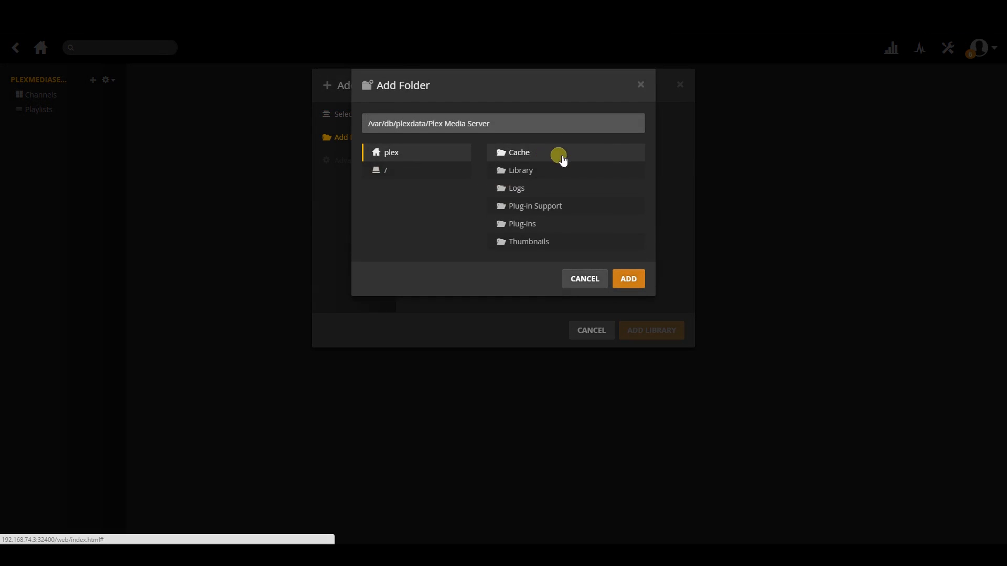
pyautogui.click(385, 170)
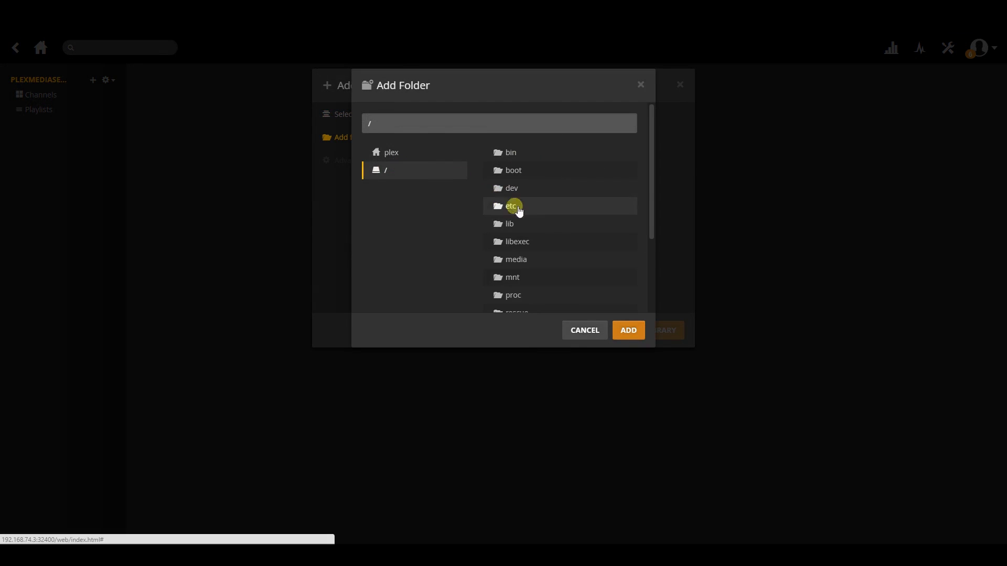
pyautogui.moveTo(517, 258)
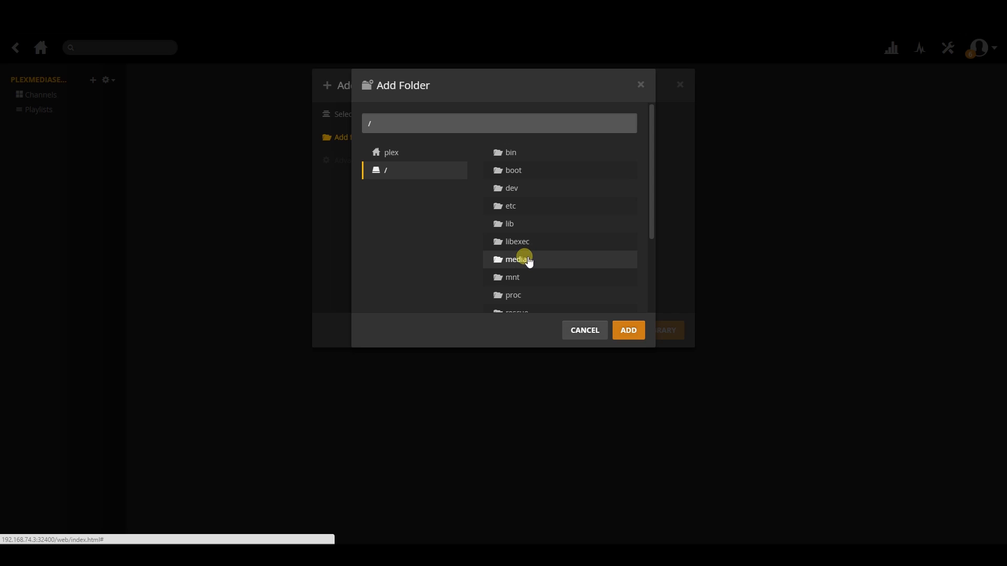
pyautogui.click(518, 259)
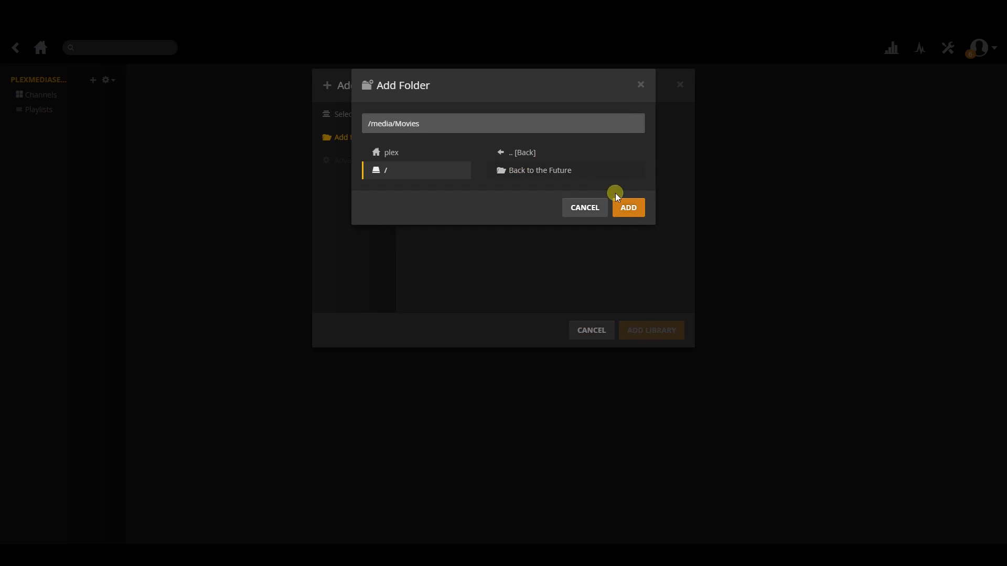
pyautogui.click(627, 207)
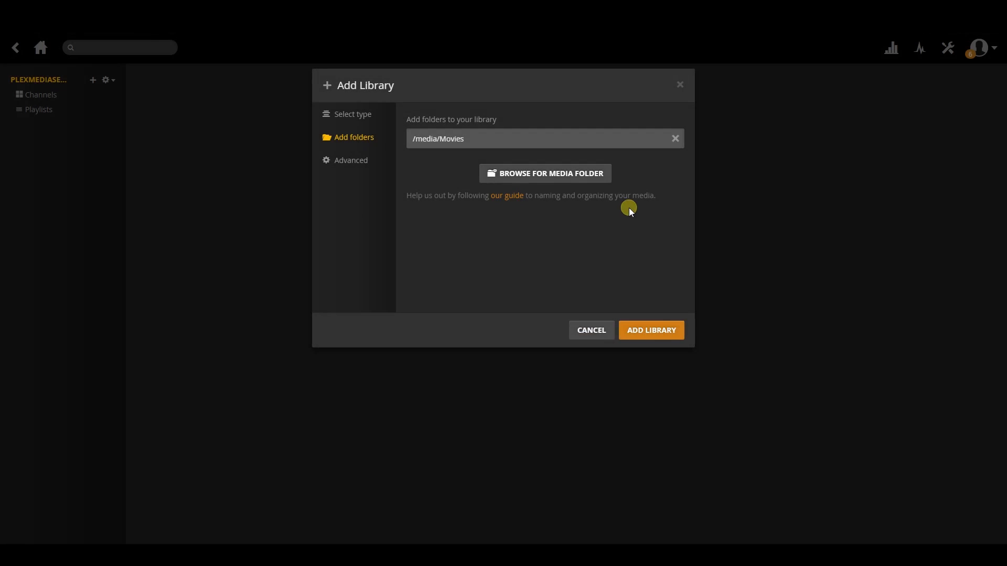
pyautogui.click(650, 330)
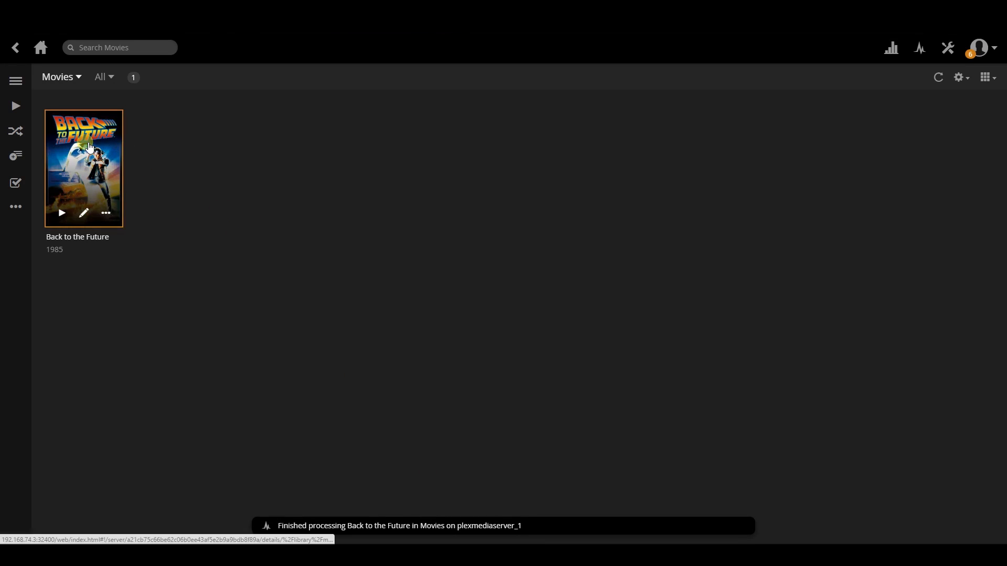
# Step: Save a new poster for Back to the Future and start playing the movie
pyautogui.click(84, 168)
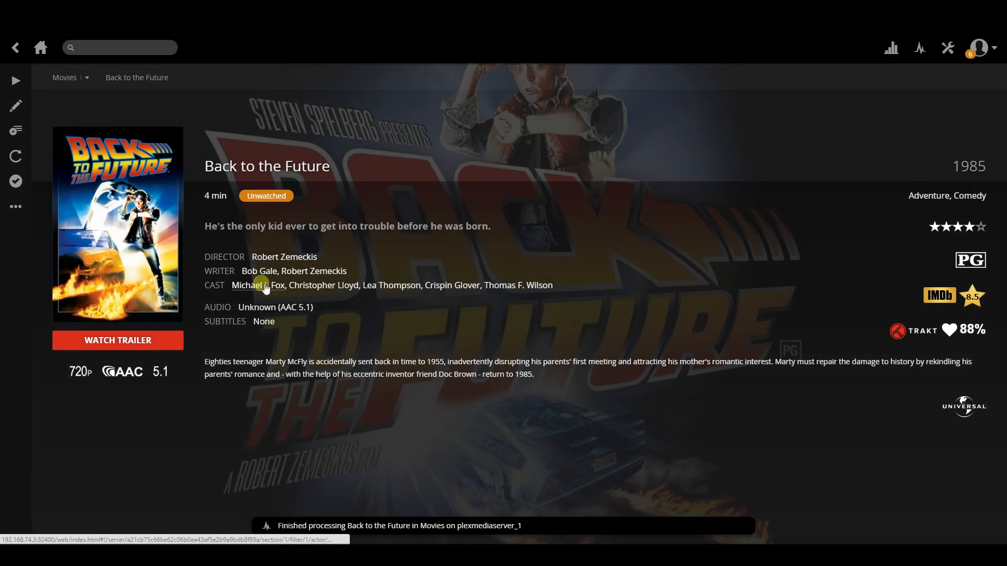
pyautogui.click(15, 106)
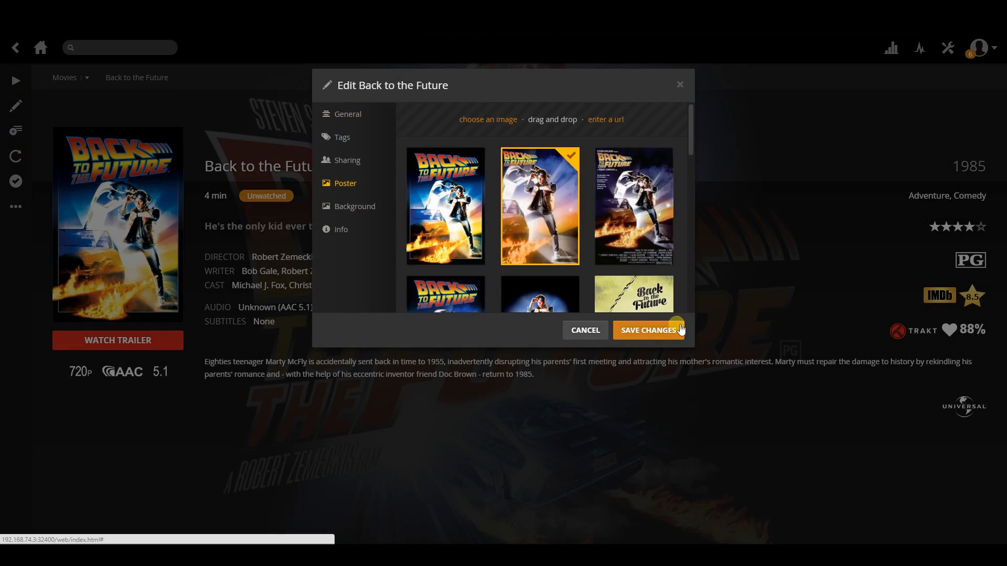
pyautogui.click(354, 206)
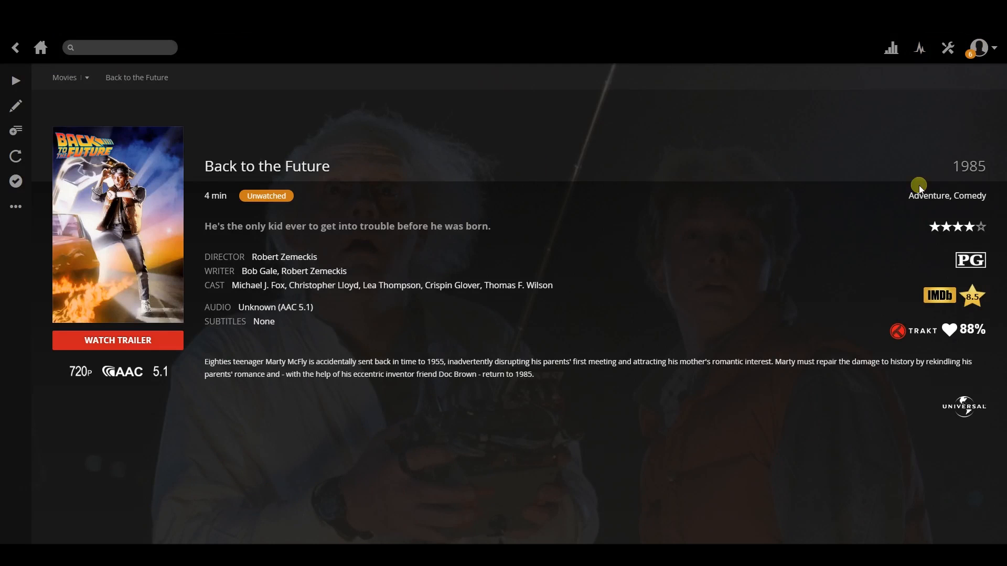
pyautogui.click(117, 340)
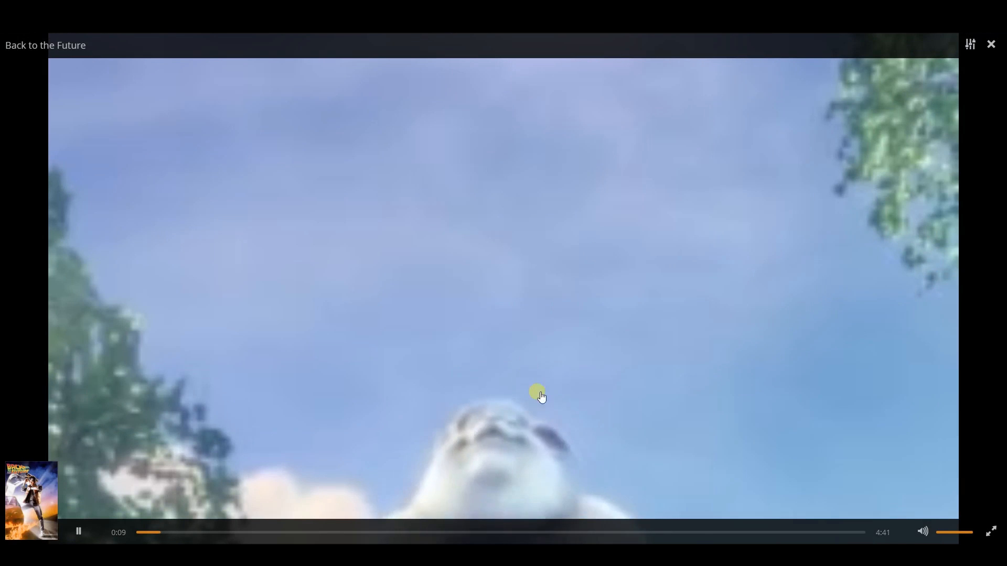
# Step: Close the Back to the Future preview and add a TV Shows library from /media/TV Shows
pyautogui.click(989, 44)
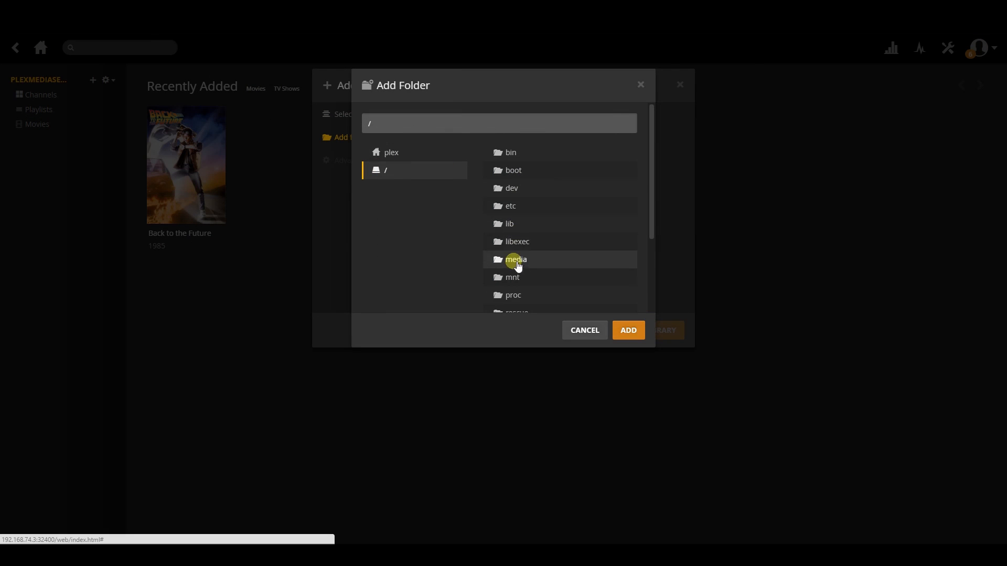
pyautogui.click(627, 330)
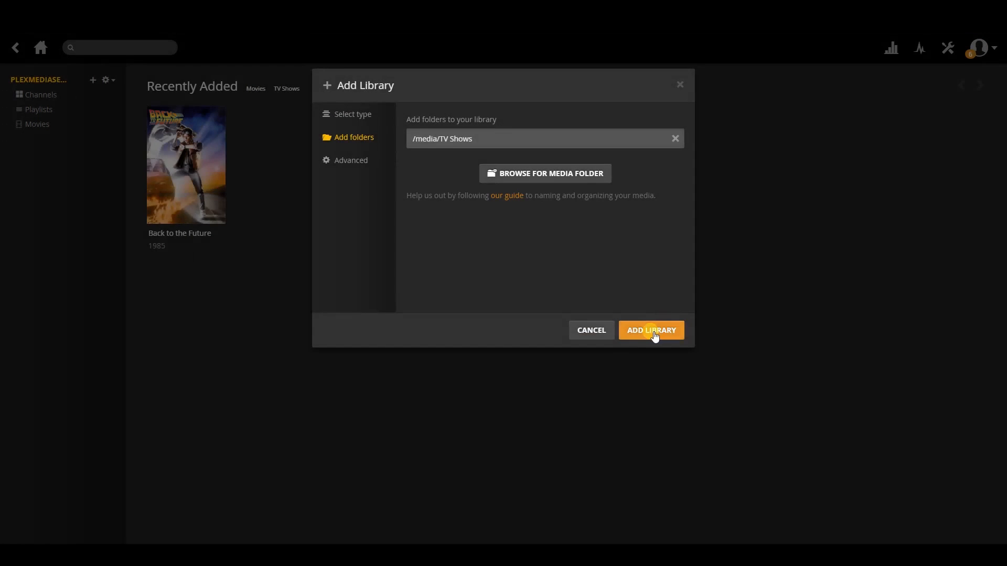
pyautogui.click(650, 330)
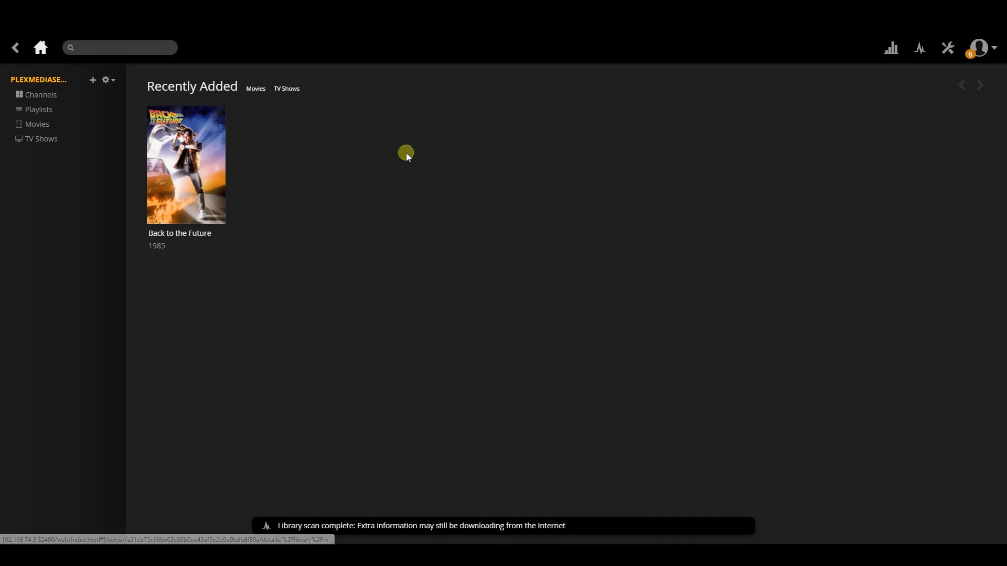
pyautogui.click(947, 48)
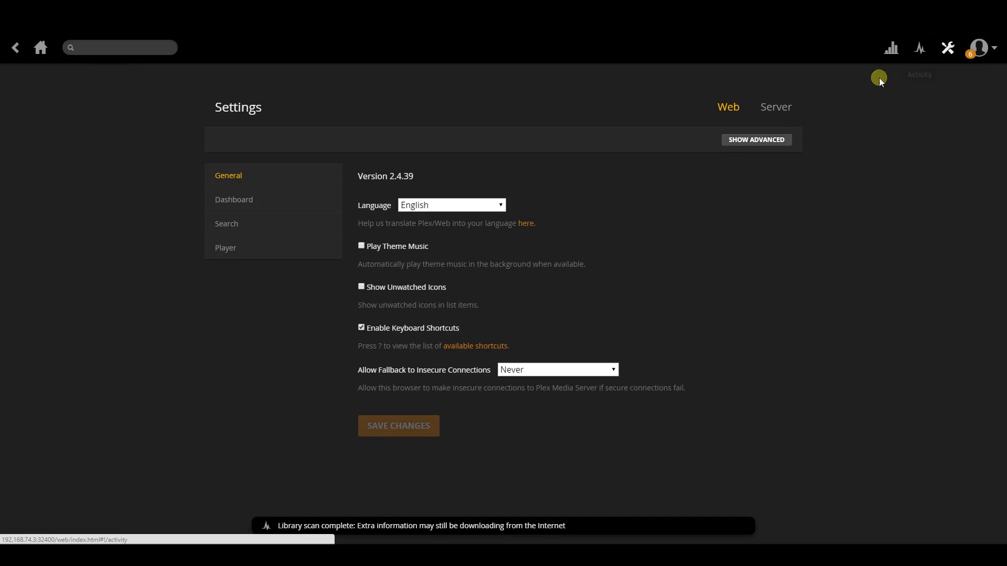
# Step: In Server > General settings, change the friendly name to 'FreeNAS Server' and save
pyautogui.click(775, 107)
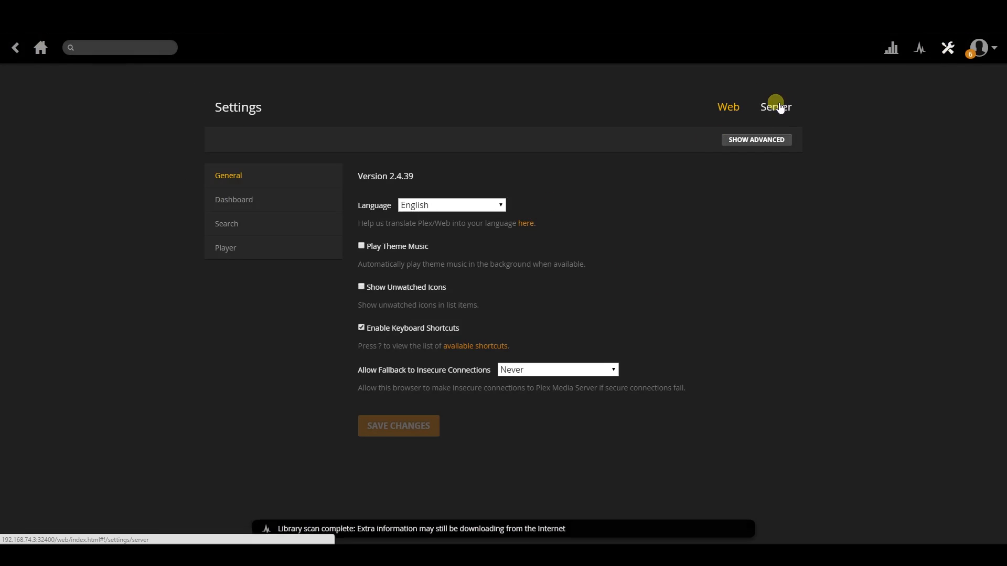
pyautogui.click(775, 106)
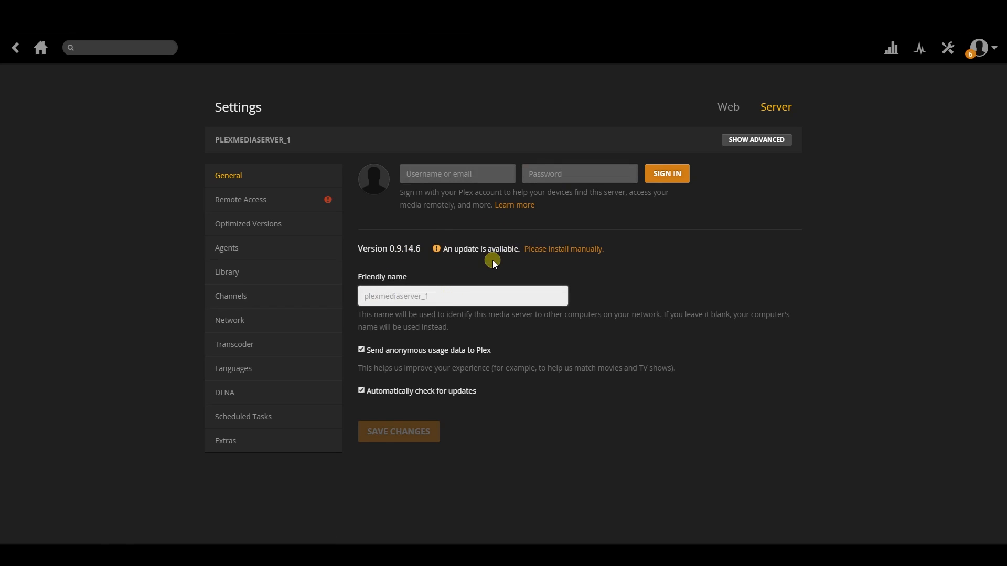
pyautogui.write('FreeNAS Server')
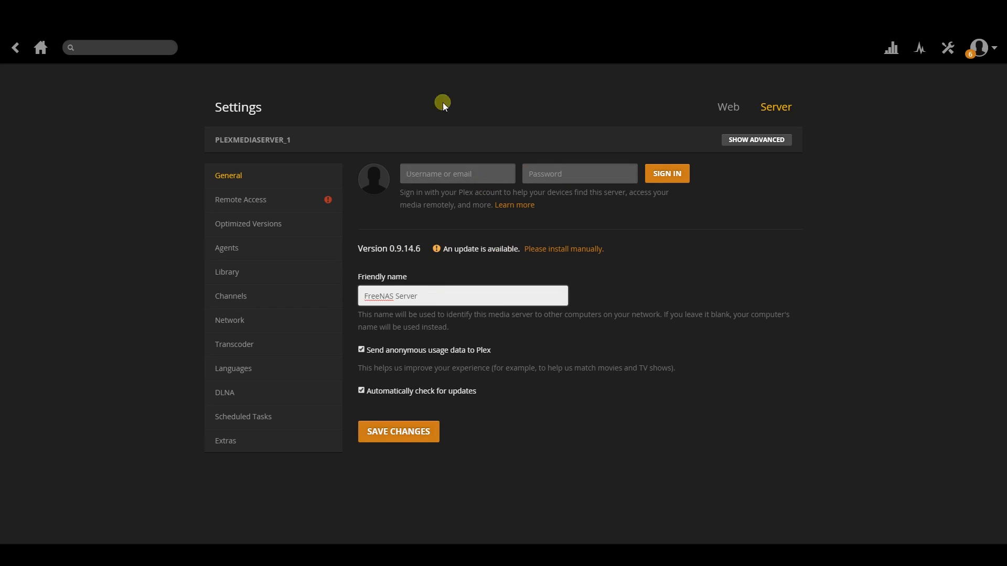
pyautogui.click(397, 431)
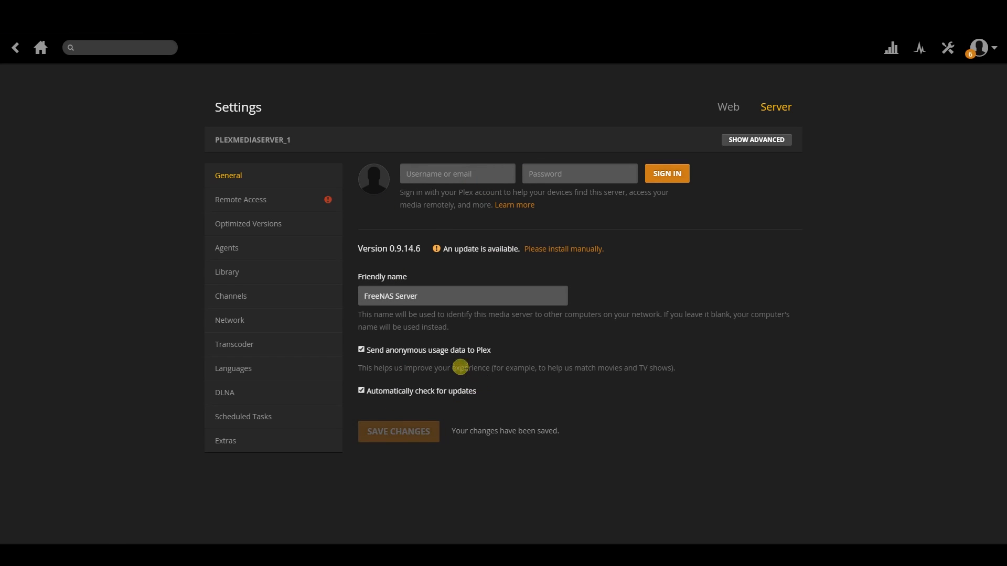